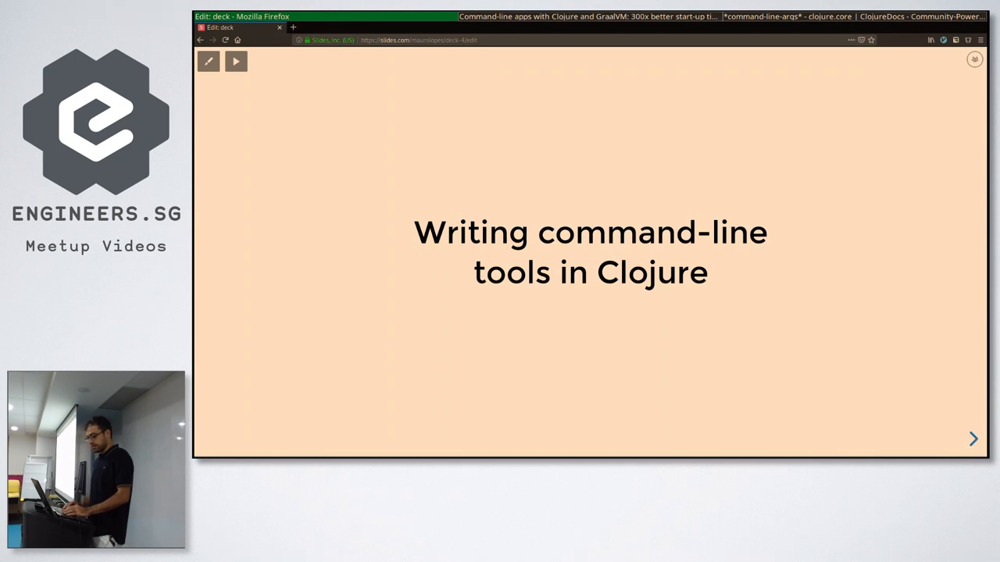
Advance to the 'Parse command-line arguments' slide and bring up the tools.cli repository page.
{"action": "left_click", "coordinate": [972, 437]}
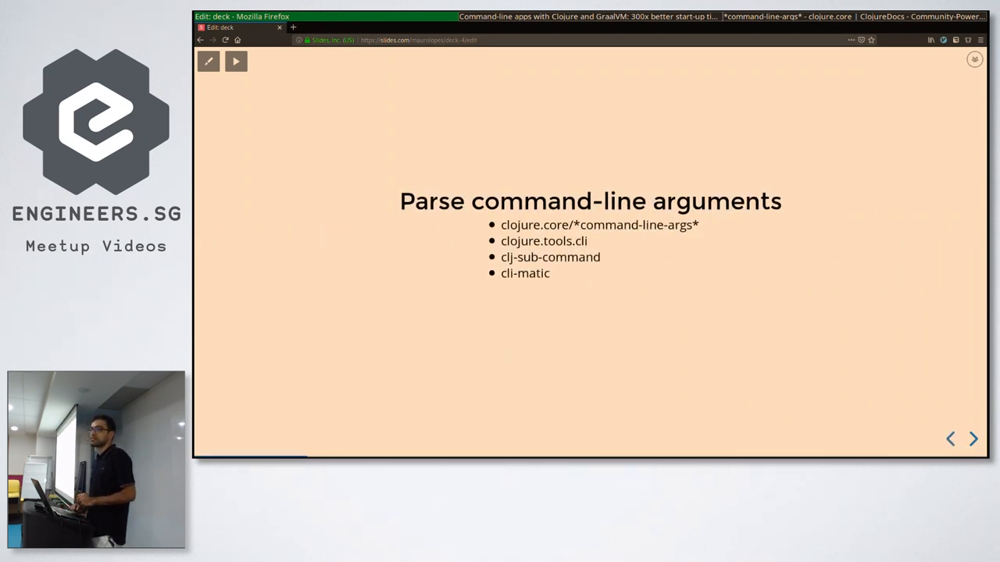
{"action": "mouse_move", "coordinate": [403, 450]}
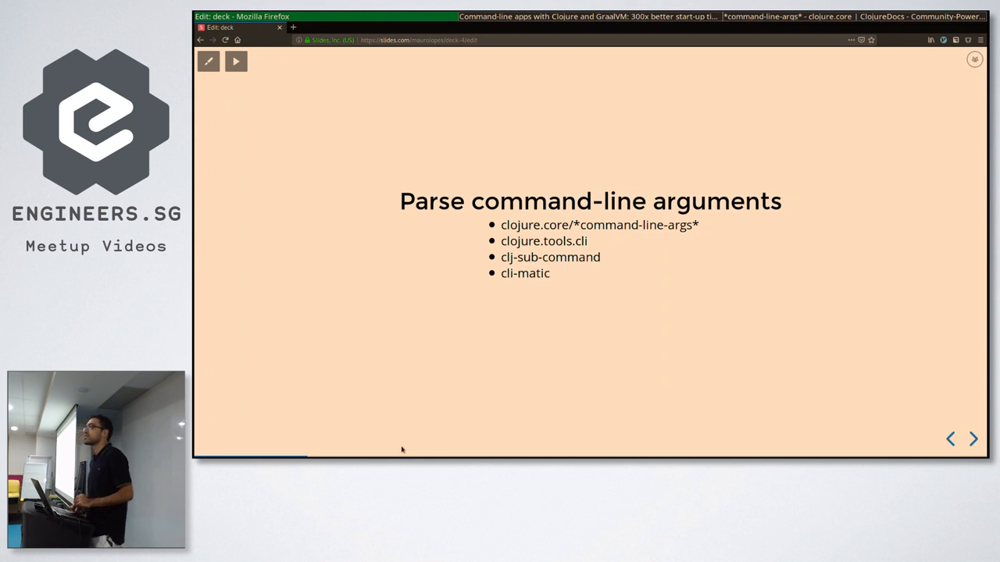
{"action": "mouse_move", "coordinate": [368, 351]}
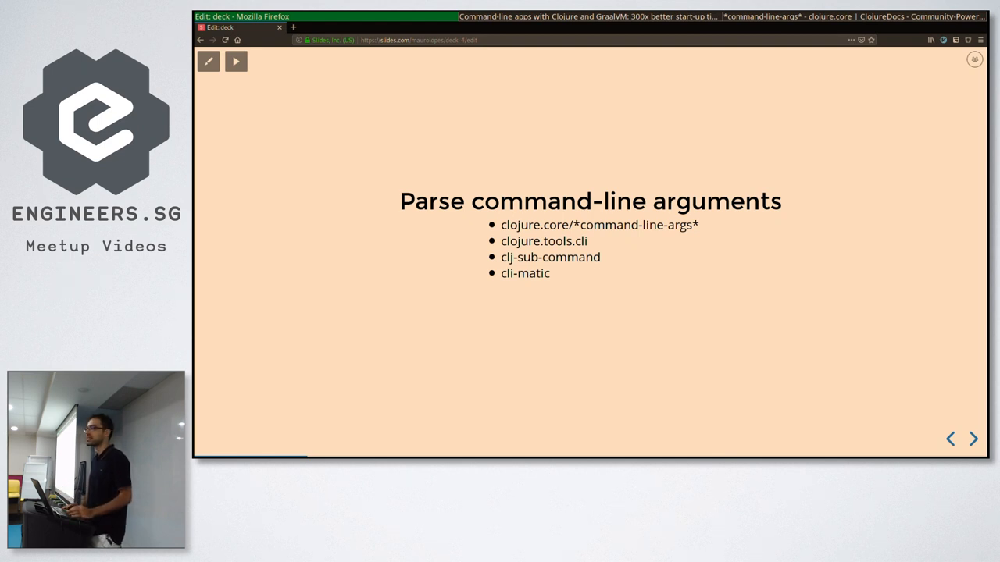
{"action": "mouse_move", "coordinate": [559, 241]}
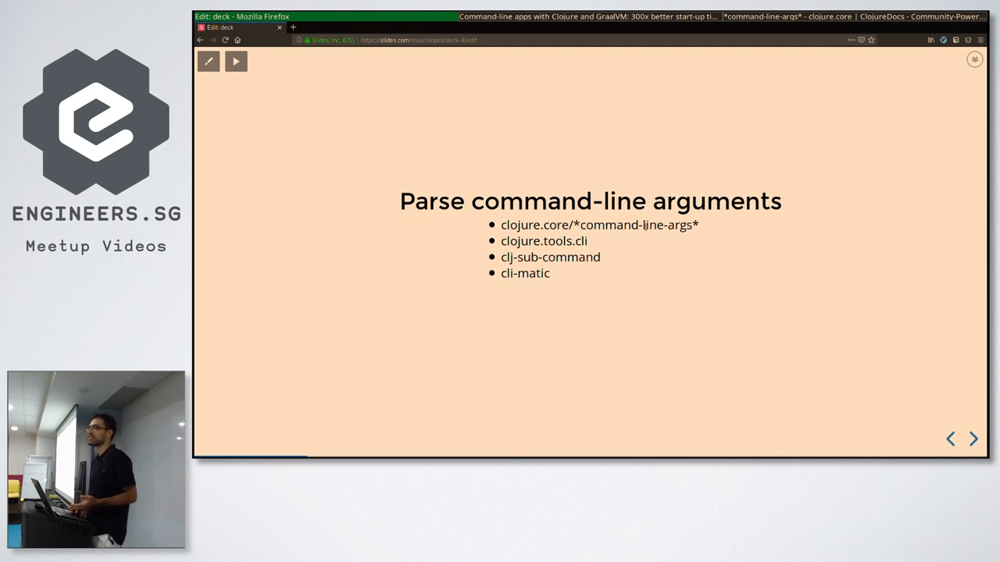
{"action": "mouse_move", "coordinate": [718, 252]}
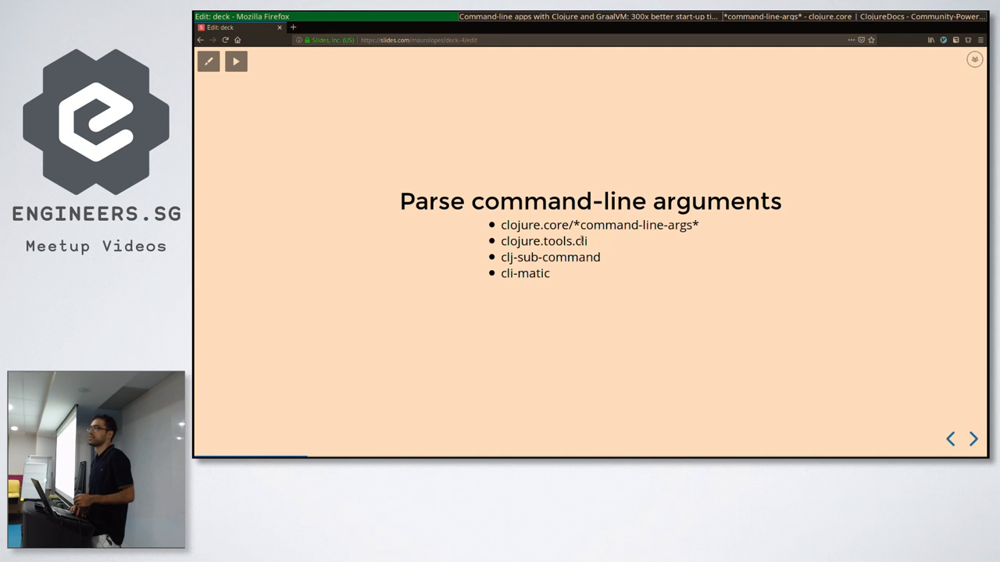
{"action": "mouse_move", "coordinate": [615, 240]}
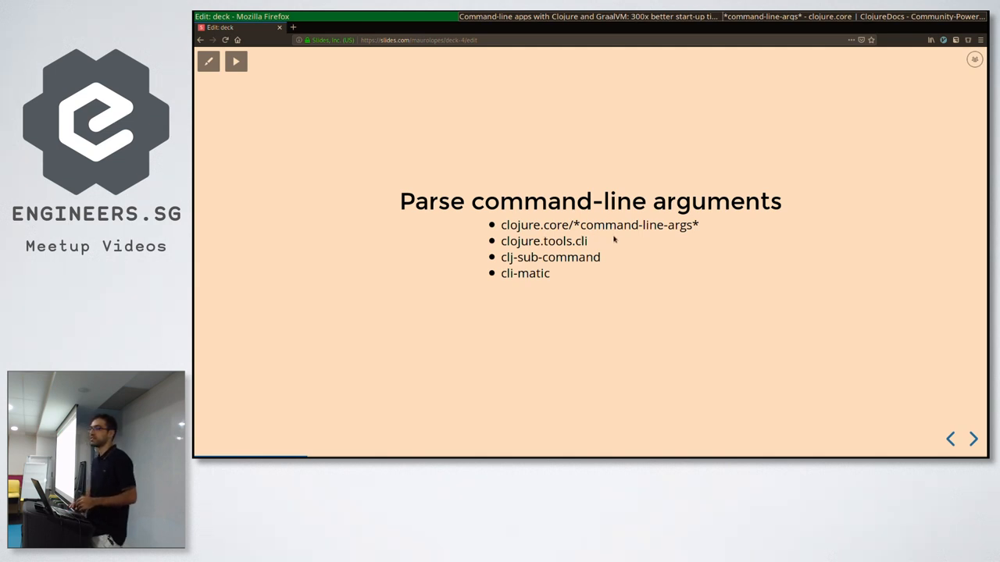
{"action": "mouse_move", "coordinate": [614, 240]}
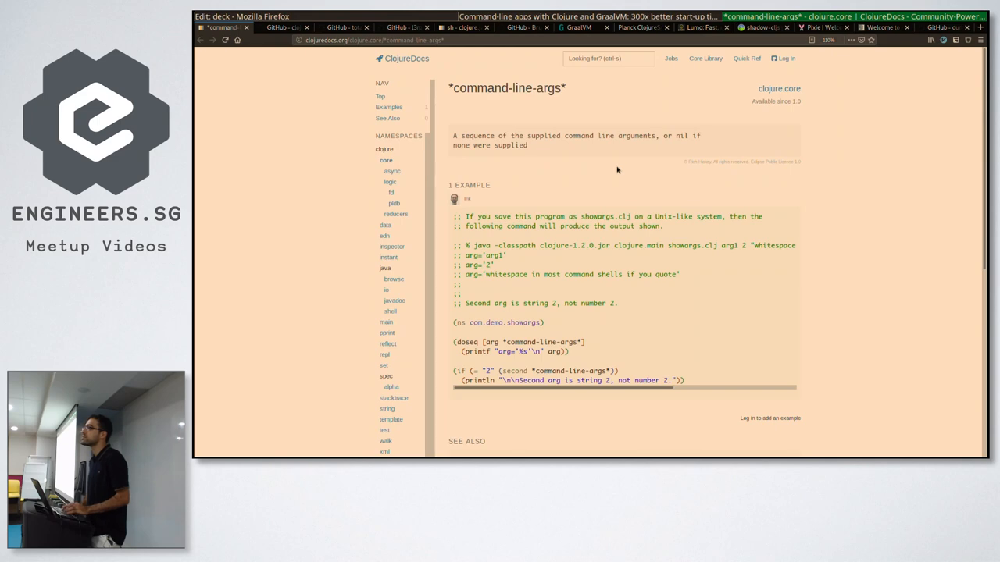
{"action": "left_click", "coordinate": [282, 28]}
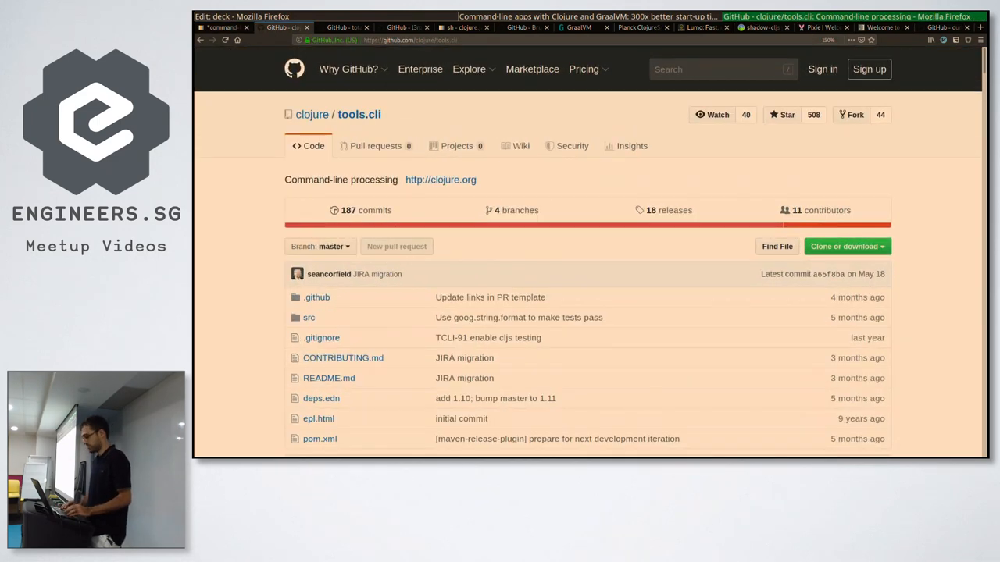
Read the tools.cli README down through its dependency info and Quick Start.
{"action": "scroll", "scroll_direction": "down", "scroll_amount": 3}
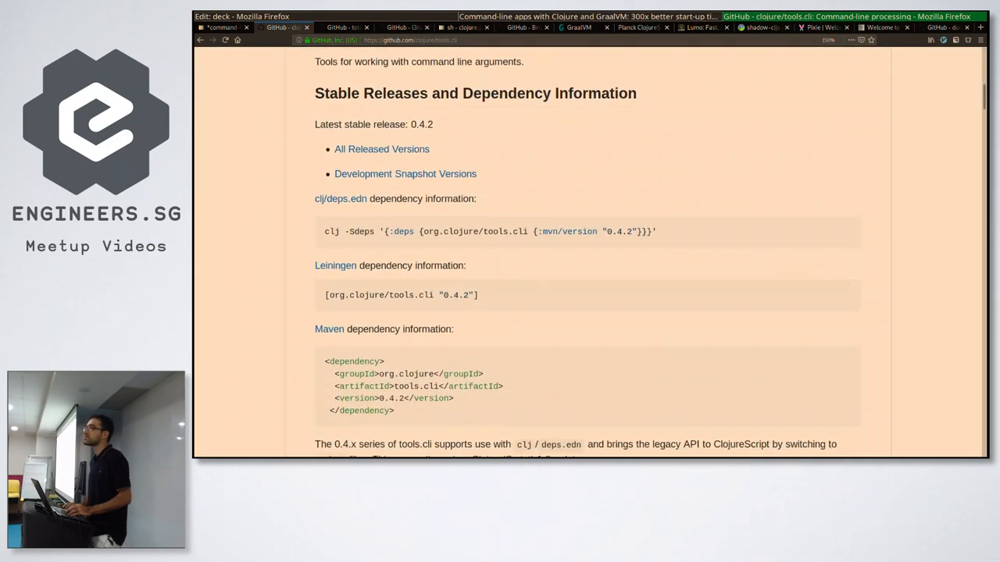
{"action": "scroll", "scroll_direction": "down", "scroll_amount": 3}
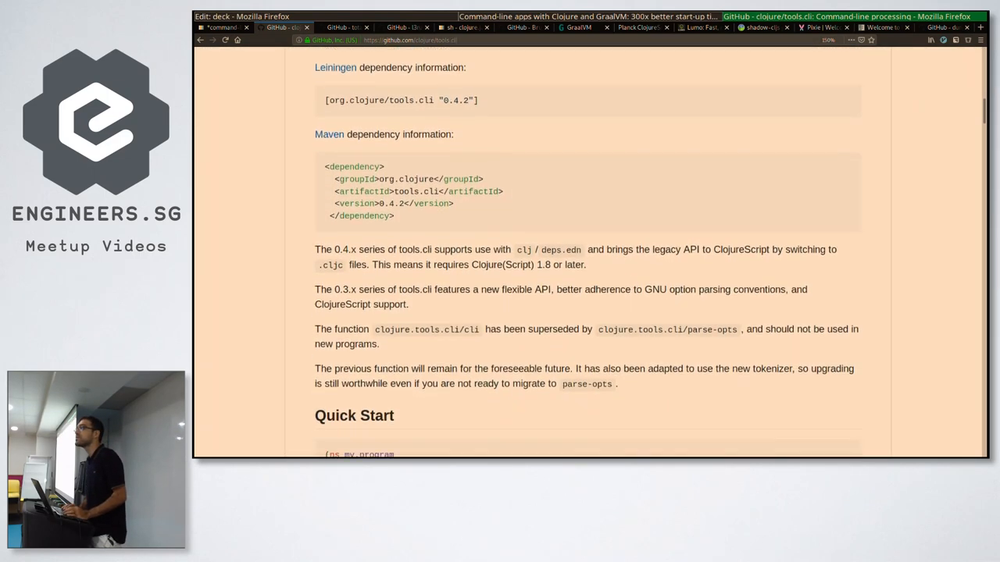
{"action": "scroll", "scroll_direction": "down", "scroll_amount": 3}
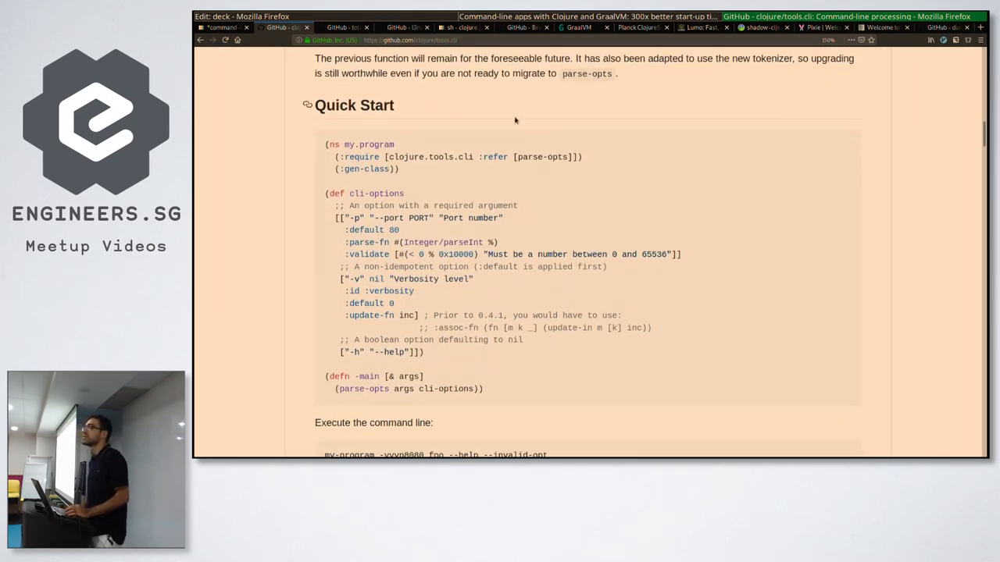
{"action": "scroll", "scroll_direction": "down", "scroll_amount": 3}
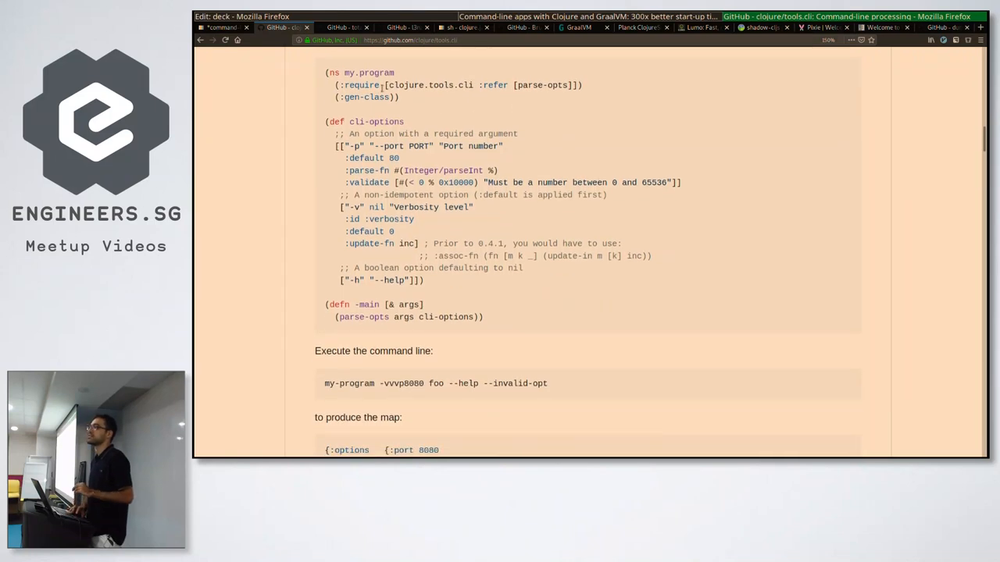
{"action": "double_click", "coordinate": [362, 97]}
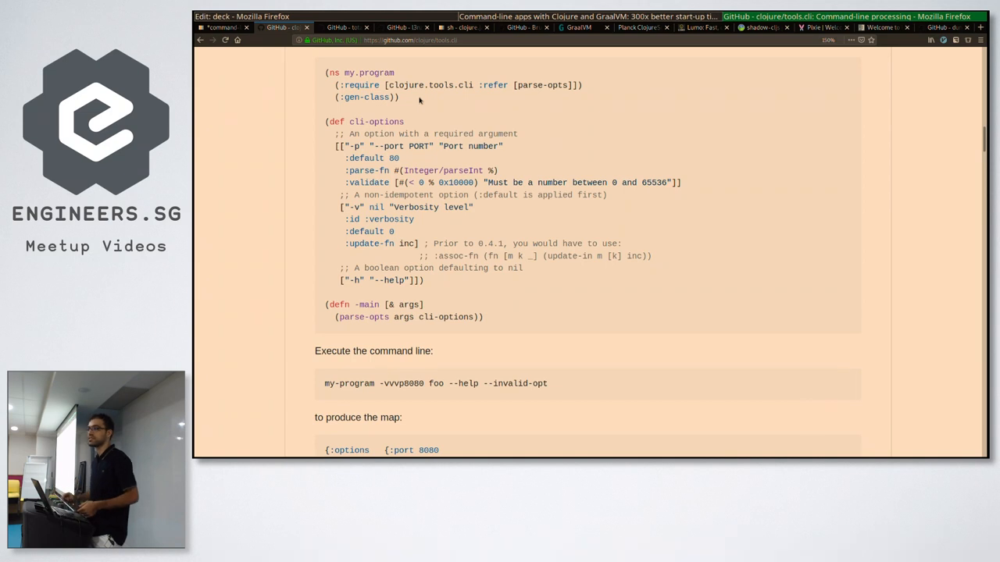
{"action": "mouse_move", "coordinate": [373, 116]}
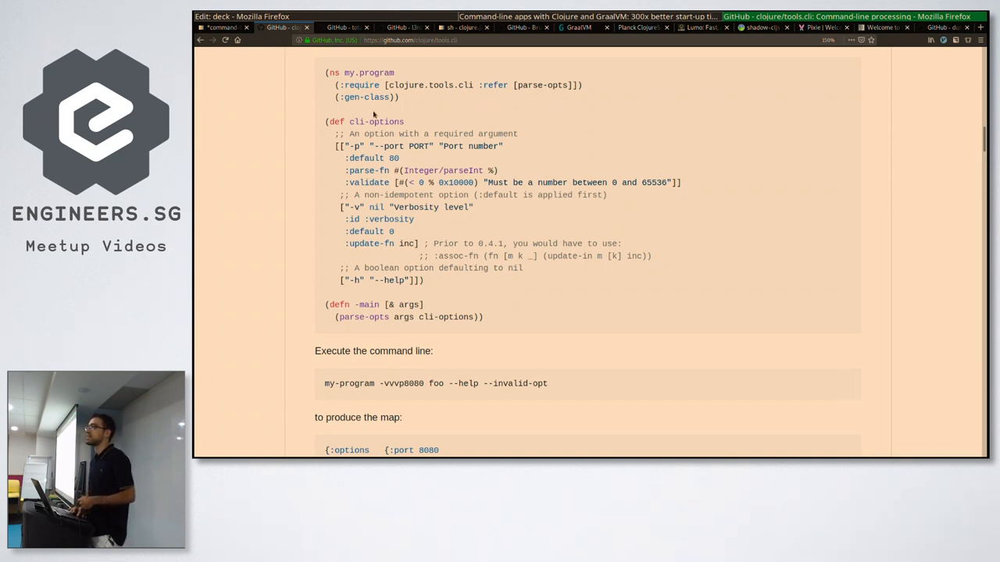
{"action": "left_click_drag", "start_coordinate": [336, 147], "coordinate": [414, 219]}
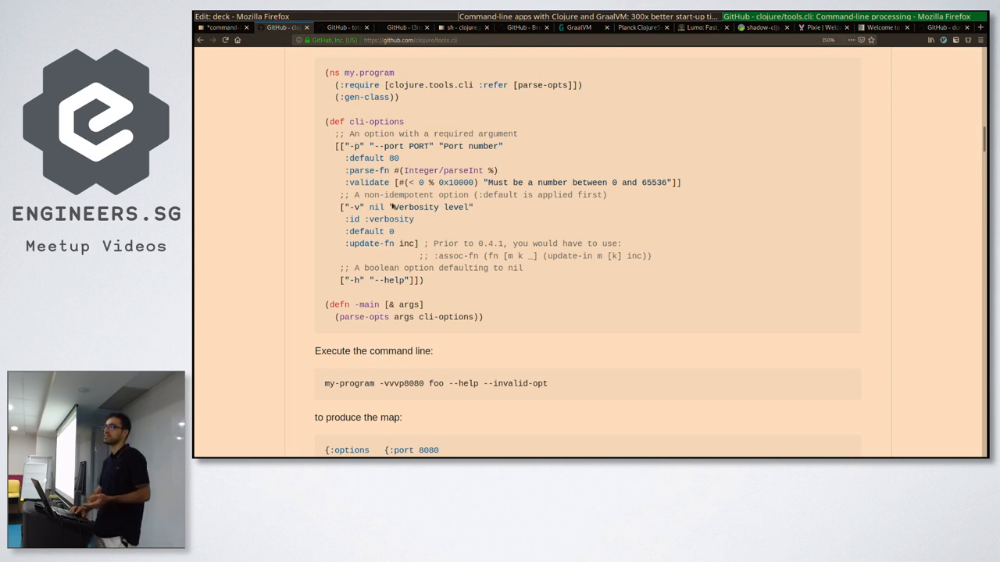
Continue the tools.cli README to the Options Summary, then bring up the clj-sub-command repository.
{"action": "scroll", "scroll_direction": "down", "scroll_amount": 3}
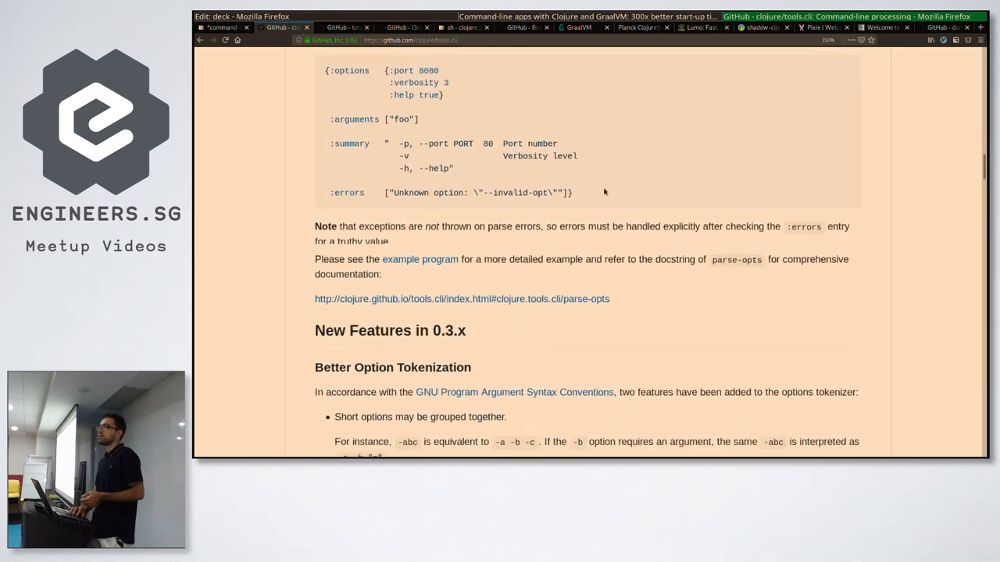
{"action": "scroll", "scroll_direction": "down", "scroll_amount": 3}
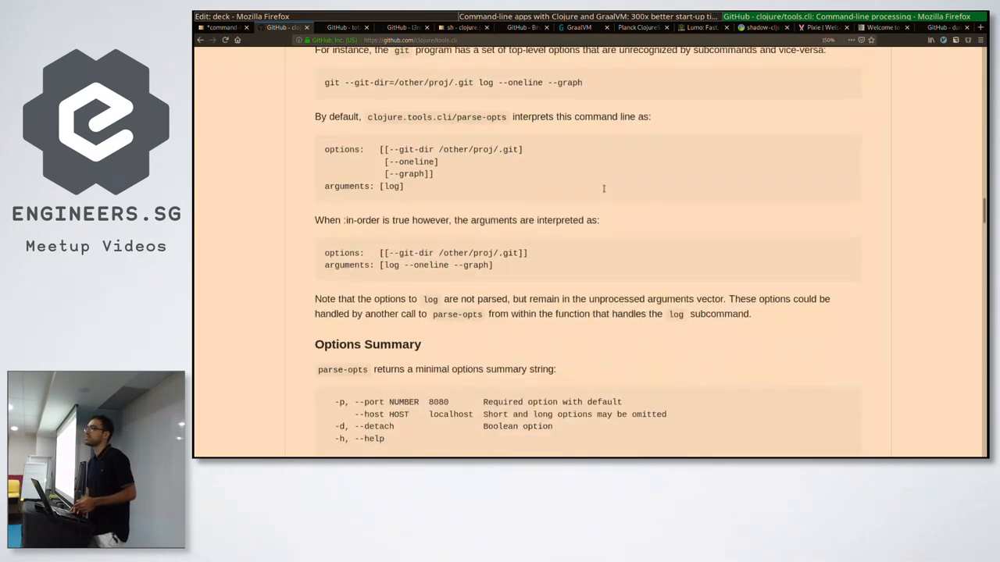
{"action": "scroll", "scroll_direction": "down", "scroll_amount": 3}
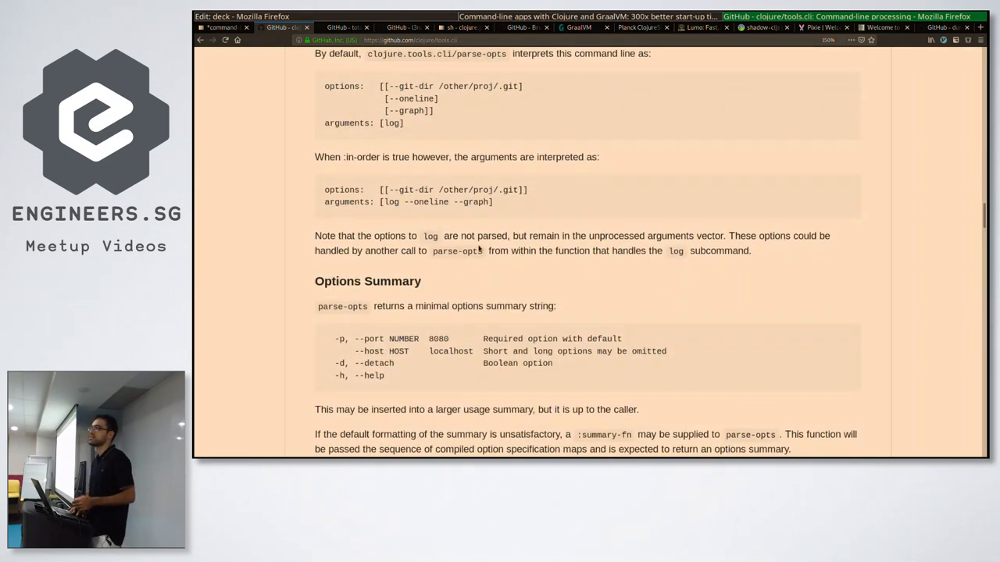
{"action": "left_click_drag", "start_coordinate": [334, 337], "coordinate": [385, 375]}
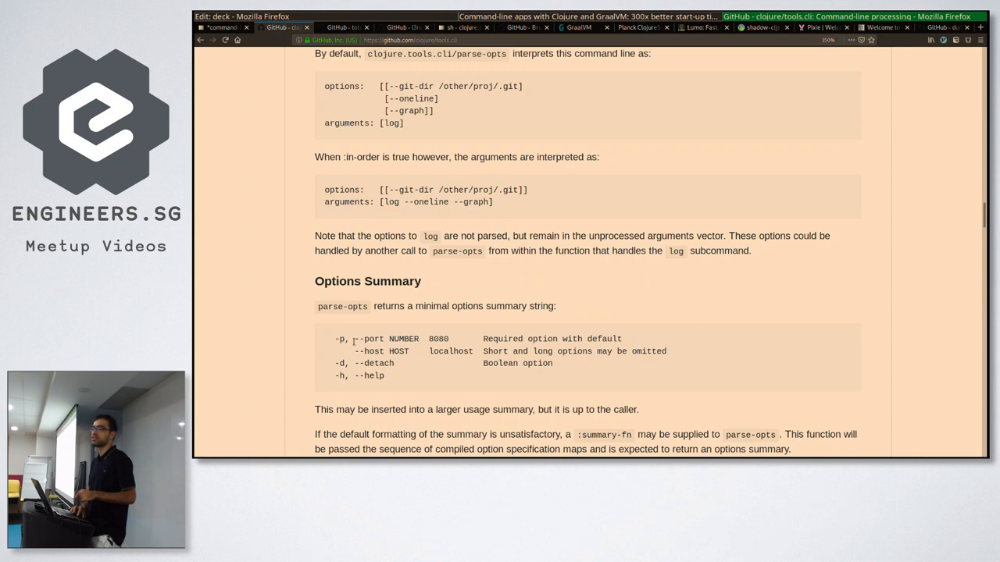
{"action": "mouse_move", "coordinate": [443, 397]}
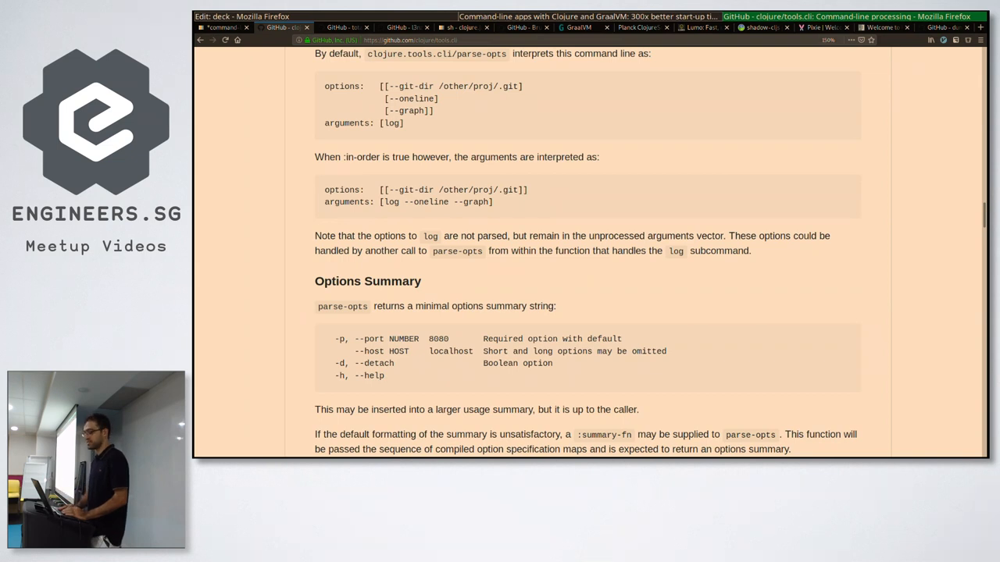
{"action": "left_click", "coordinate": [222, 28]}
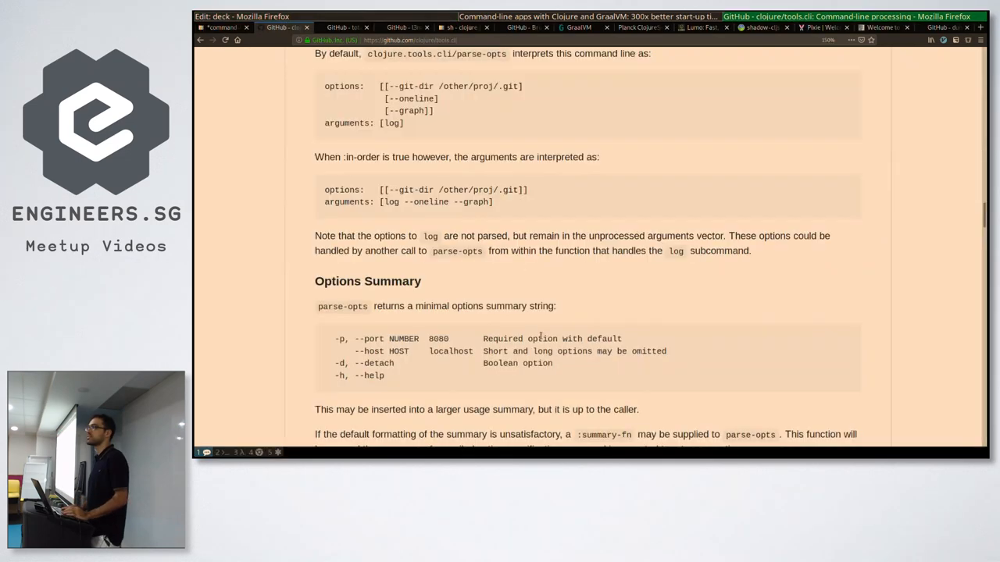
{"action": "left_click", "coordinate": [344, 29]}
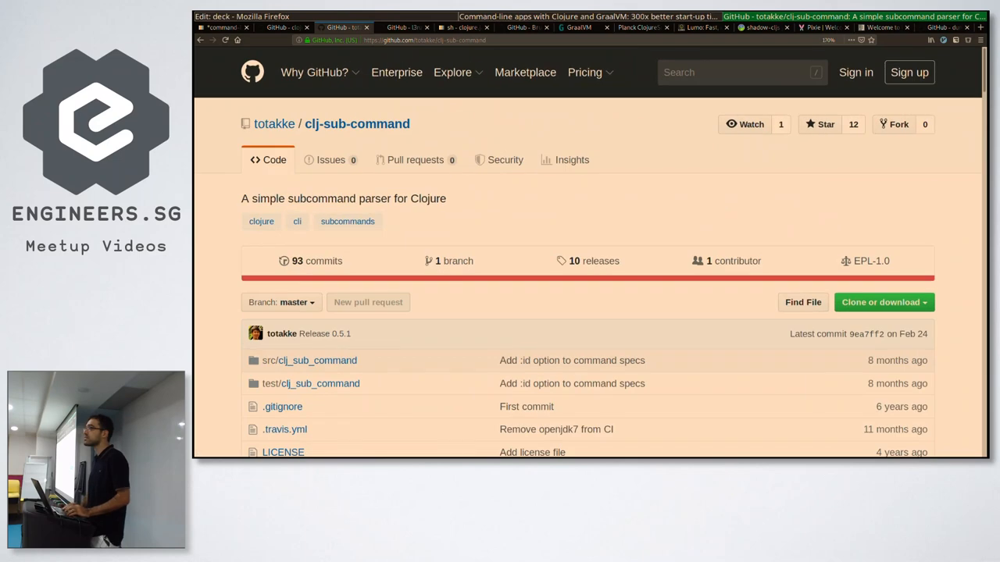
Read the clj-sub-command README through Installation, Usage and the resulting output map.
{"action": "scroll", "scroll_direction": "down", "scroll_amount": 3}
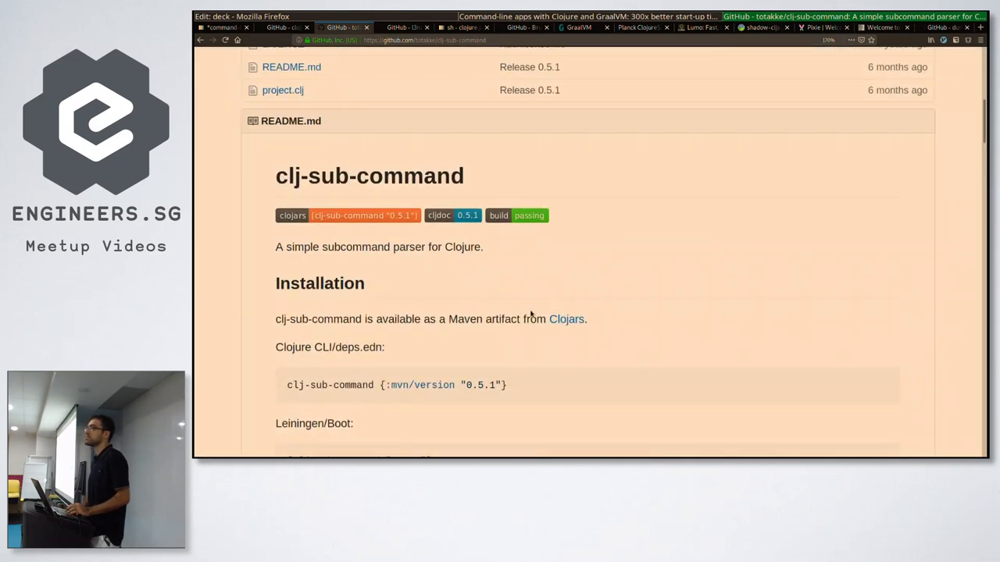
{"action": "scroll", "scroll_direction": "down", "scroll_amount": 3}
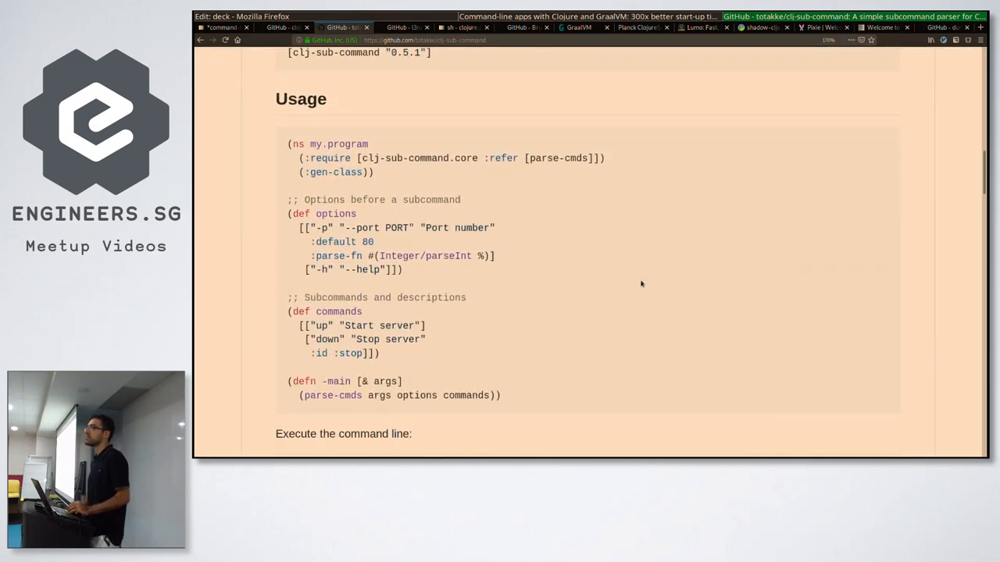
{"action": "scroll", "scroll_direction": "down", "scroll_amount": 3}
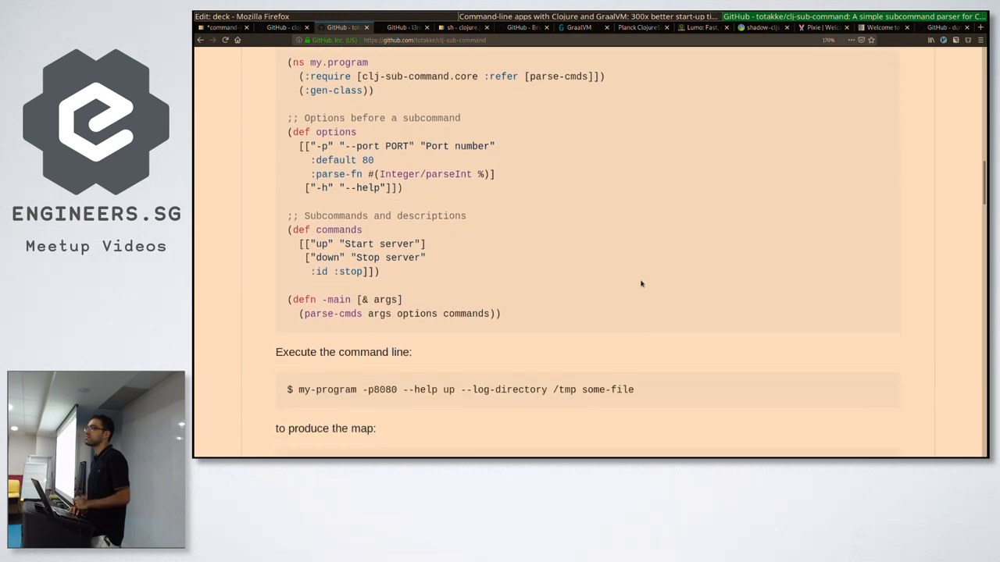
{"action": "scroll", "scroll_direction": "up", "scroll_amount": 3}
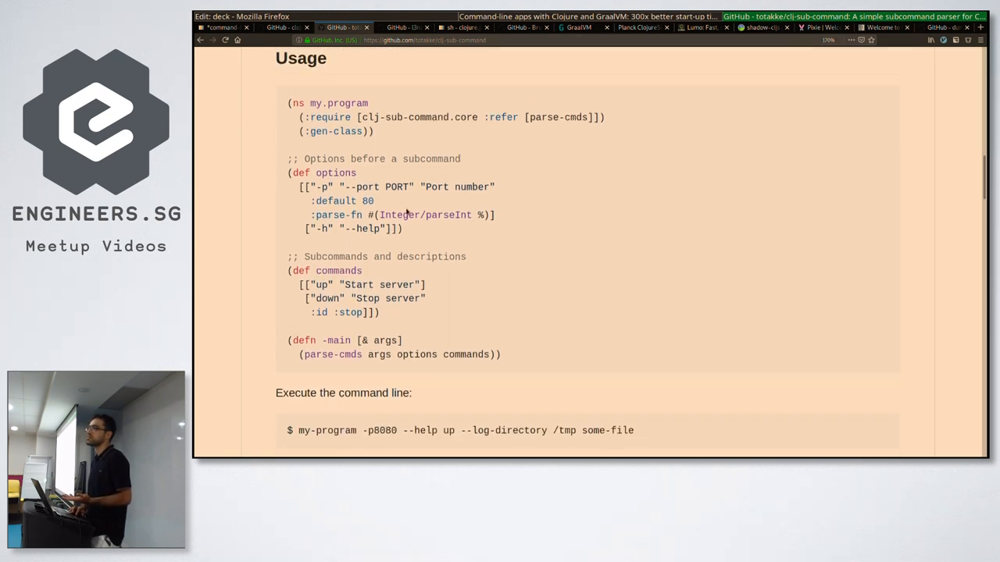
{"action": "mouse_move", "coordinate": [556, 225]}
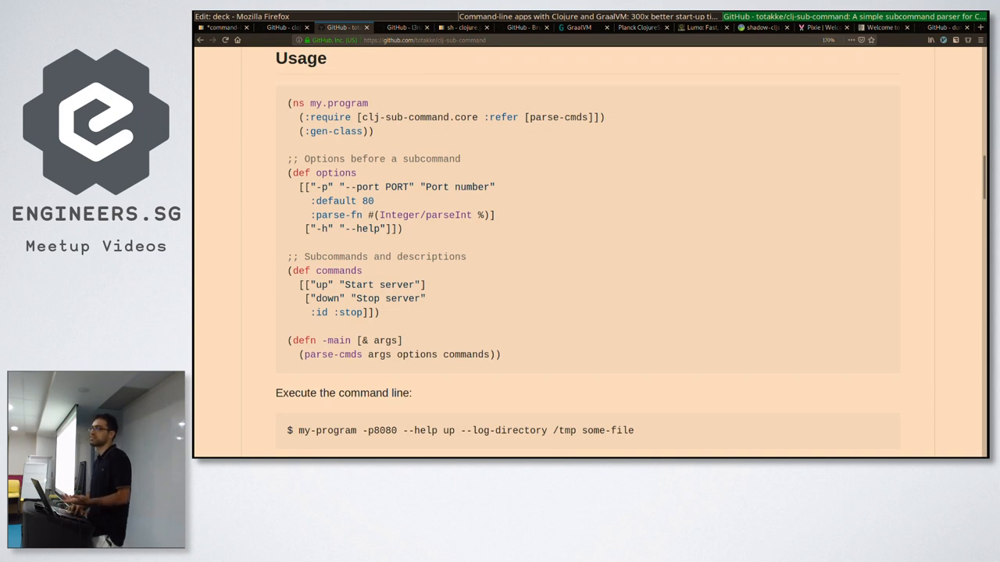
{"action": "scroll", "scroll_direction": "down", "scroll_amount": 3}
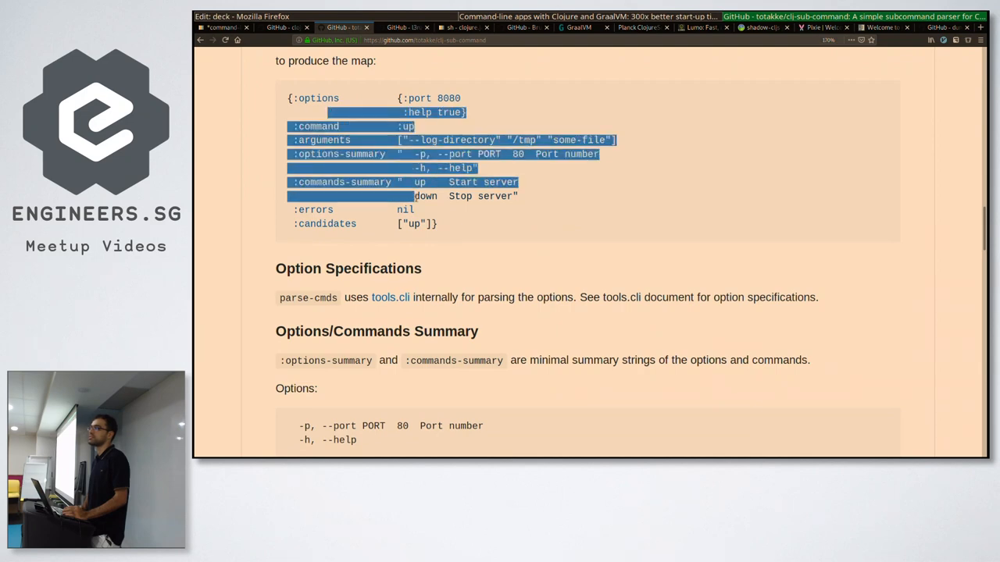
{"action": "left_click", "coordinate": [578, 215]}
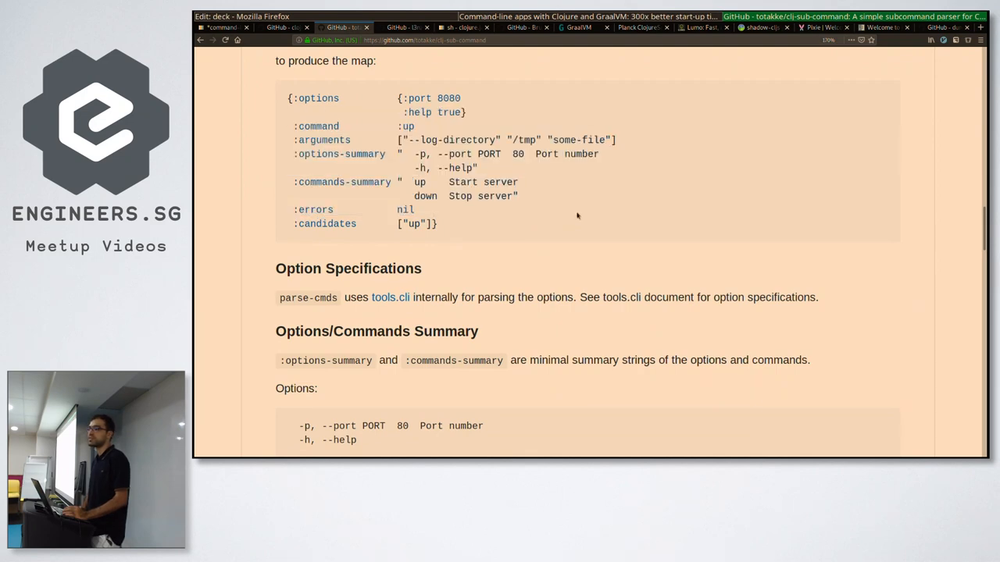
{"action": "scroll", "scroll_direction": "down", "scroll_amount": 3}
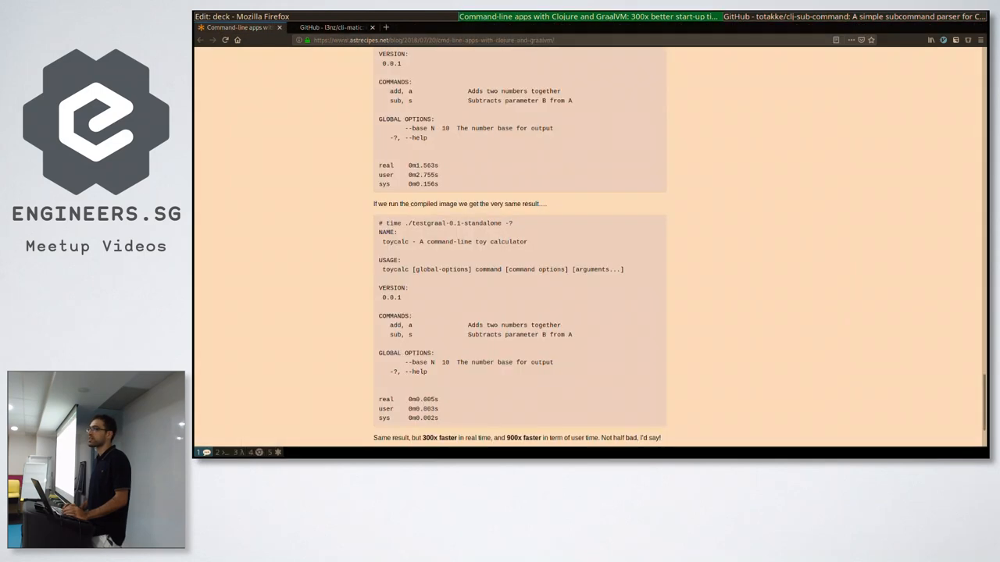
Return to the slides and highlight cli-matic as the final parser option on the slide.
{"action": "left_click", "coordinate": [234, 28]}
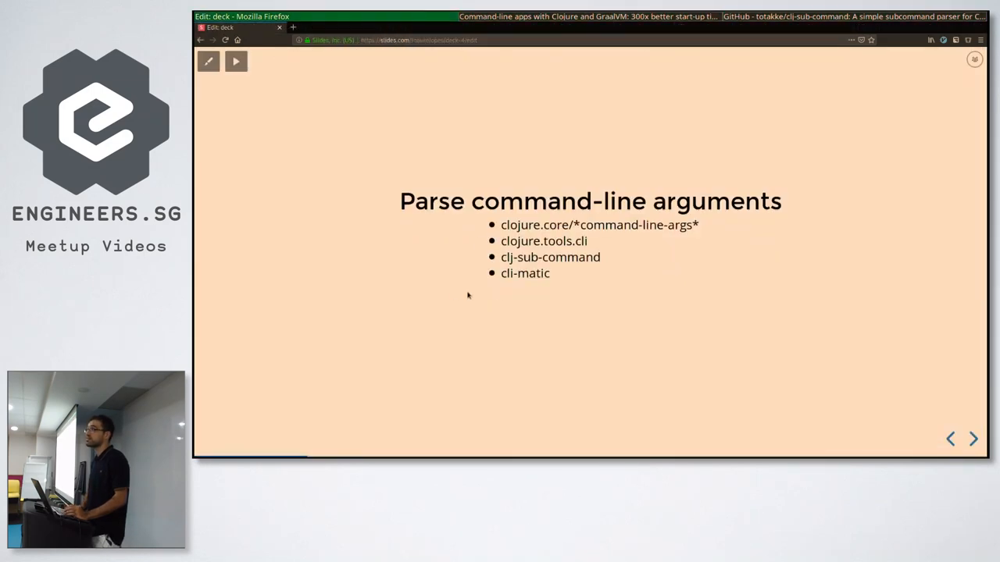
{"action": "double_click", "coordinate": [532, 272]}
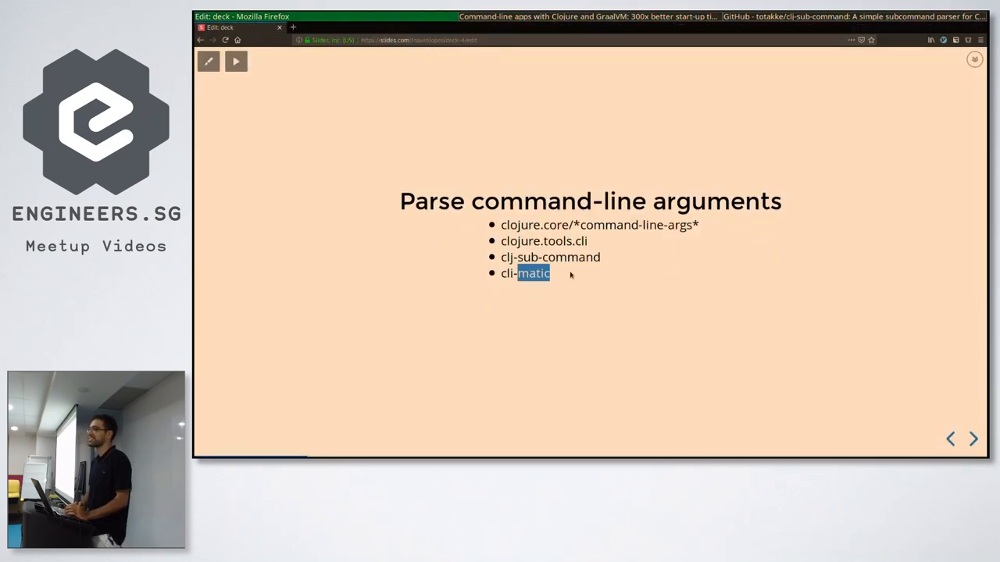
{"action": "left_click", "coordinate": [570, 273]}
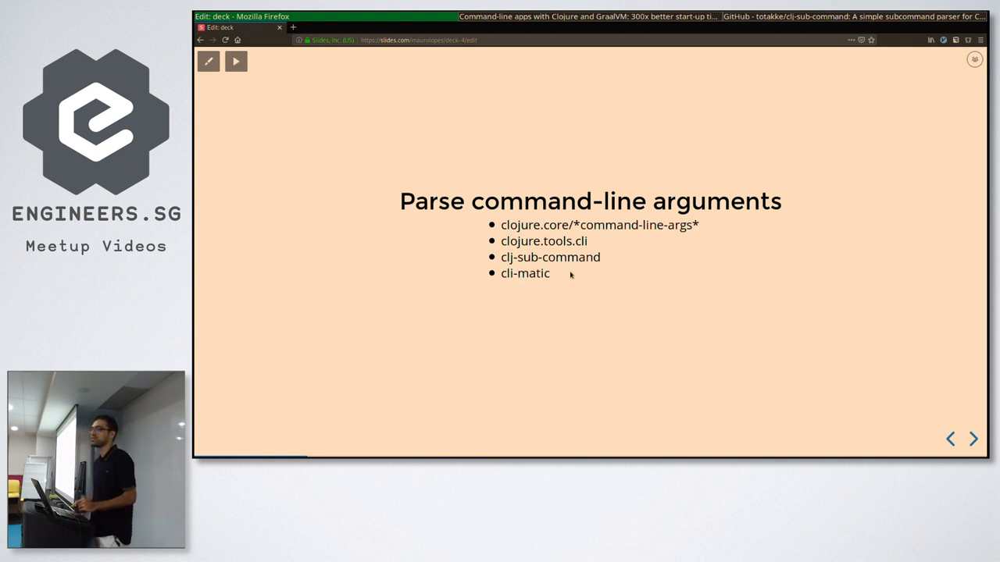
{"action": "mouse_move", "coordinate": [537, 288]}
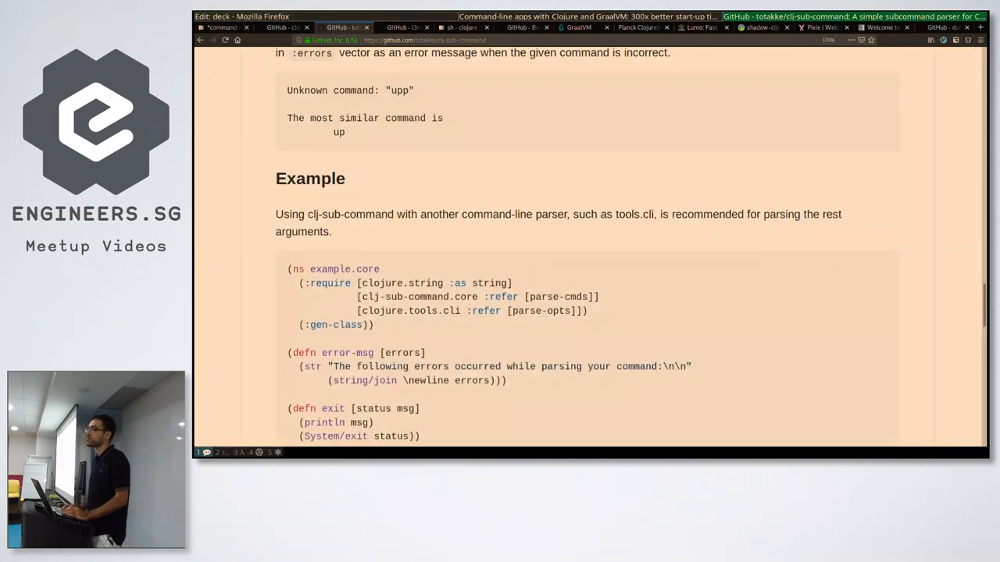
Read the cli-matic README through Using, Features and Rationale to the type presets.
{"action": "left_click", "coordinate": [400, 29]}
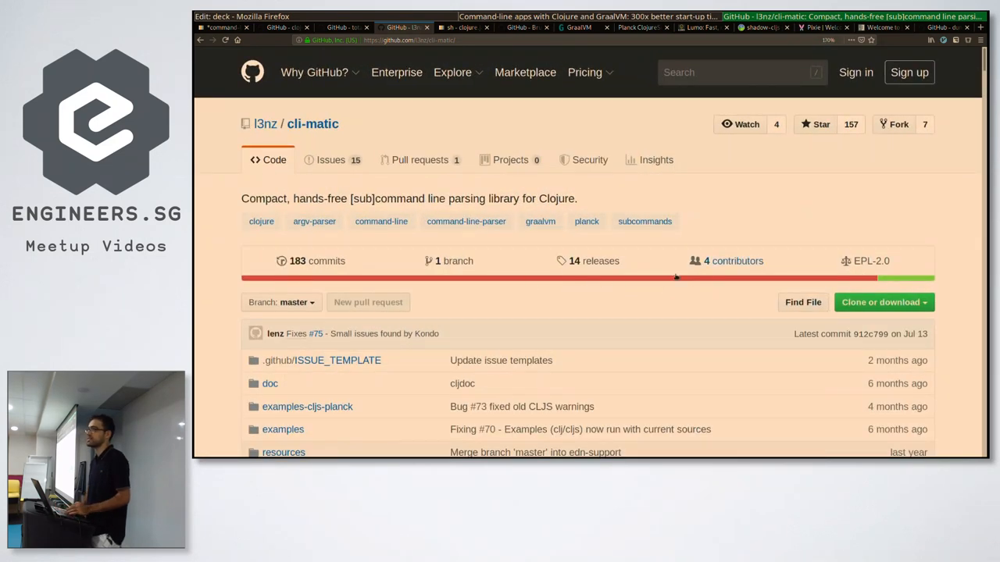
{"action": "mouse_move", "coordinate": [434, 193]}
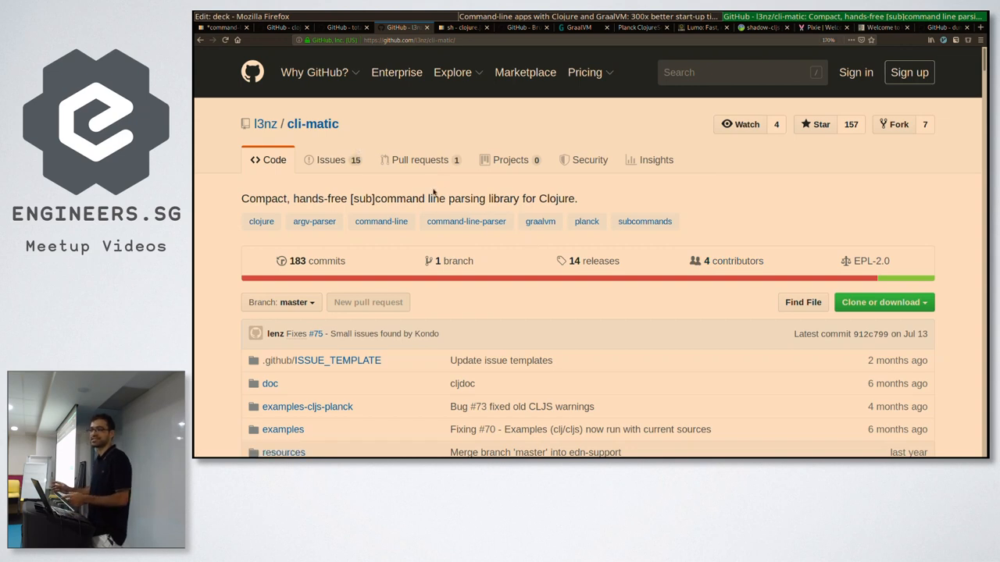
{"action": "mouse_move", "coordinate": [434, 194]}
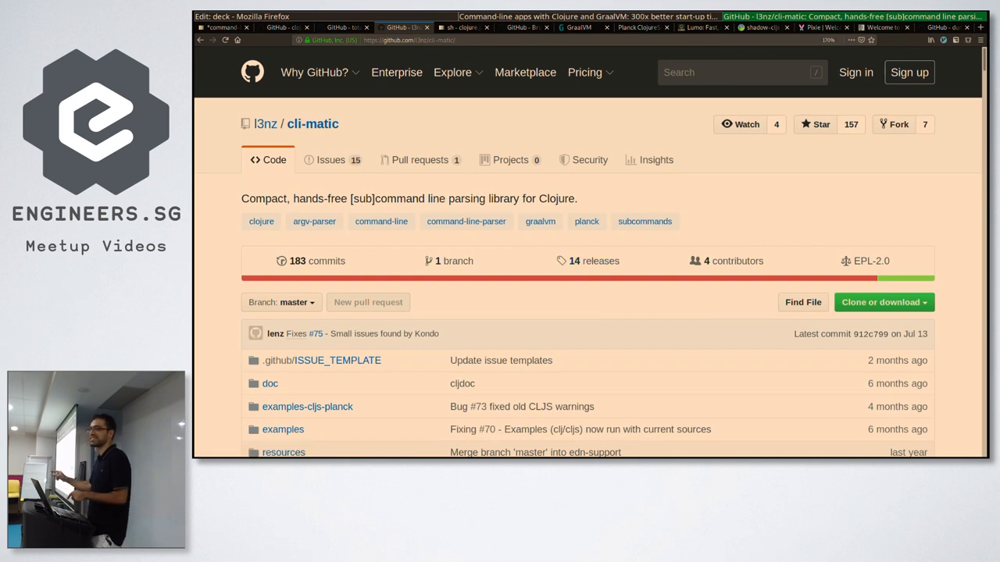
{"action": "mouse_move", "coordinate": [611, 317]}
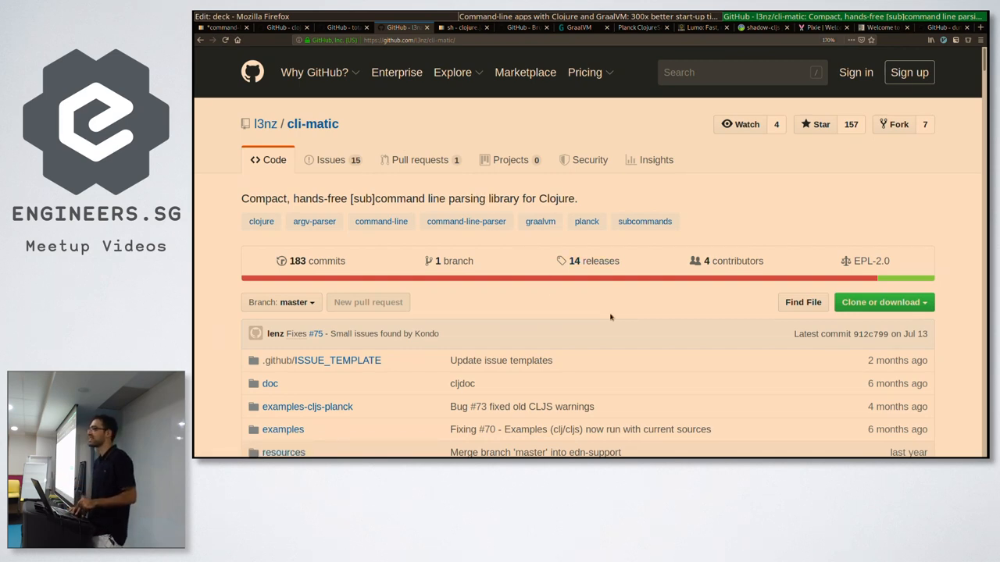
{"action": "scroll", "scroll_direction": "down", "scroll_amount": 3}
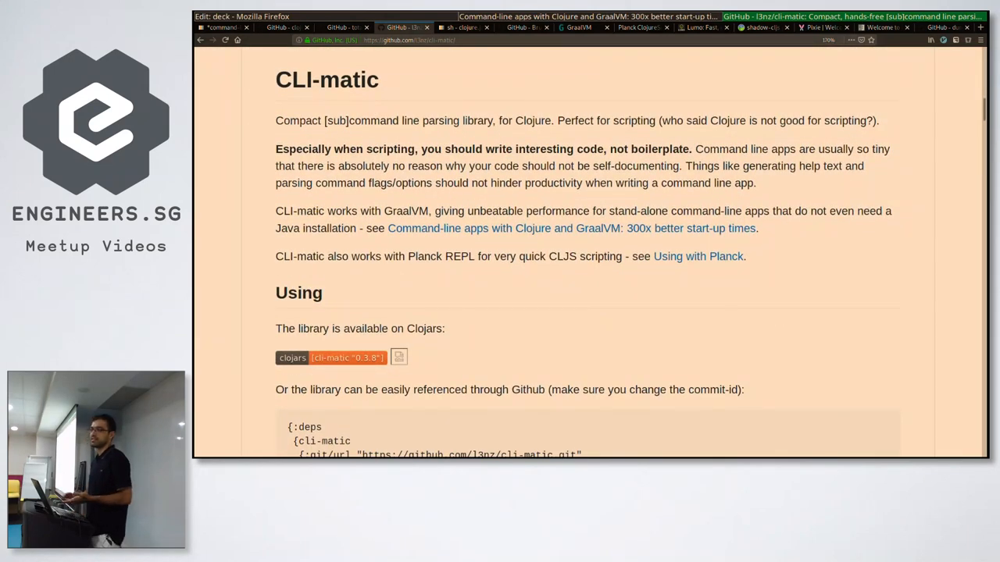
{"action": "scroll", "scroll_direction": "down", "scroll_amount": 3}
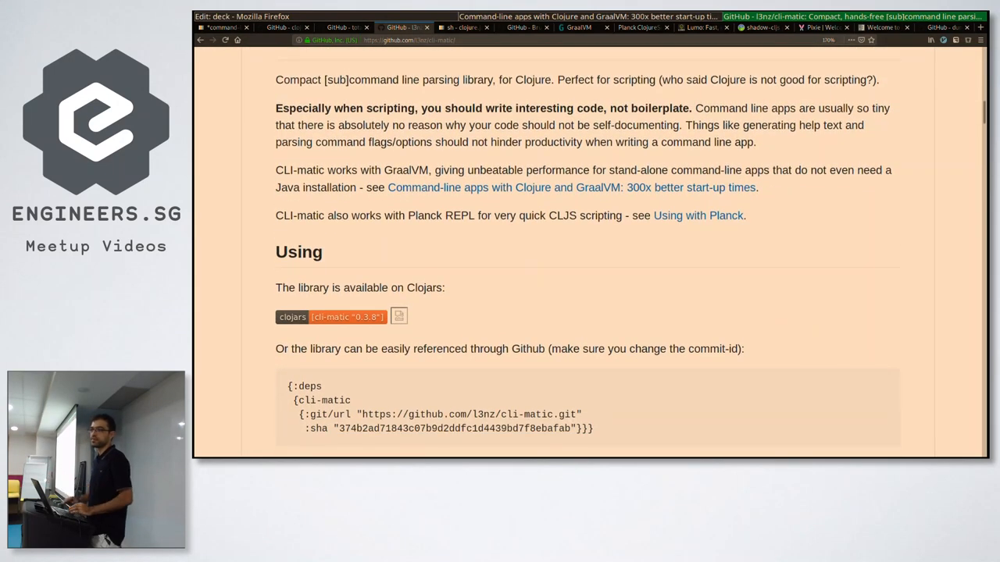
{"action": "scroll", "scroll_direction": "down", "scroll_amount": 3}
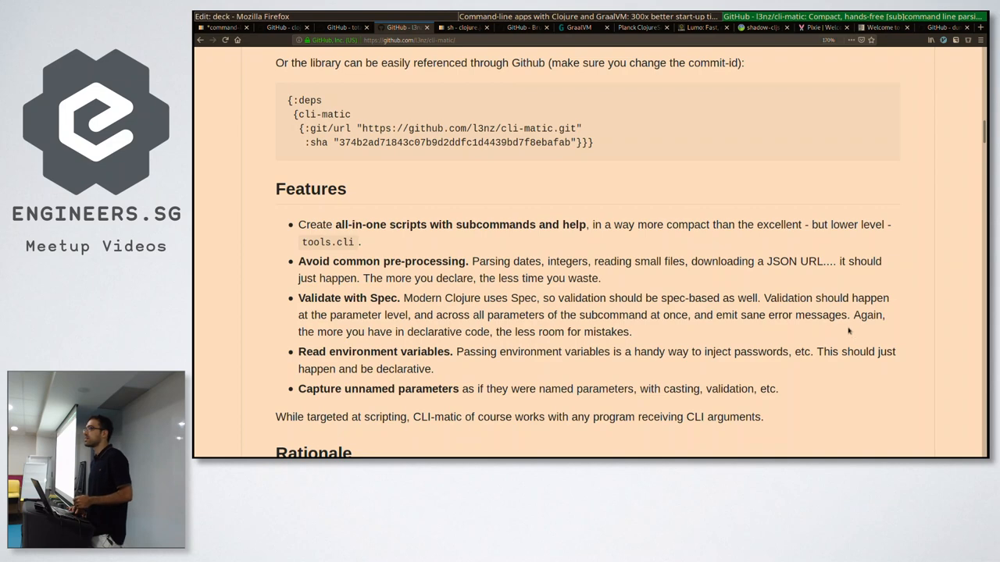
{"action": "scroll", "scroll_direction": "down", "scroll_amount": 3}
{"action": "type", "text": "json"}
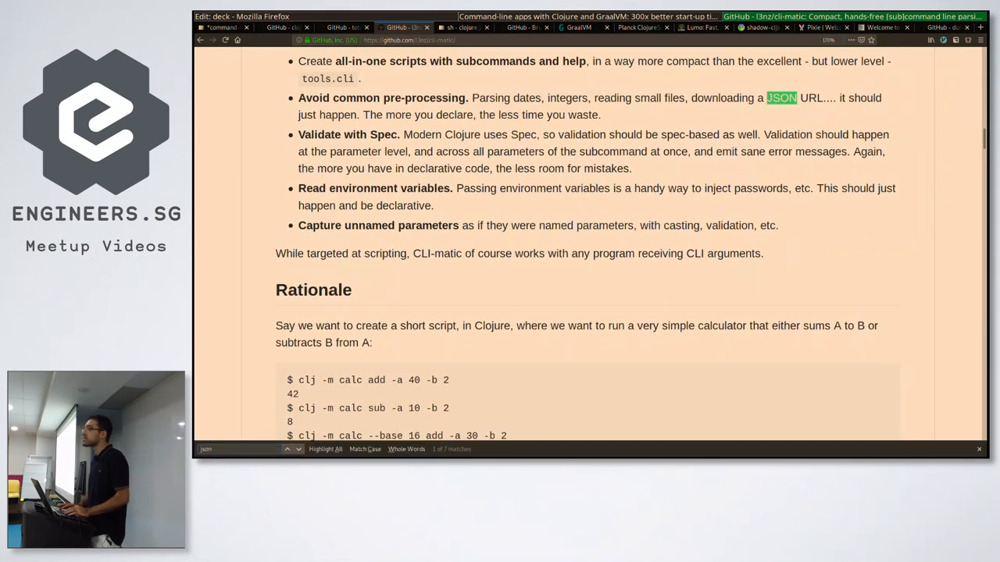
{"action": "scroll", "scroll_direction": "down", "scroll_amount": 3}
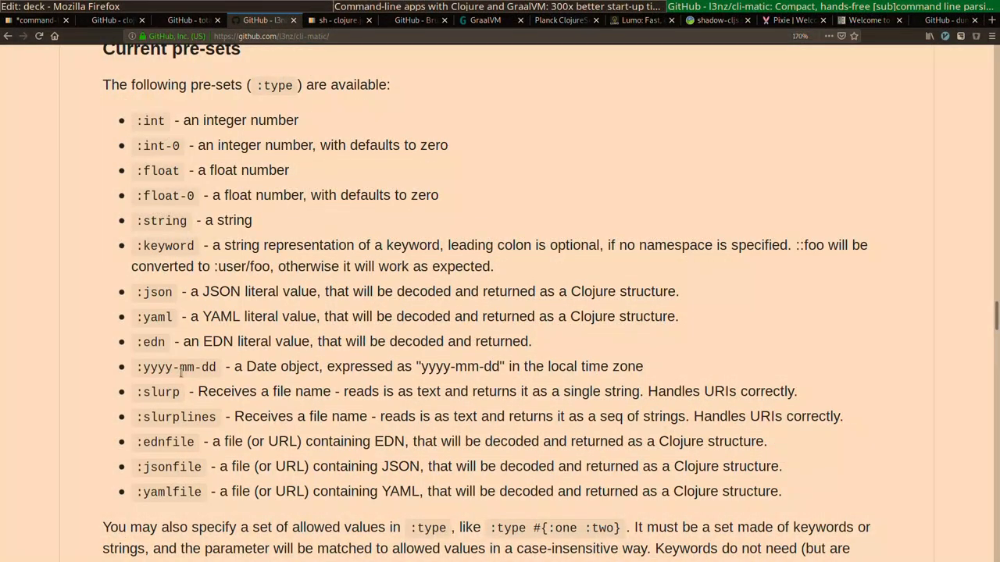
{"action": "mouse_move", "coordinate": [178, 436]}
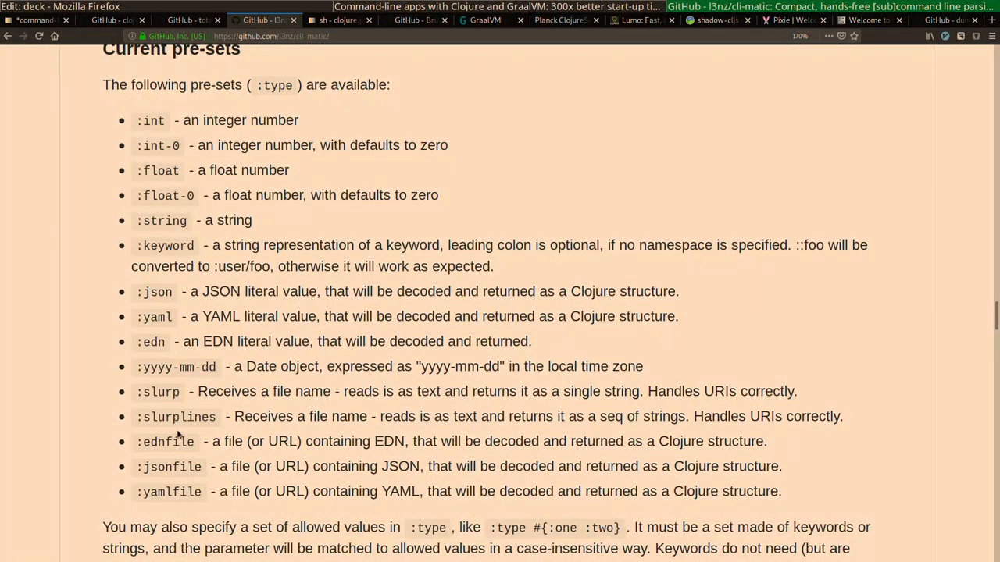
{"action": "mouse_move", "coordinate": [164, 268]}
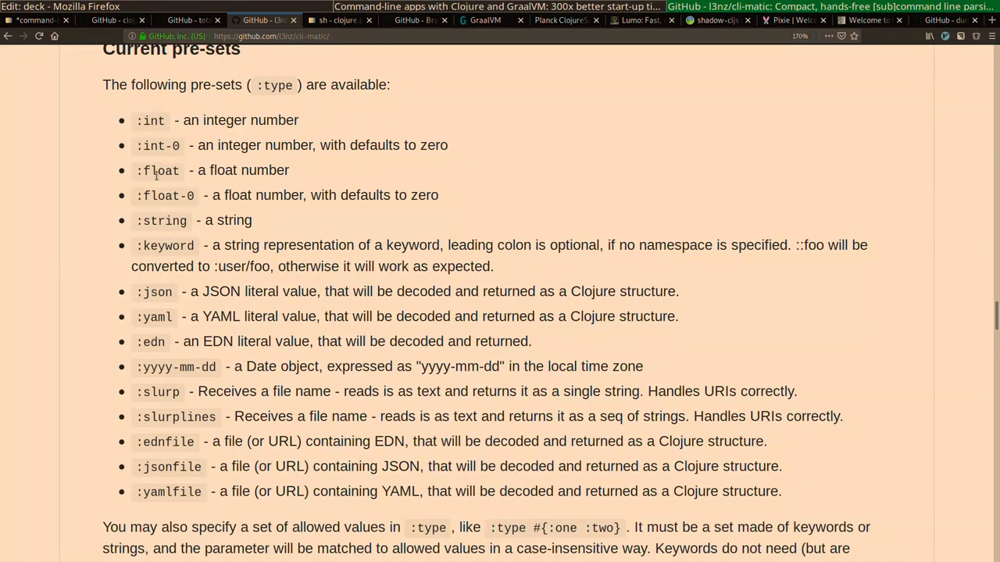
{"action": "mouse_move", "coordinate": [154, 122]}
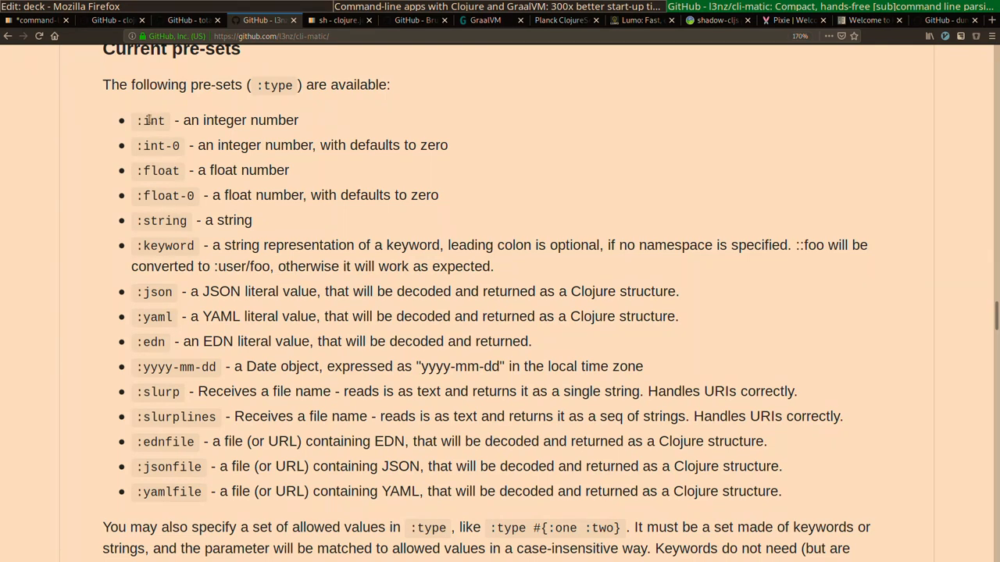
{"action": "mouse_move", "coordinate": [328, 188]}
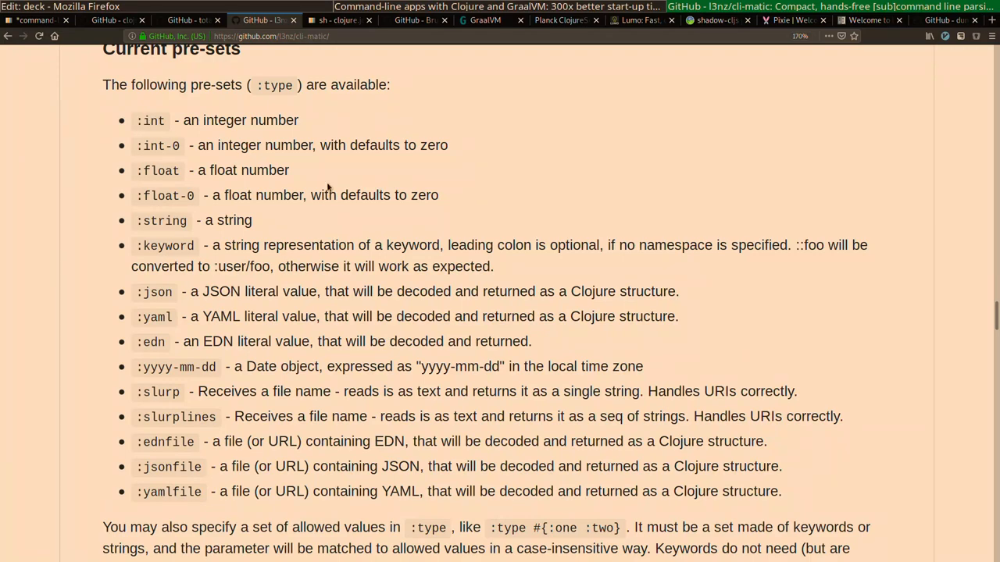
{"action": "mouse_move", "coordinate": [653, 379]}
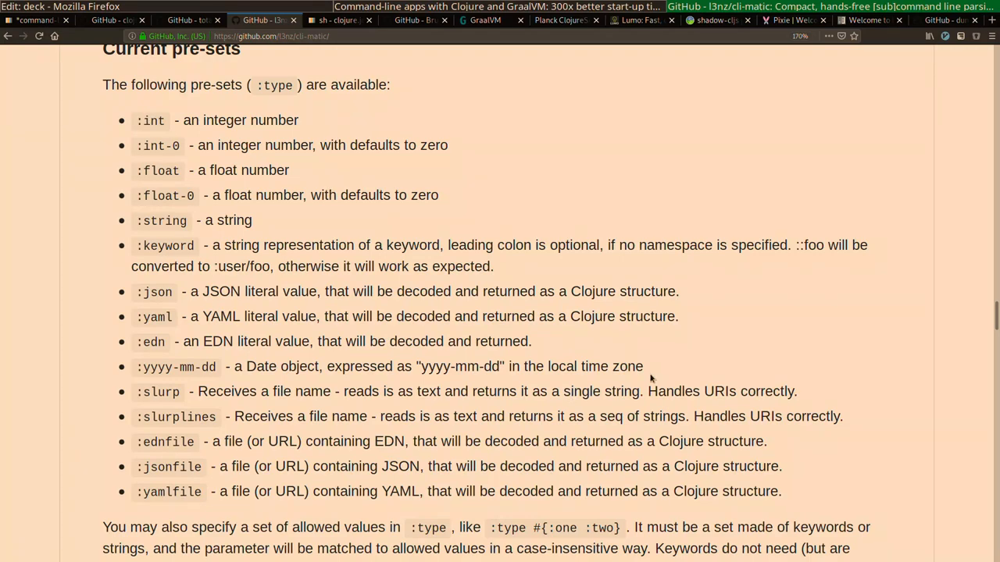
Read the cli-matic README past pre-sets, positional arguments, validation and tips to Contributing and License.
{"action": "scroll", "scroll_direction": "down", "scroll_amount": 3}
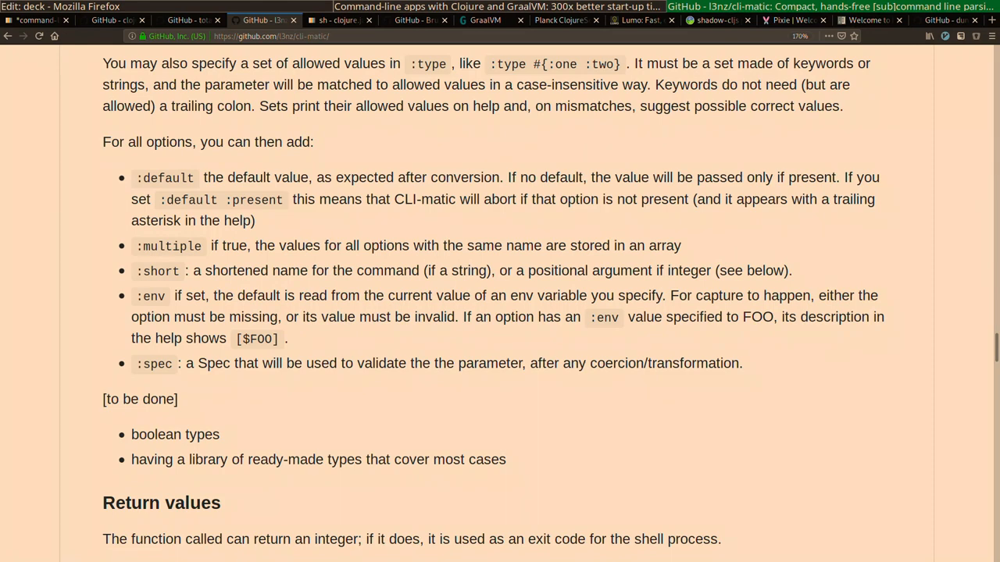
{"action": "mouse_move", "coordinate": [679, 409]}
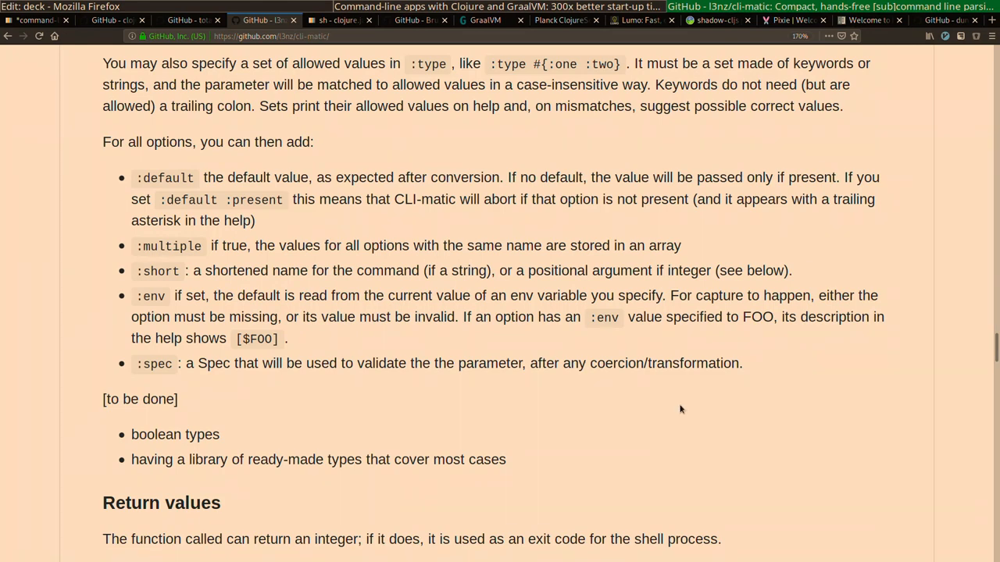
{"action": "scroll", "scroll_direction": "down", "scroll_amount": 3}
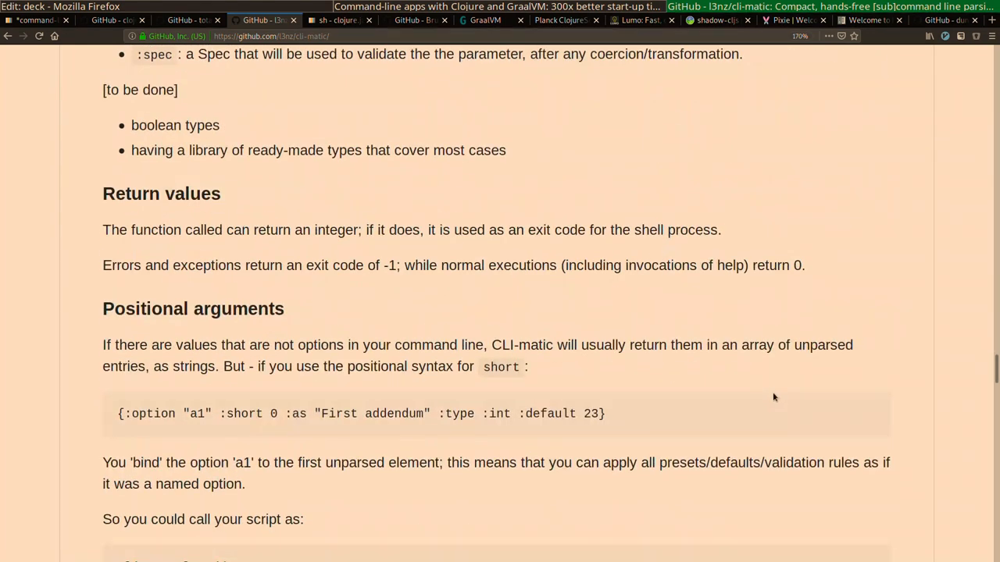
{"action": "scroll", "scroll_direction": "down", "scroll_amount": 3}
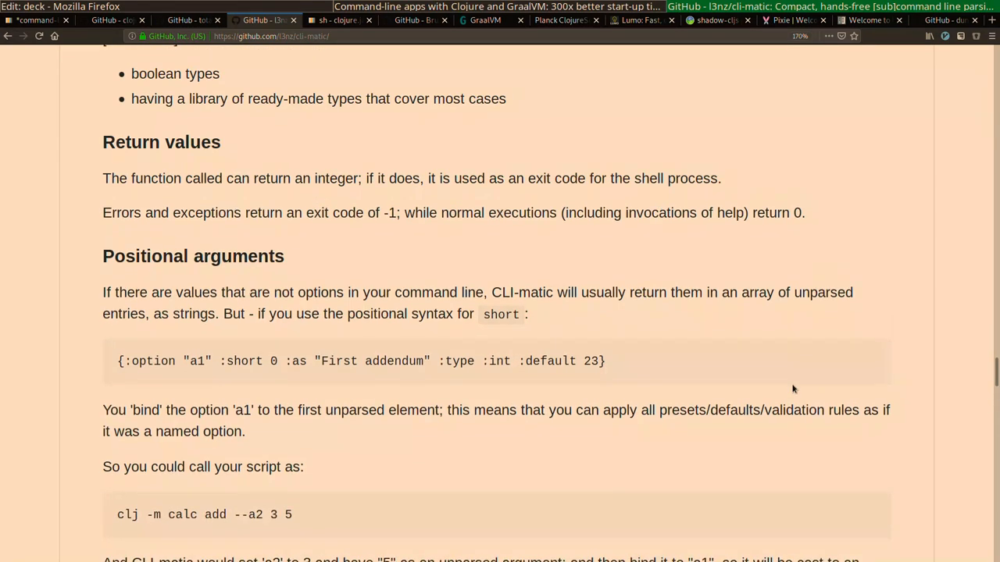
{"action": "scroll", "scroll_direction": "down", "scroll_amount": 3}
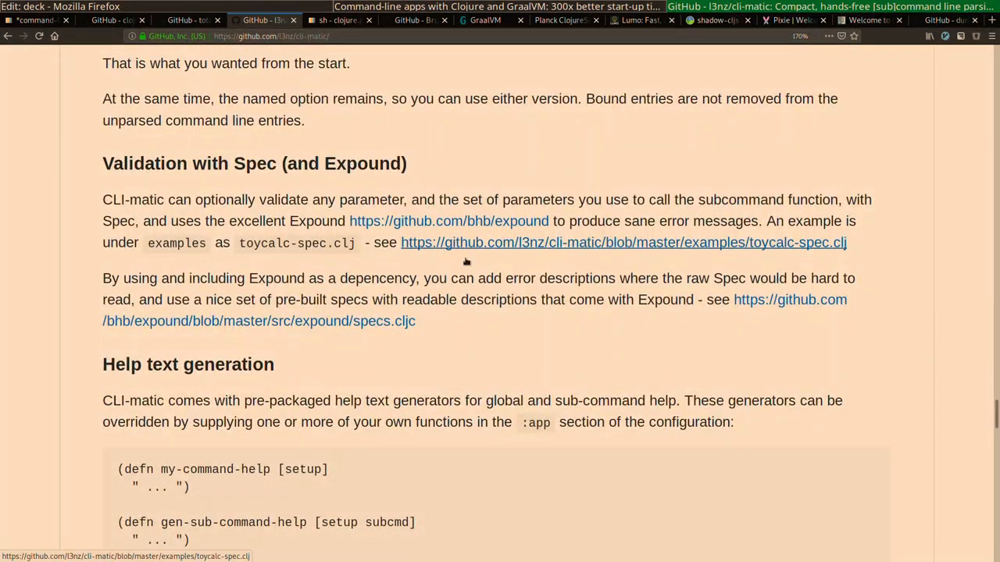
{"action": "scroll", "scroll_direction": "down", "scroll_amount": 3}
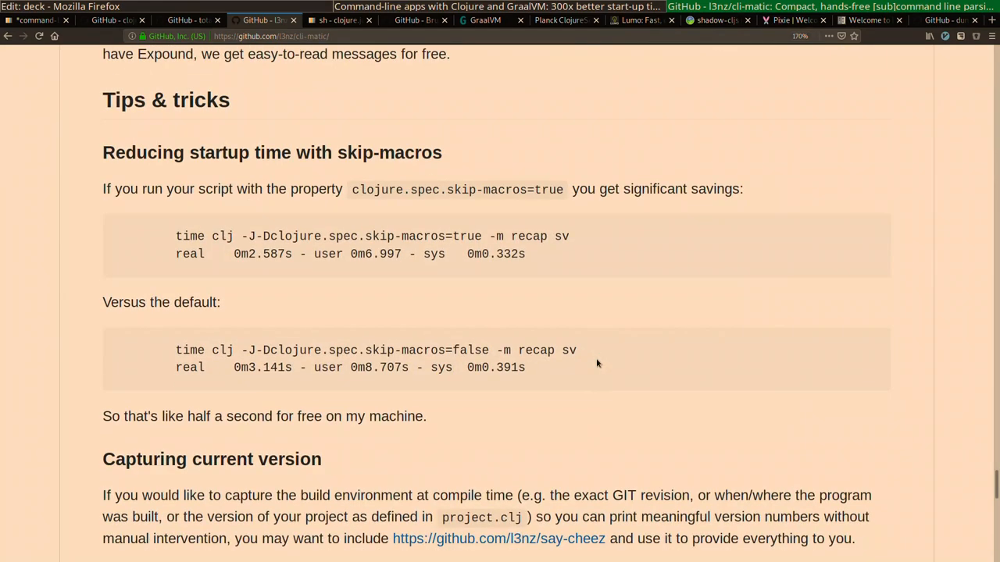
{"action": "scroll", "scroll_direction": "down", "scroll_amount": 3}
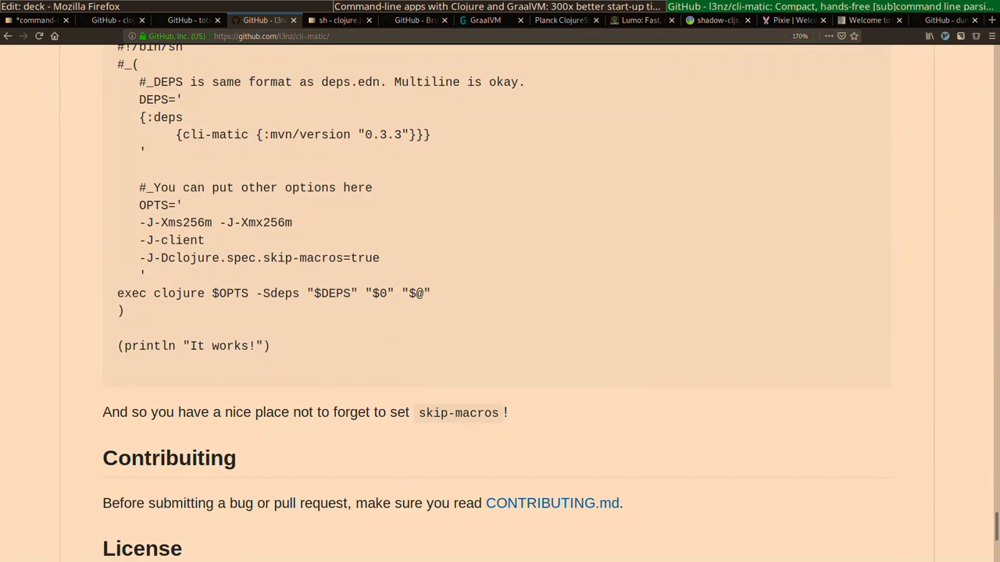
Return to the slides and advance to the 'Invoke external commands' slide listing clojure.java.shell/sh.
{"action": "left_click", "coordinate": [242, 16]}
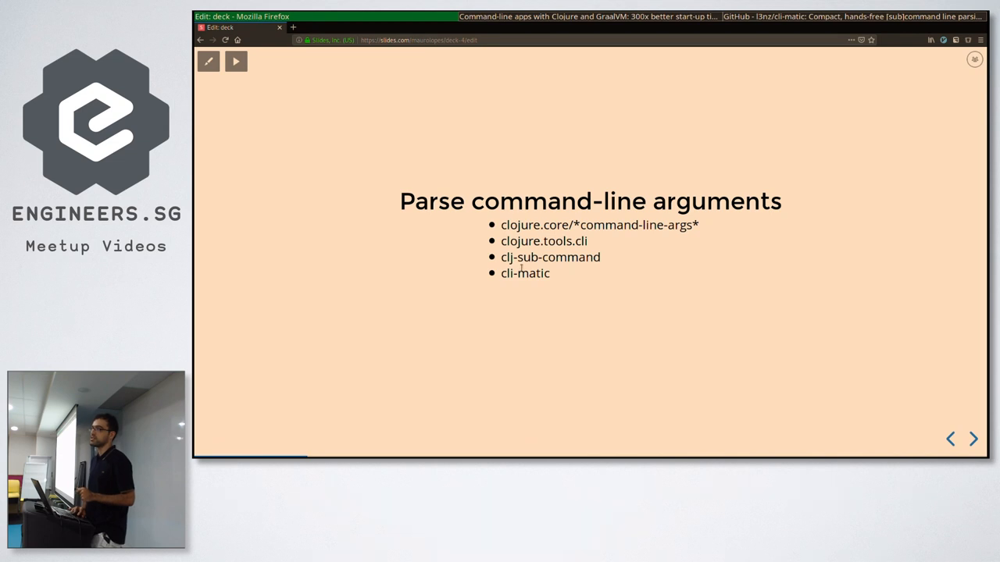
{"action": "mouse_move", "coordinate": [577, 271]}
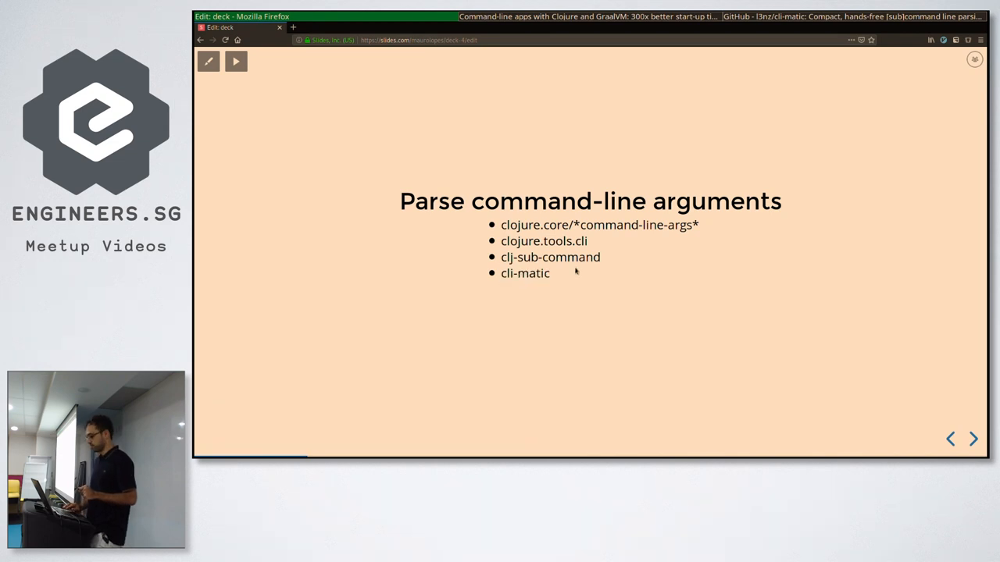
{"action": "left_click", "coordinate": [973, 439]}
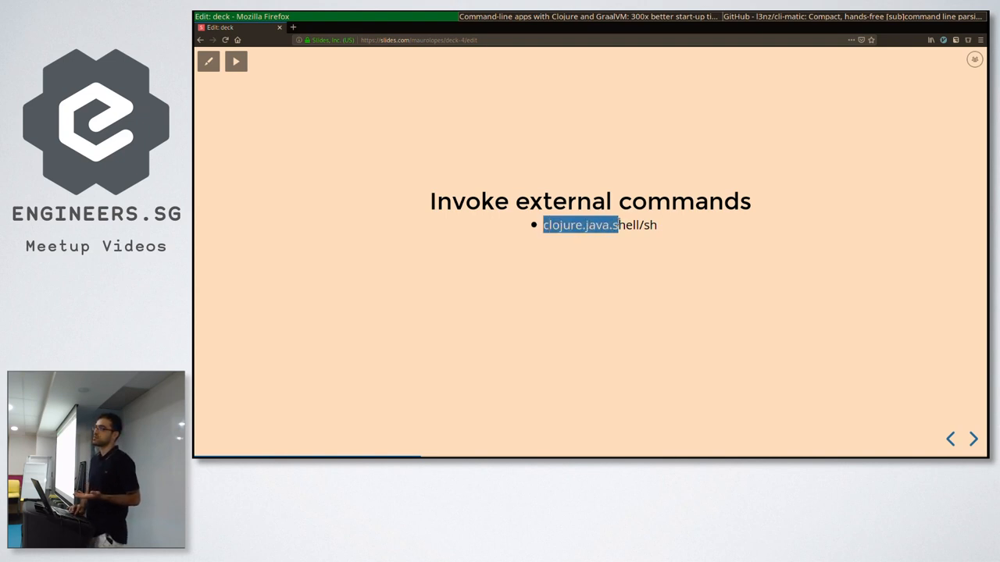
Advance the deck to the 'Clojure' slide listing lein-binplus, GraalVM and joker.
{"action": "left_click", "coordinate": [582, 309]}
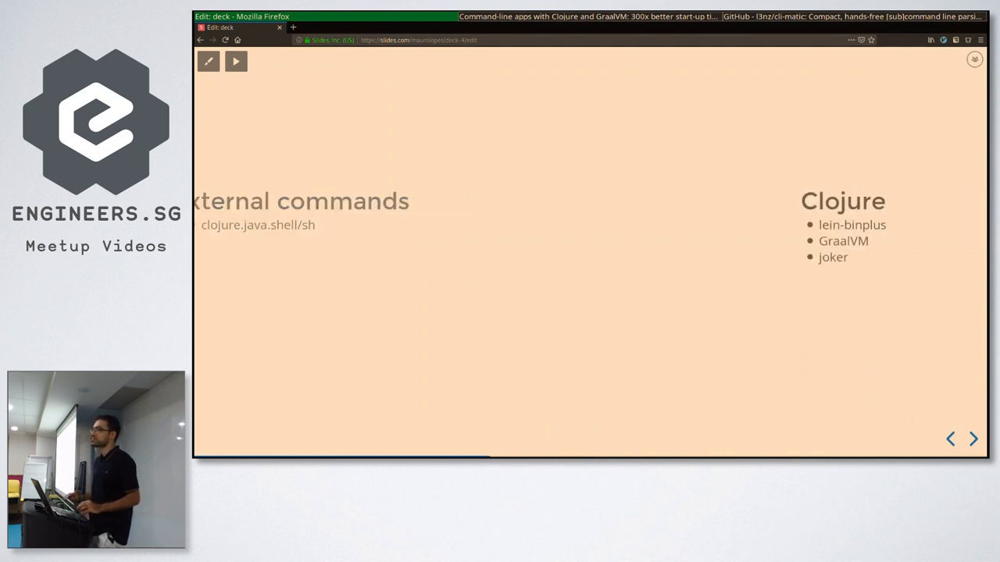
{"action": "left_click", "coordinate": [973, 439]}
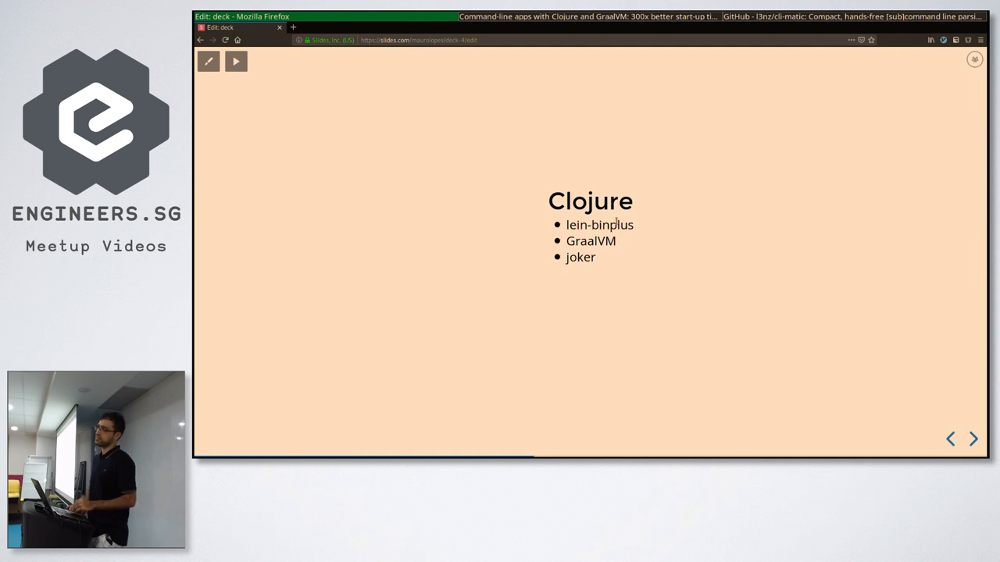
{"action": "mouse_move", "coordinate": [686, 235]}
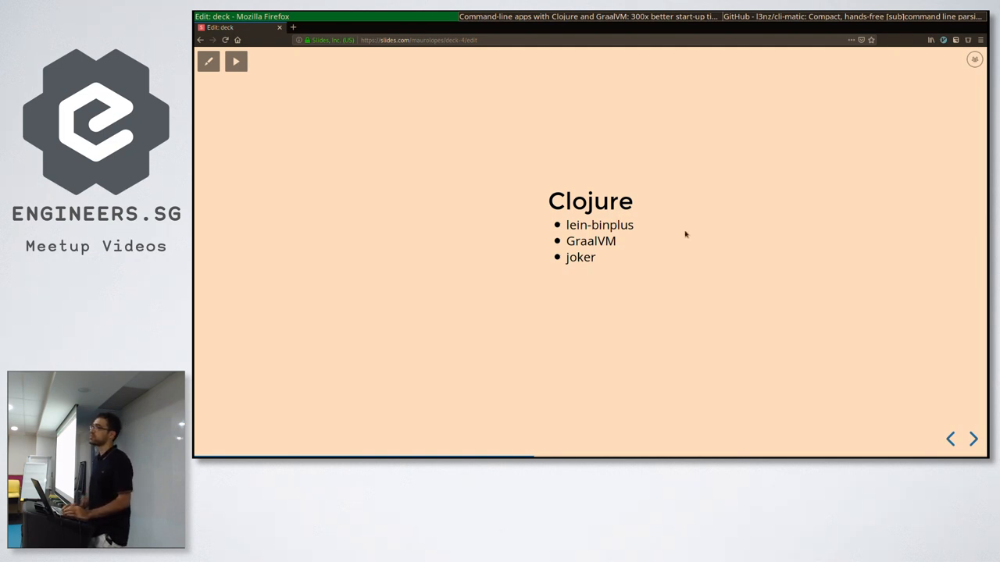
Read the ClojureDocs sh page past the options to its ls example output.
{"action": "left_click", "coordinate": [461, 28]}
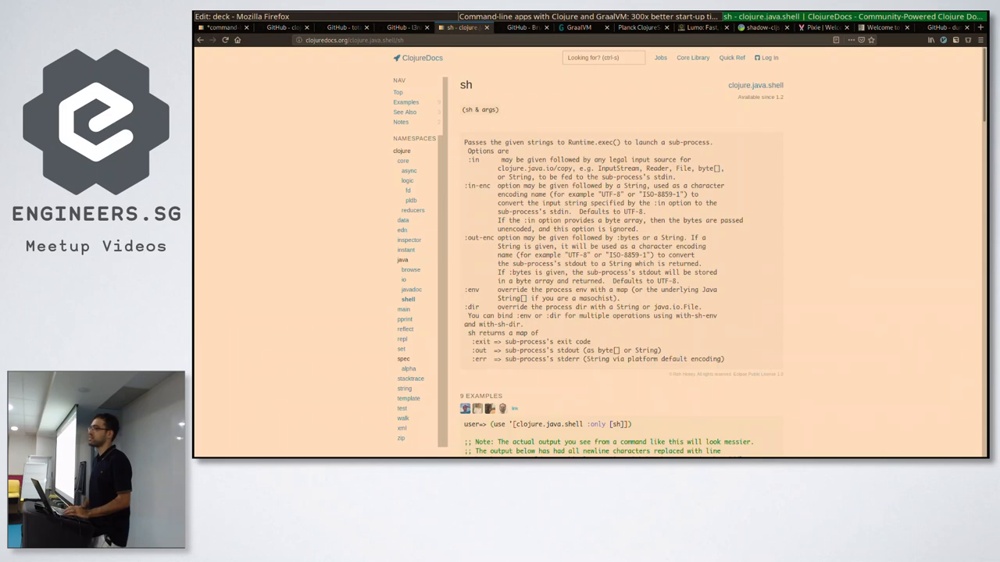
{"action": "scroll", "scroll_direction": "down", "scroll_amount": 3}
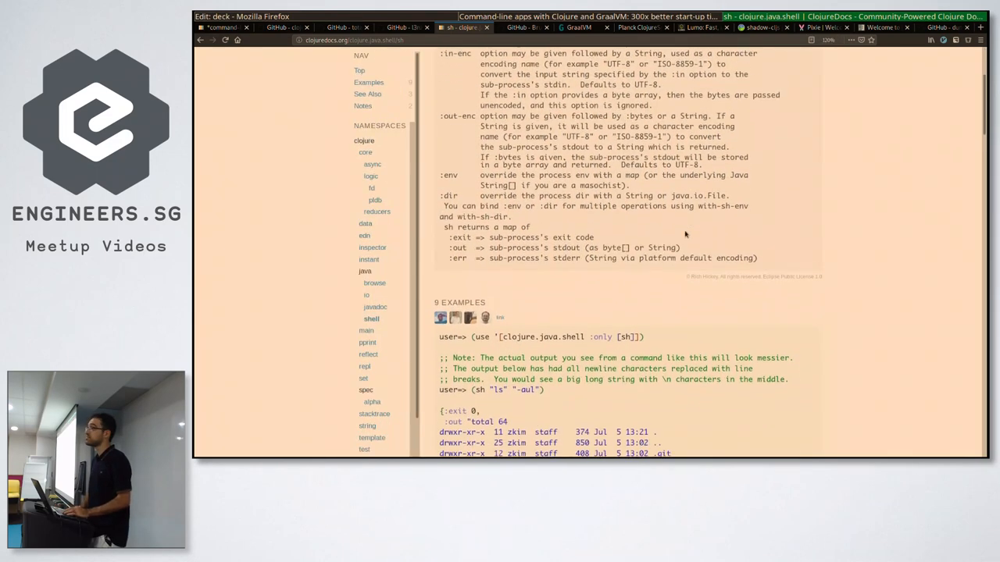
{"action": "scroll", "scroll_direction": "down", "scroll_amount": 3}
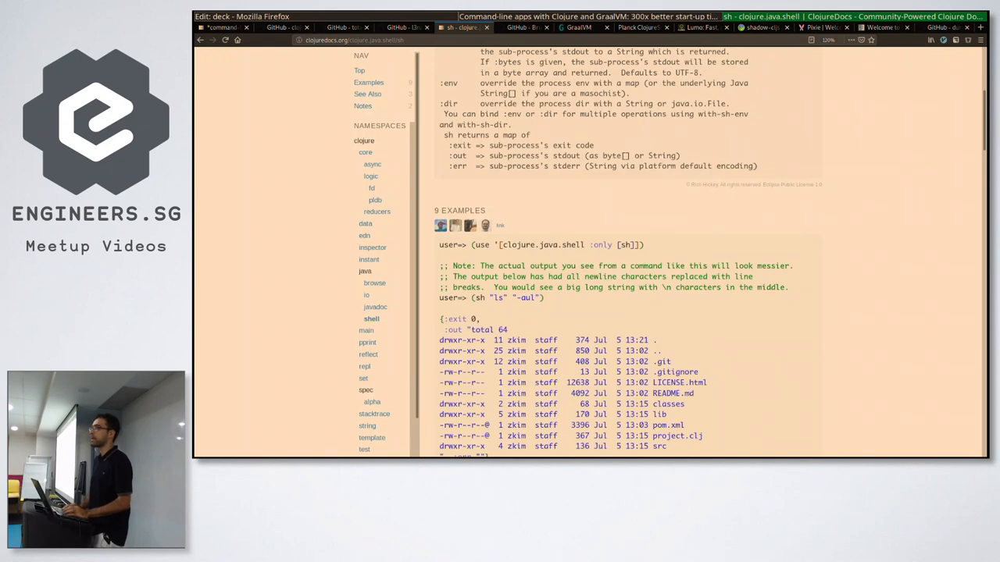
Read the lein-binplus README through usage, advanced custom preamble settings and templating notes.
{"action": "left_click", "coordinate": [523, 28]}
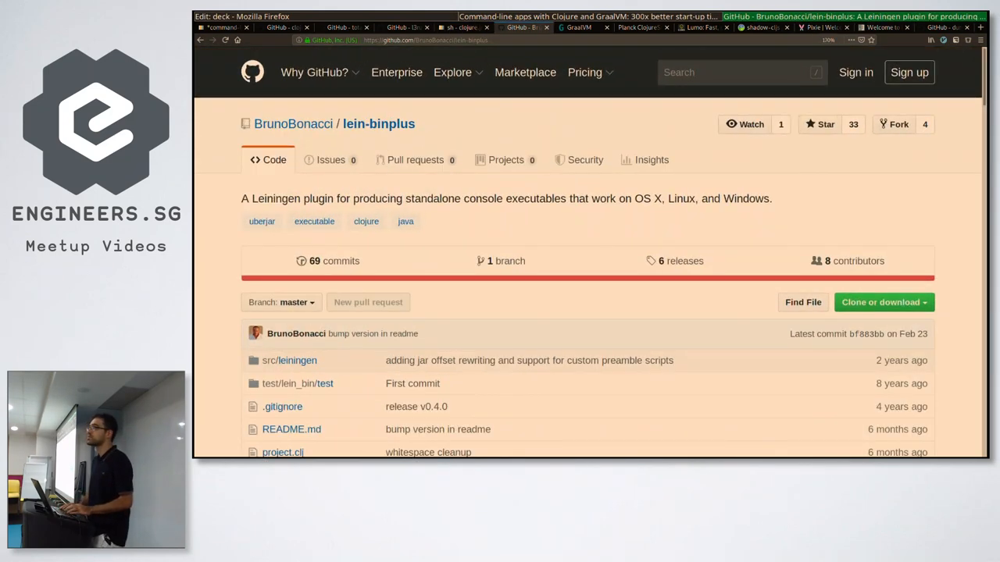
{"action": "scroll", "scroll_direction": "down", "scroll_amount": 3}
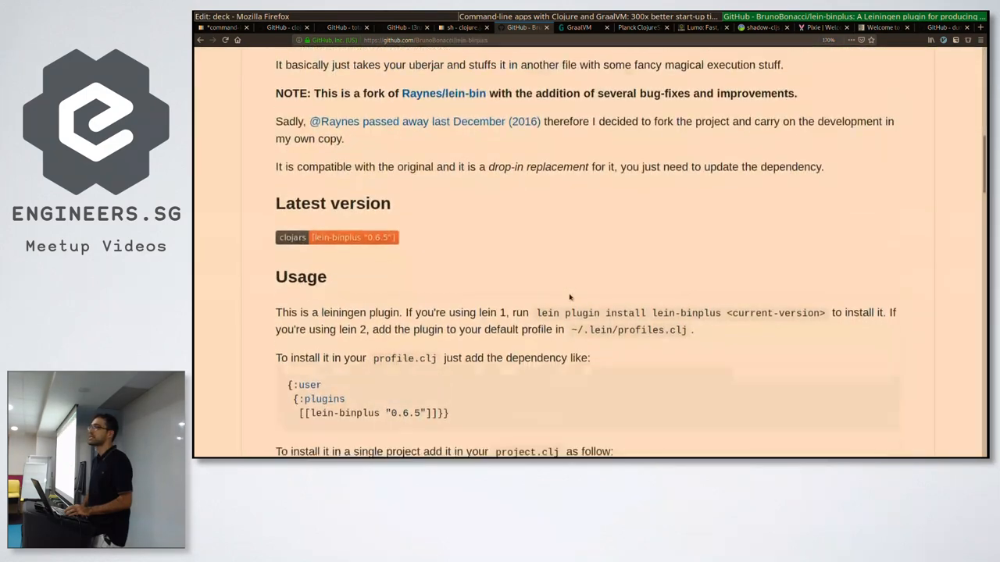
{"action": "scroll", "scroll_direction": "down", "scroll_amount": 3}
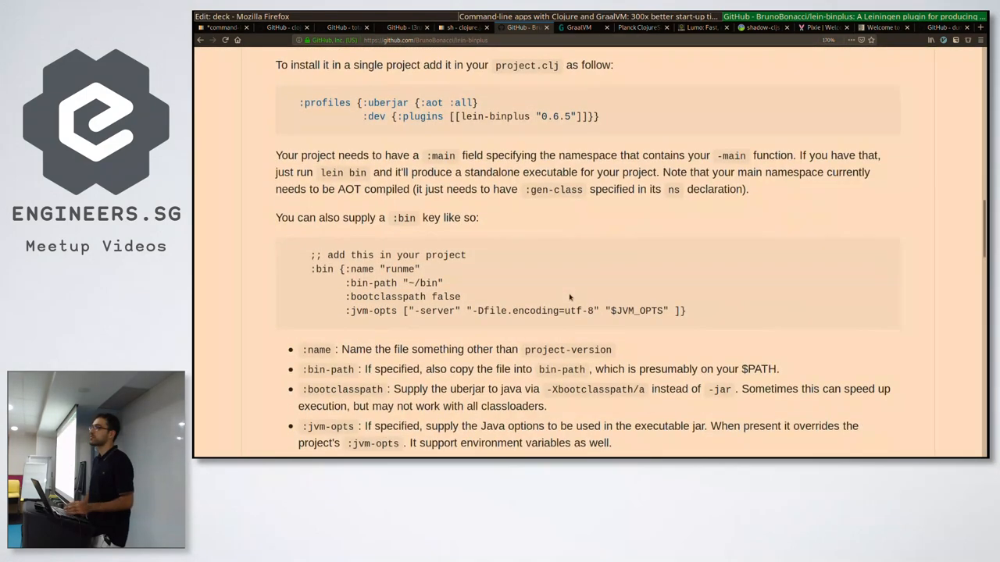
{"action": "mouse_move", "coordinate": [529, 269]}
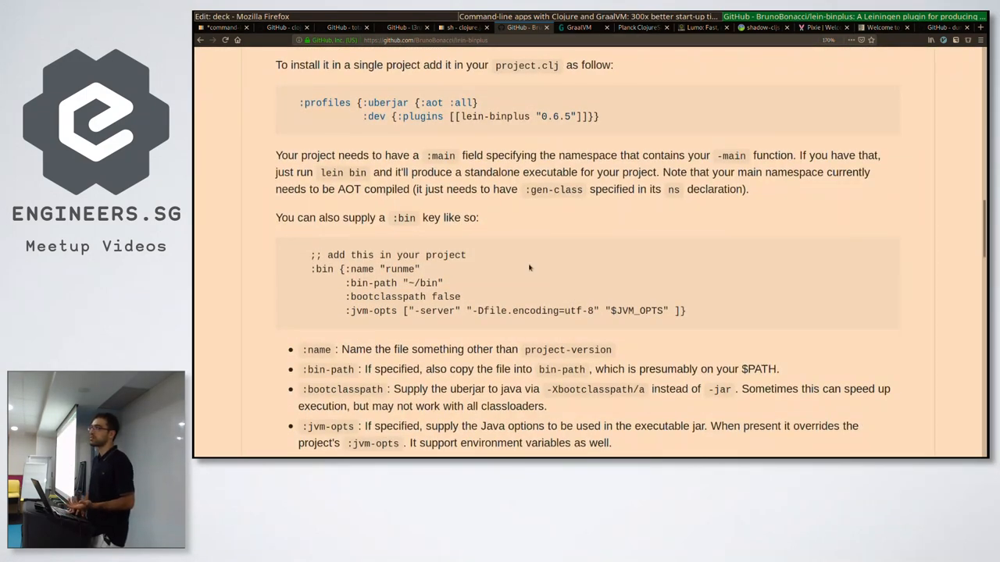
{"action": "double_click", "coordinate": [422, 283]}
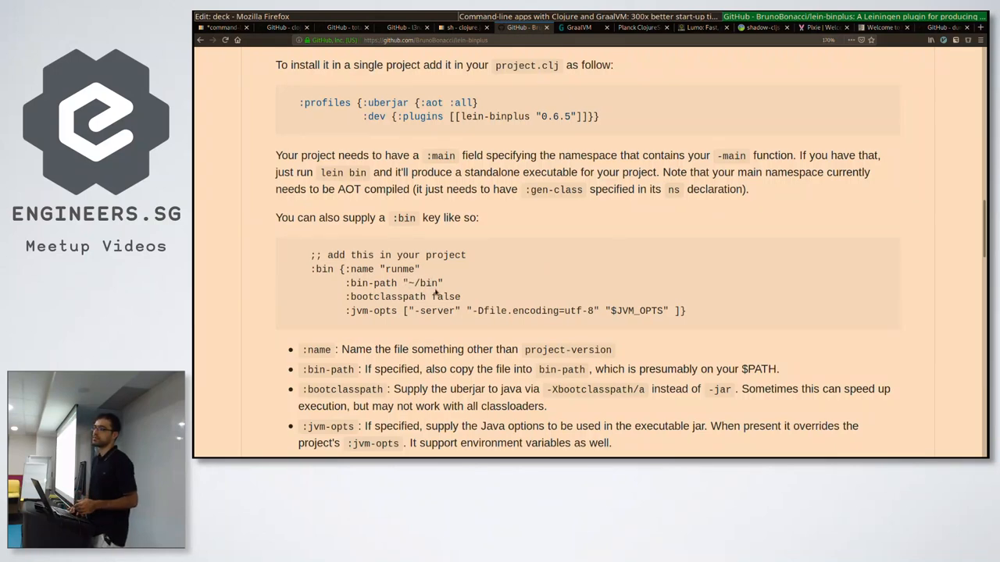
{"action": "scroll", "scroll_direction": "down", "scroll_amount": 3}
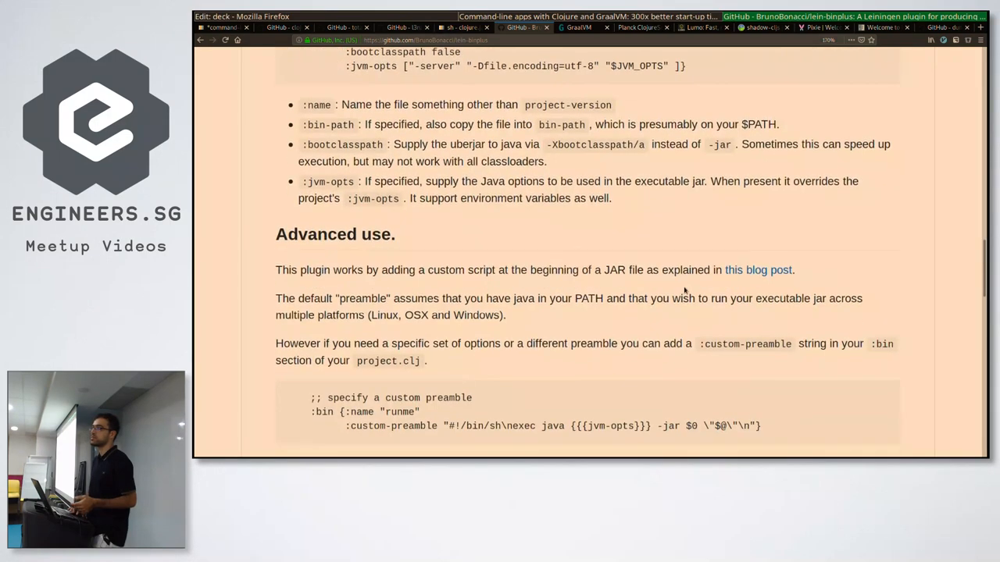
{"action": "scroll", "scroll_direction": "down", "scroll_amount": 3}
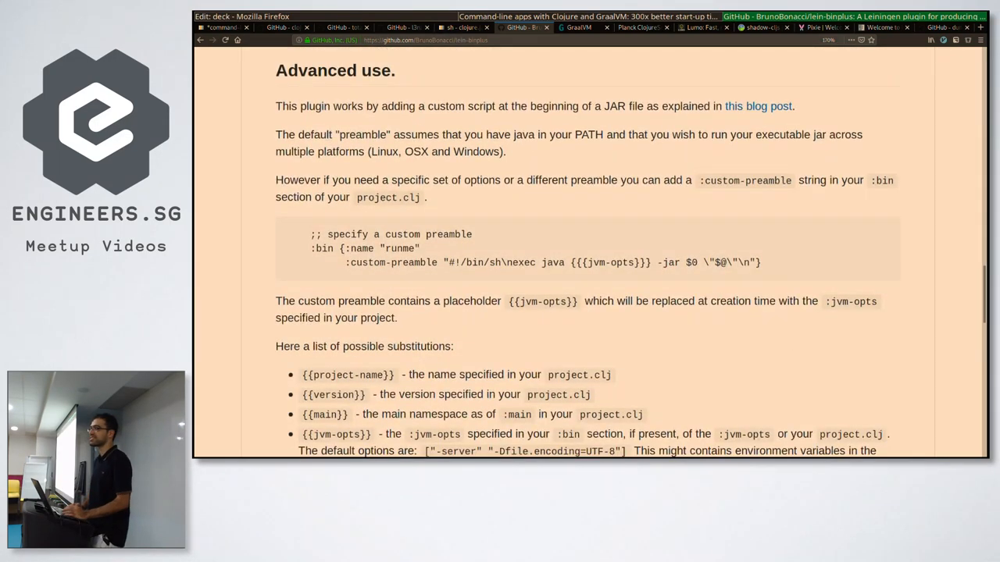
{"action": "scroll", "scroll_direction": "down", "scroll_amount": 3}
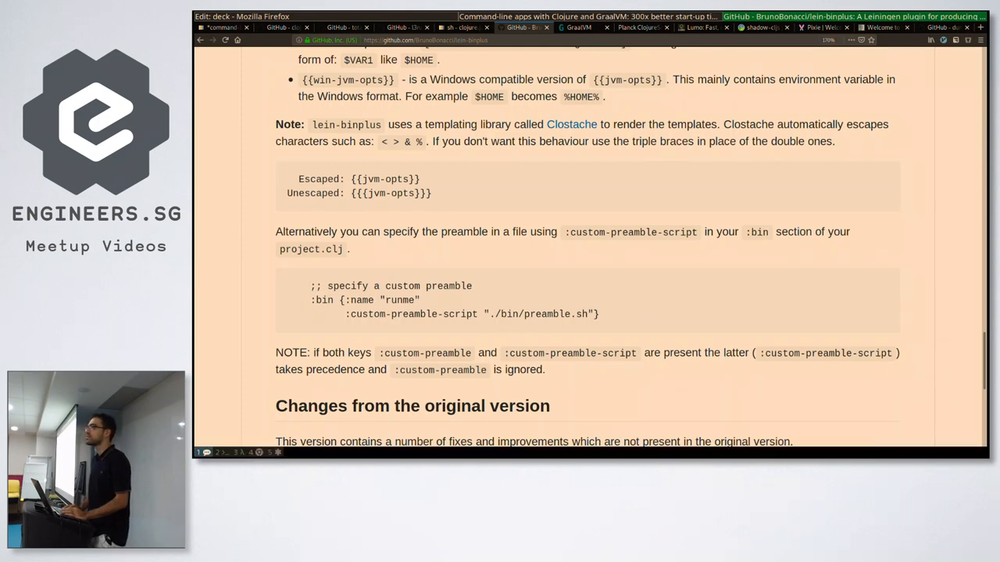
Return to the slides.com deck and advance to the ClojureScript slide (Planck, Lumo, shadow-cljs).
{"action": "left_click", "coordinate": [221, 28]}
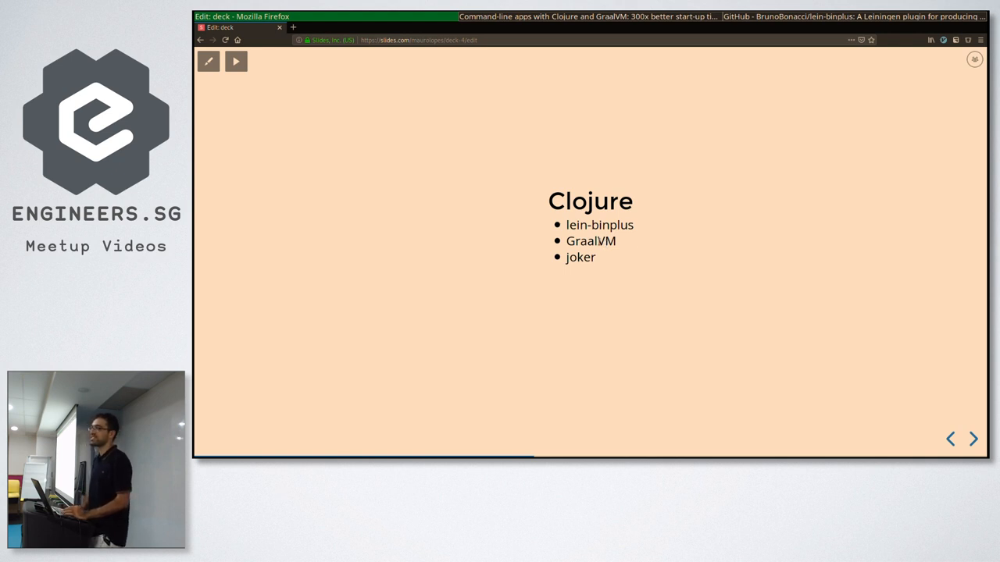
{"action": "mouse_move", "coordinate": [662, 263]}
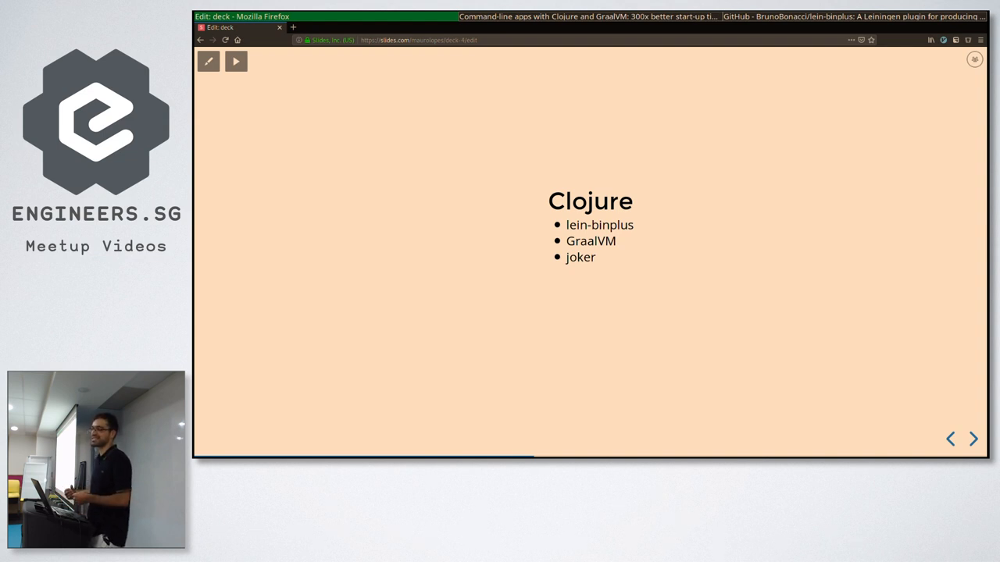
{"action": "mouse_move", "coordinate": [631, 246]}
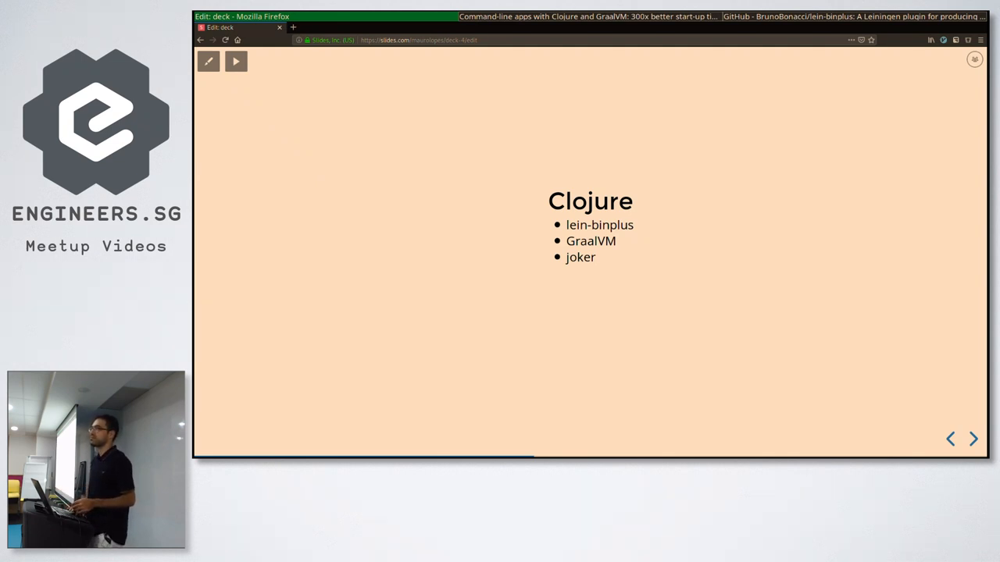
{"action": "double_click", "coordinate": [581, 256]}
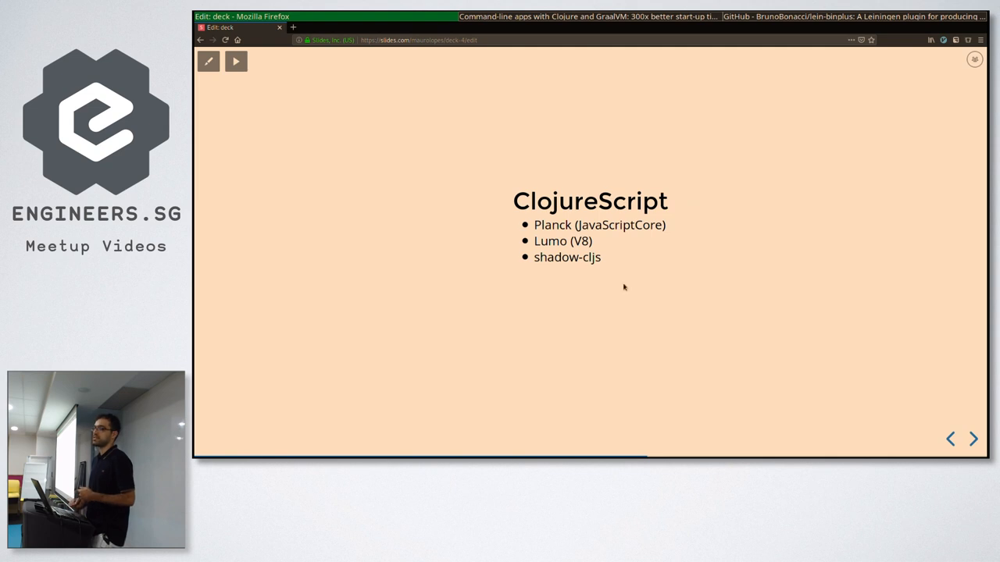
{"action": "mouse_move", "coordinate": [681, 312]}
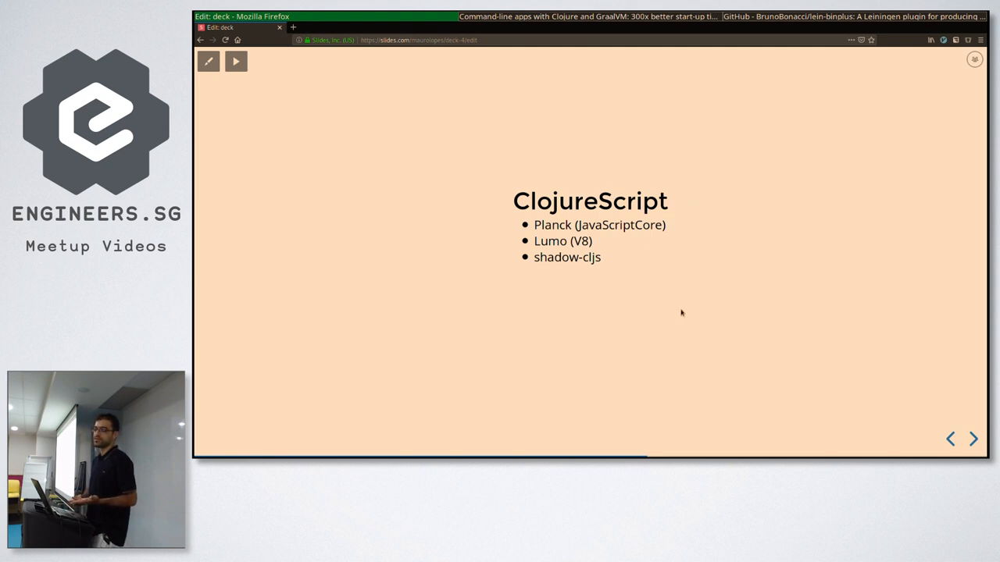
{"action": "mouse_move", "coordinate": [659, 300]}
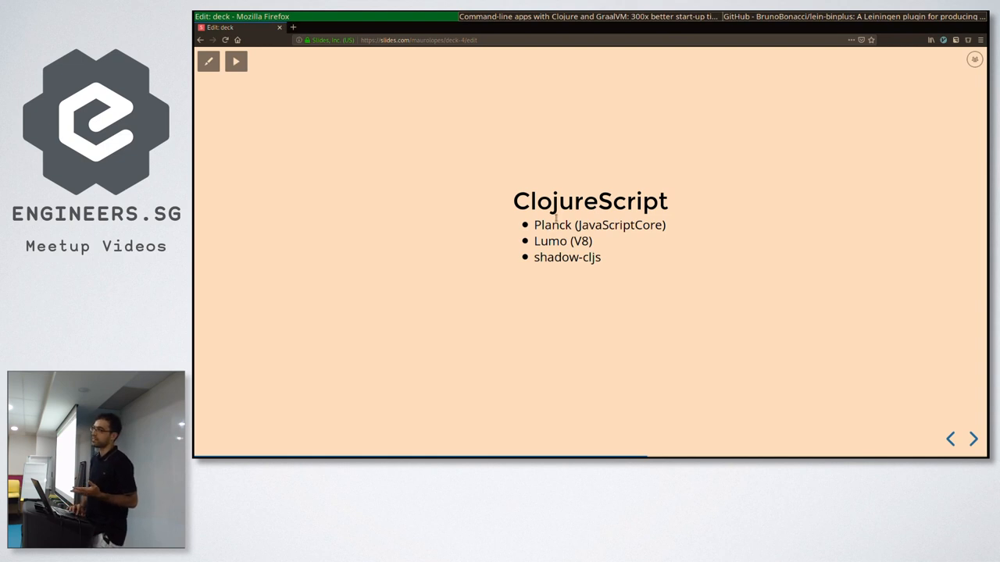
{"action": "mouse_move", "coordinate": [674, 272]}
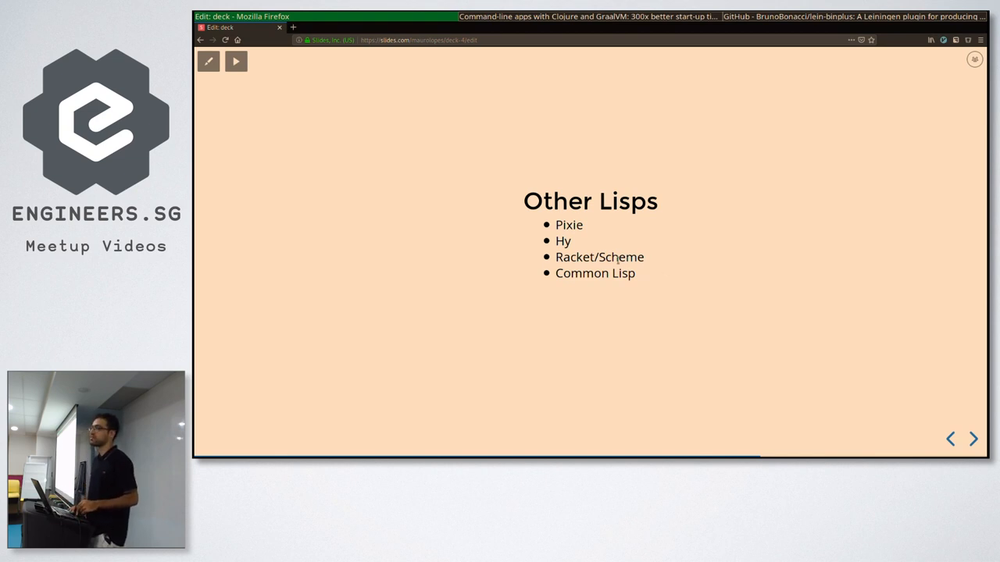
Advance the deck past the Other Lisps slide toward the GraalVM site.
{"action": "double_click", "coordinate": [568, 225]}
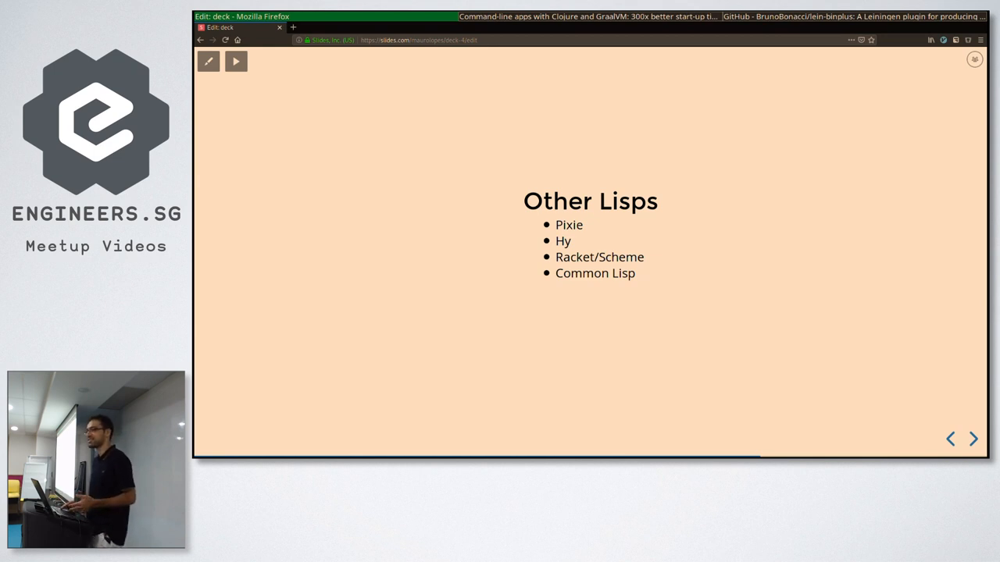
{"action": "mouse_move", "coordinate": [621, 243]}
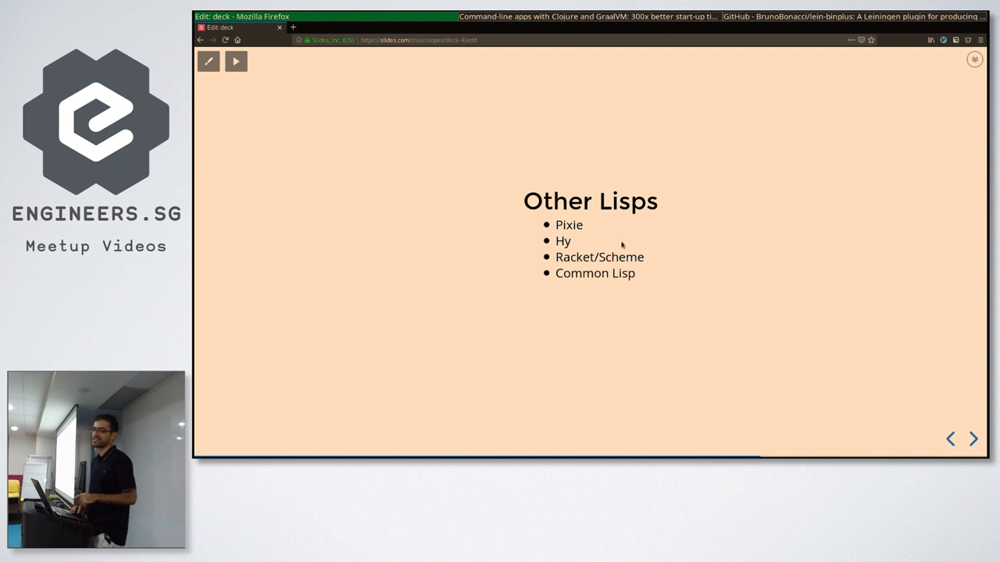
{"action": "mouse_move", "coordinate": [709, 249]}
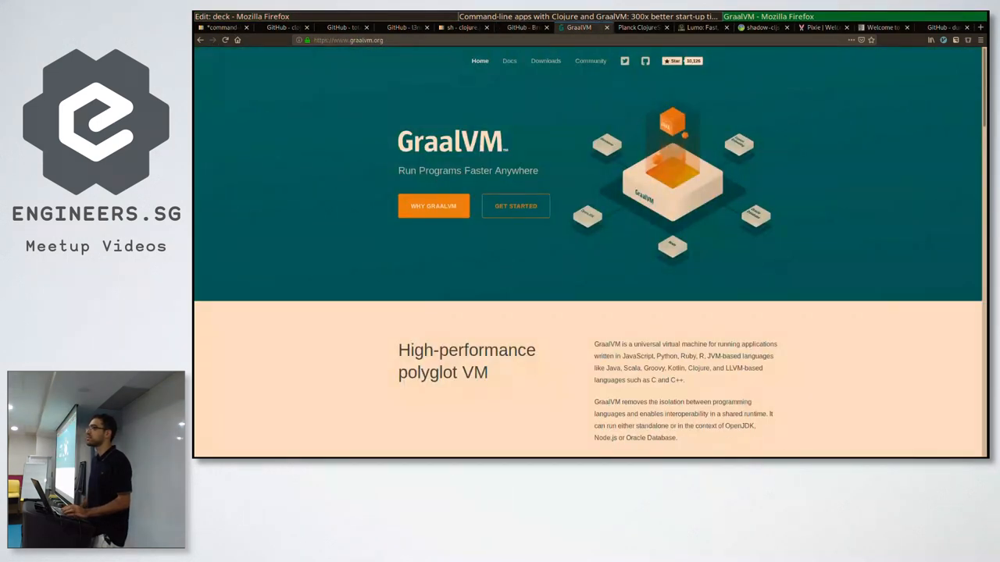
Show the Lumo and Pixie sites, then the dundalek/closh GitHub repo zoomed in.
{"action": "left_click", "coordinate": [700, 28]}
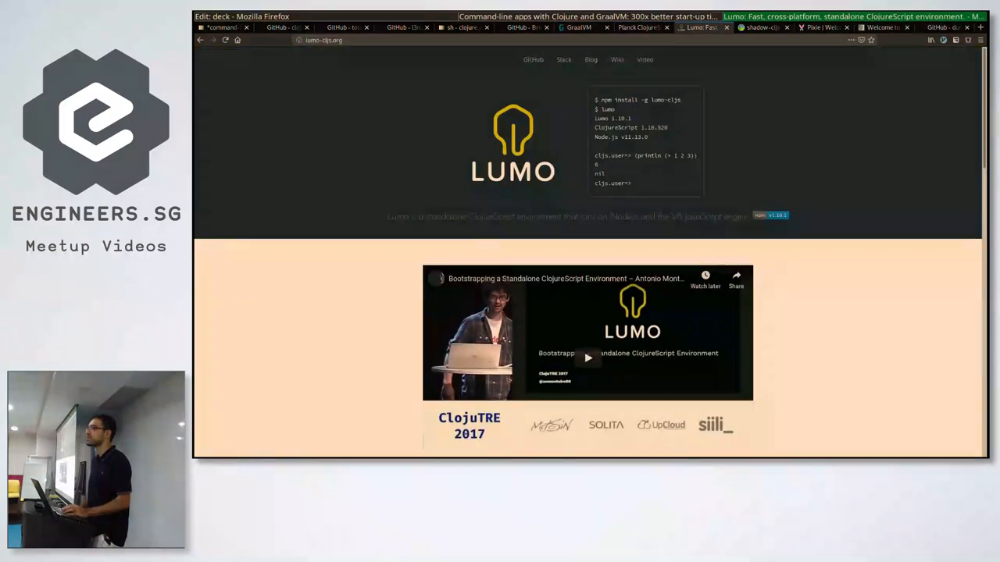
{"action": "left_click", "coordinate": [820, 28]}
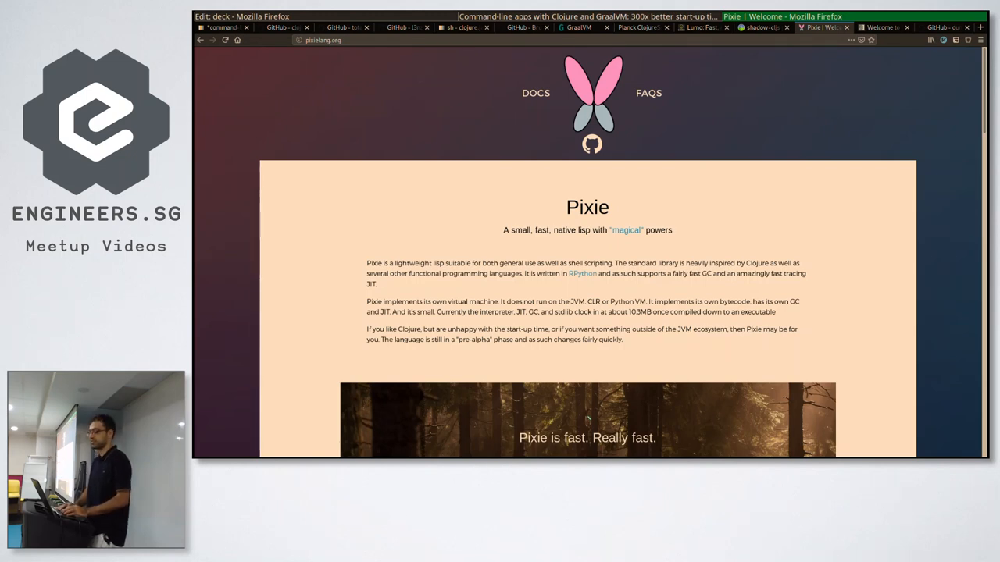
{"action": "left_click", "coordinate": [878, 27]}
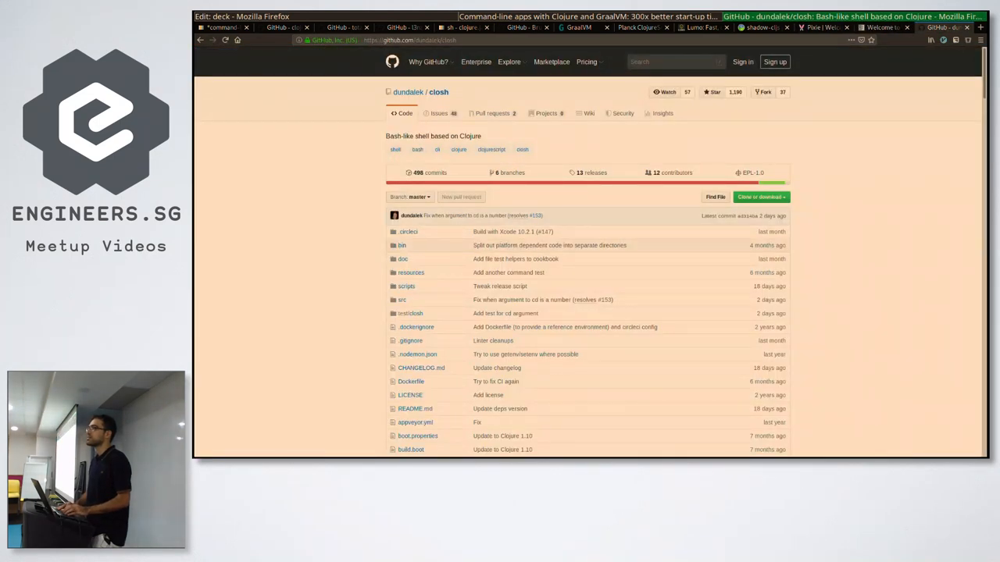
{"action": "key", "text": "ctrl+plus"}
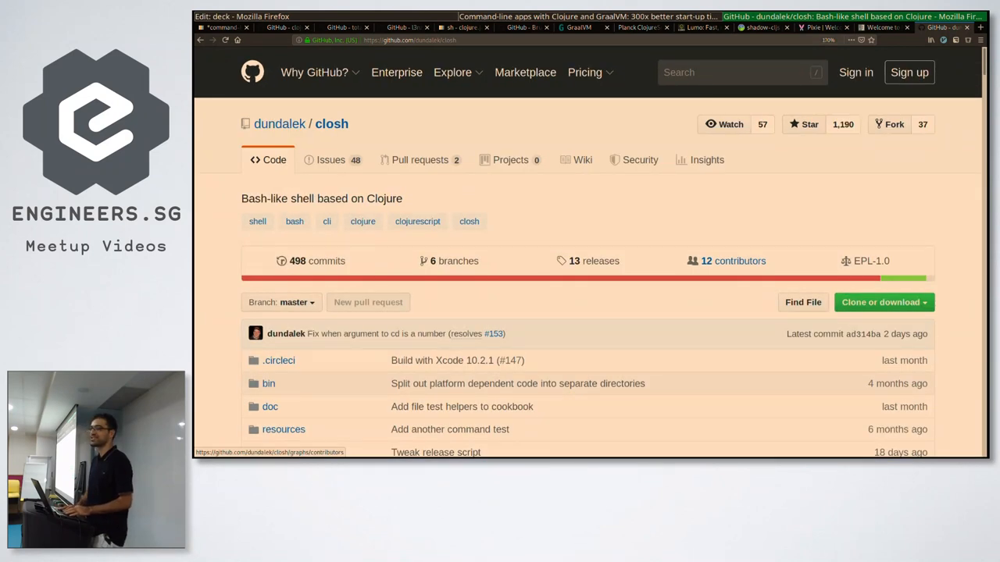
{"action": "mouse_move", "coordinate": [763, 253]}
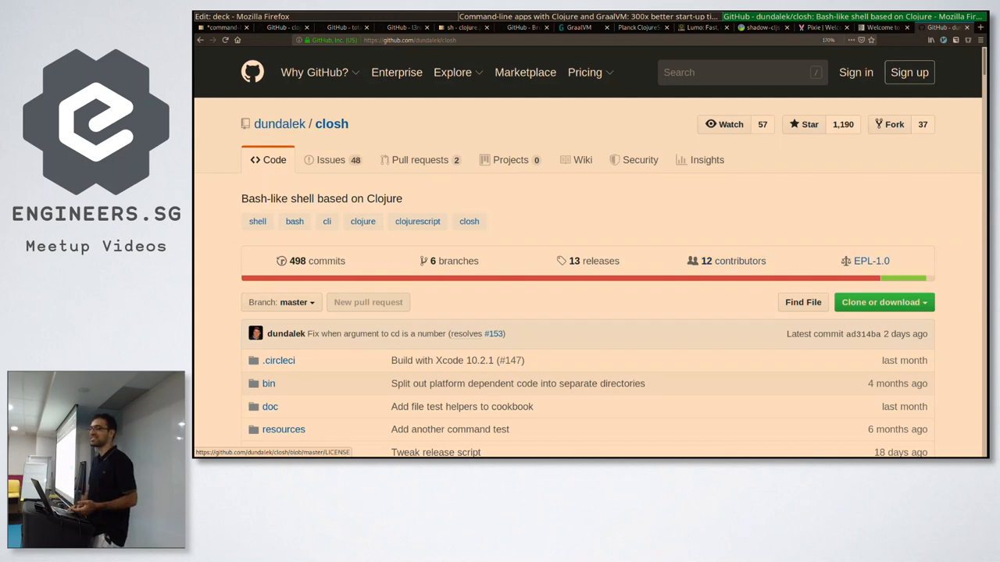
{"action": "mouse_move", "coordinate": [937, 275]}
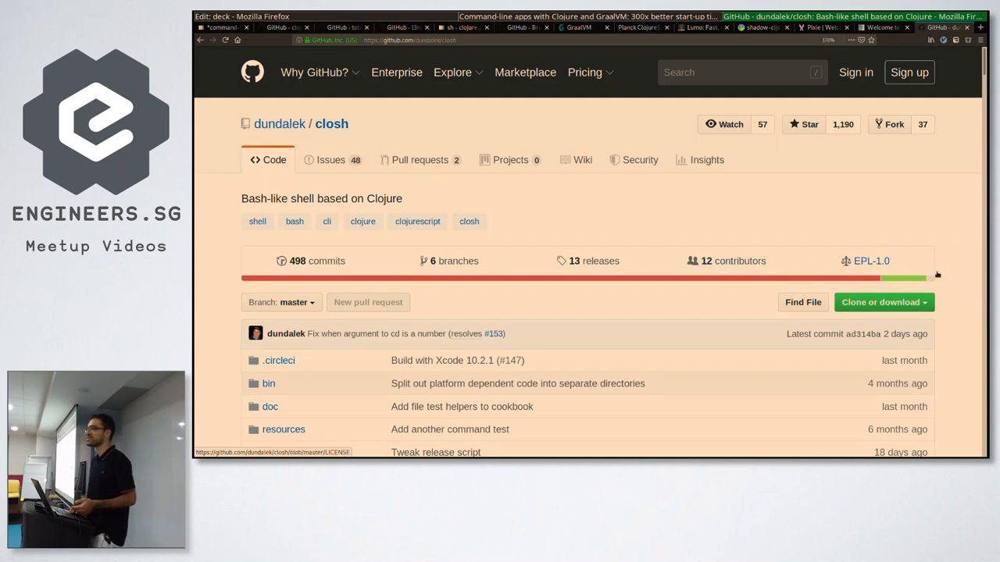
{"action": "scroll", "scroll_direction": "down", "scroll_amount": 3}
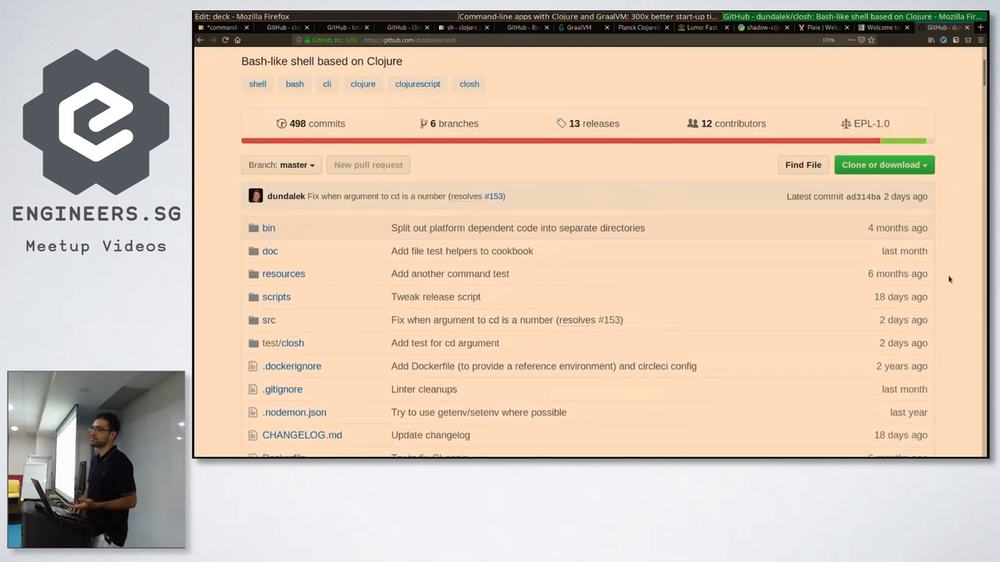
{"action": "scroll", "scroll_direction": "down", "scroll_amount": 3}
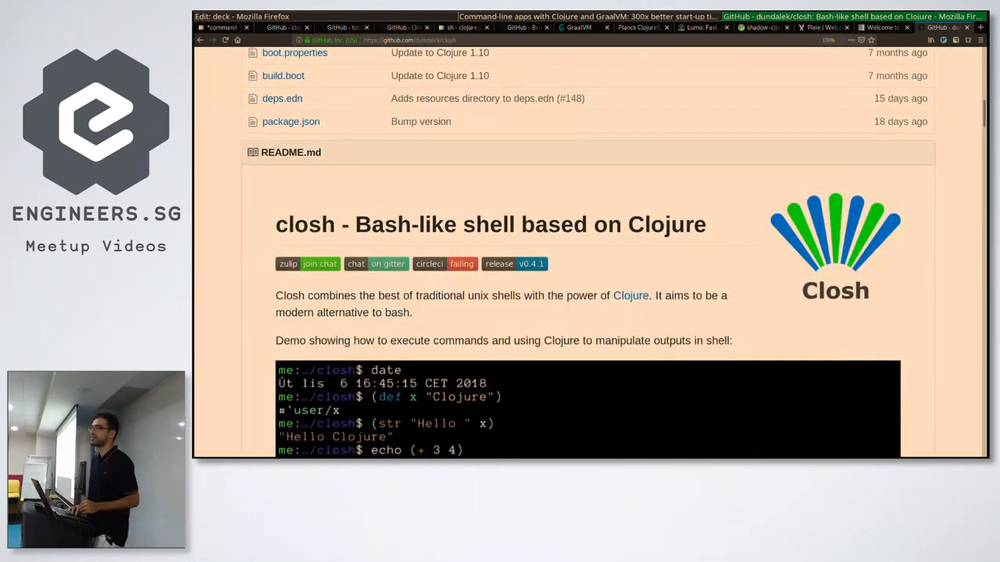
{"action": "scroll", "scroll_direction": "down", "scroll_amount": 3}
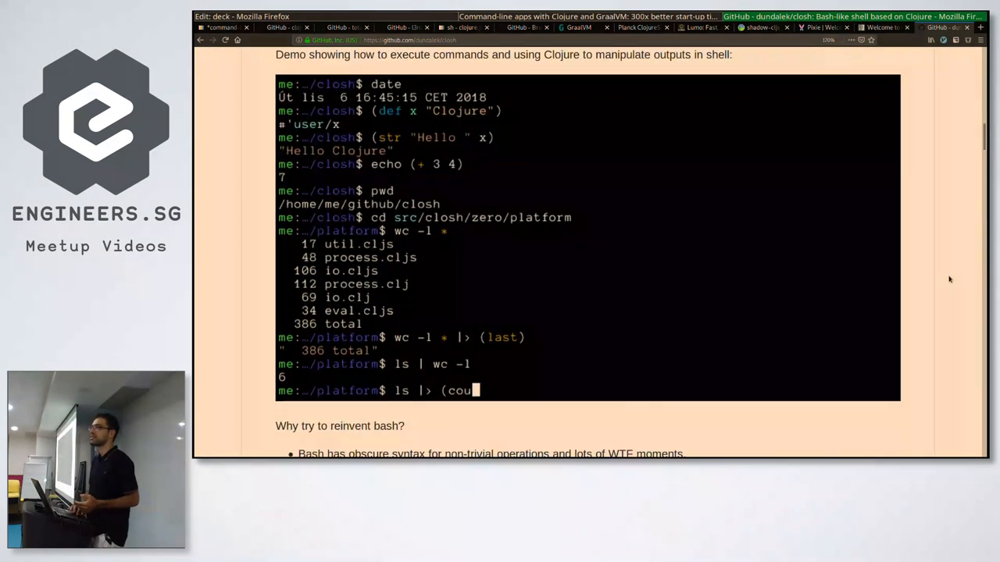
{"action": "key", "text": "Return"}
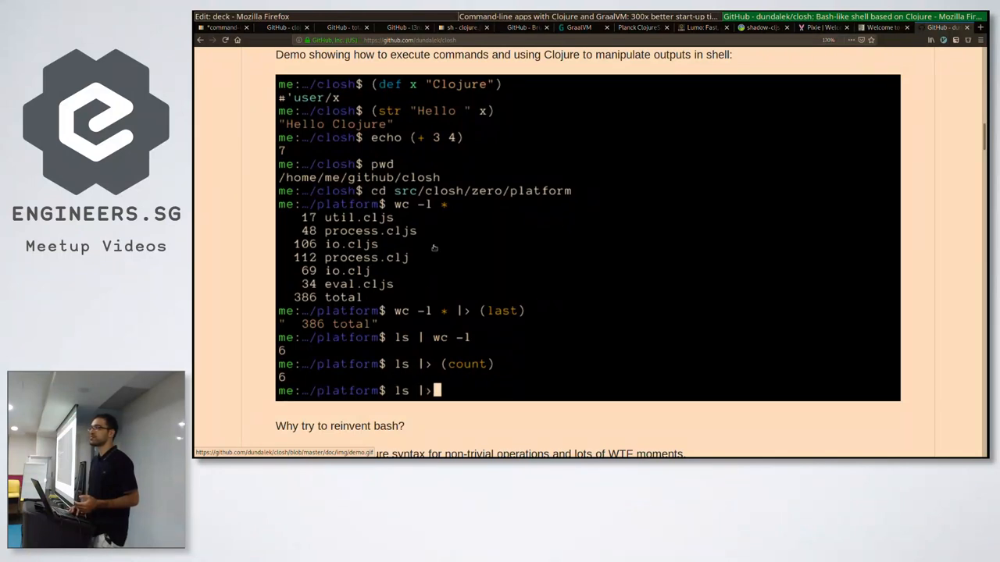
{"action": "type", "text": "reverse)"}
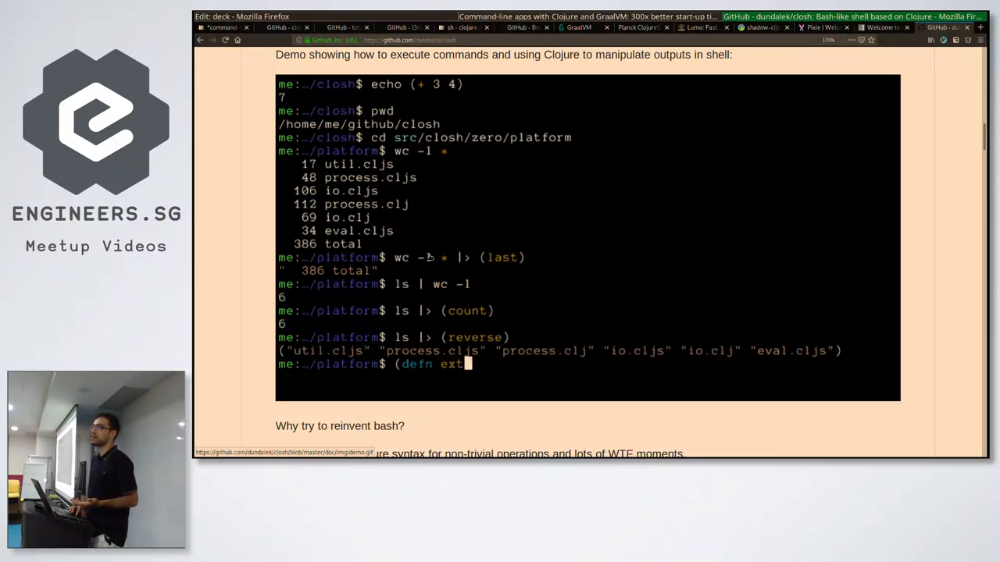
{"action": "type", "text": "ension [s]"}
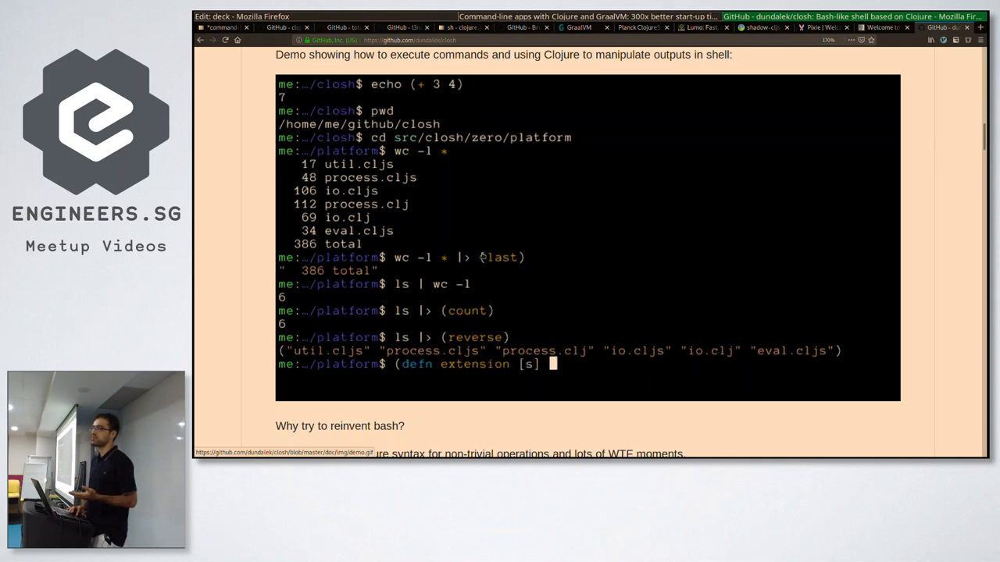
{"action": "type", "text": "(re-find"}
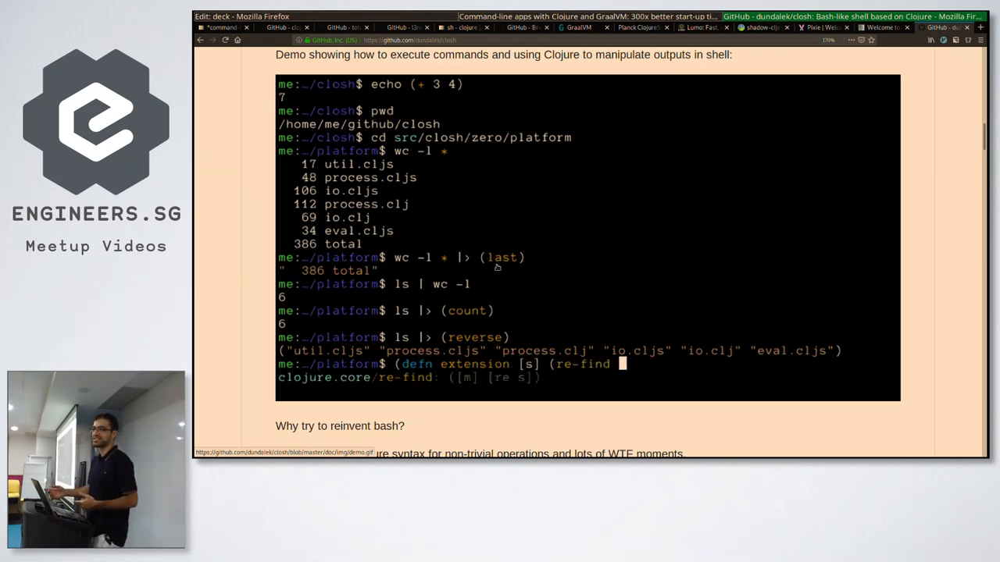
{"action": "type", "text": "#\"[^.]*$\" s))"}
{"action": "type", "text": "ls |>"}
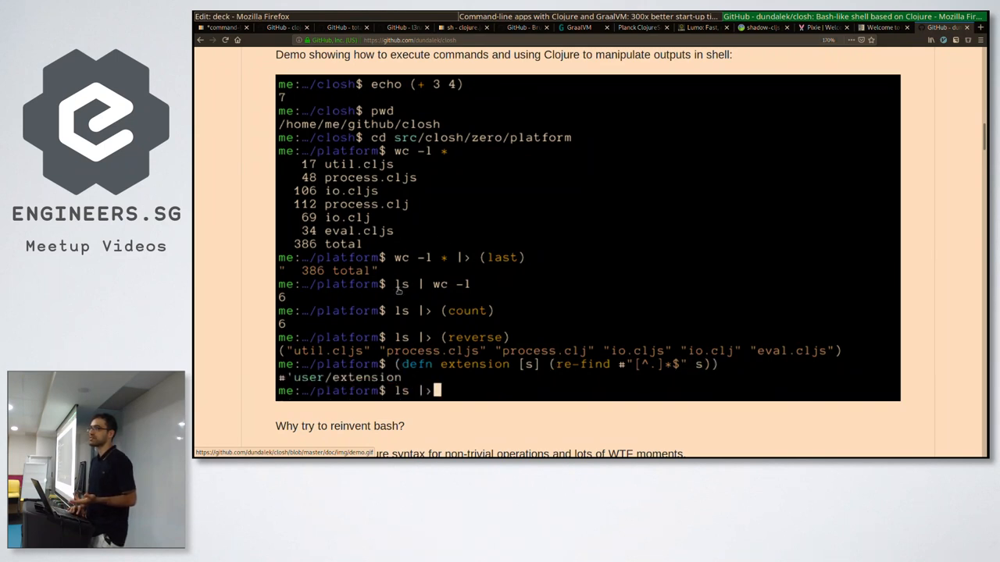
{"action": "type", "text": "(group-by extension)"}
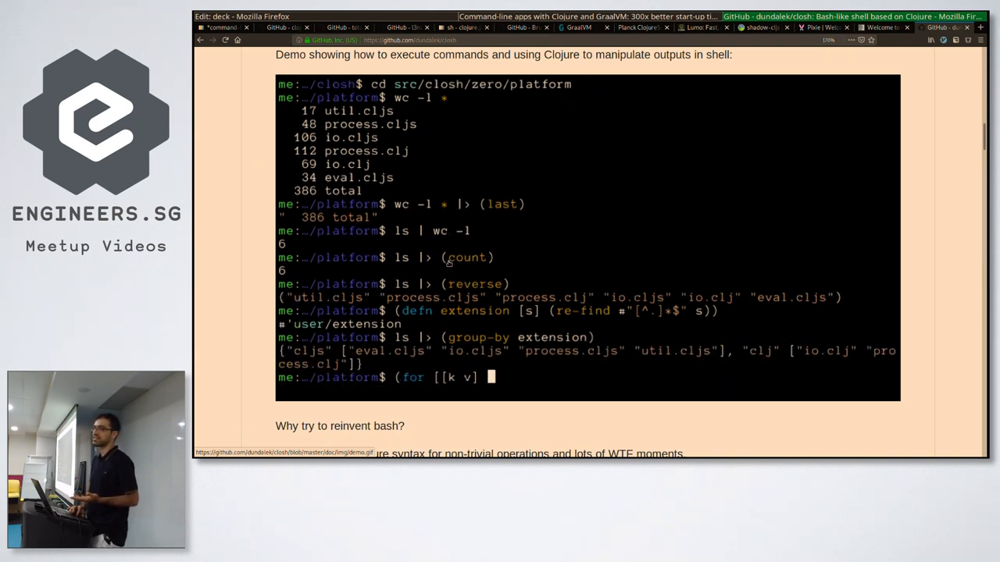
{"action": "type", "text": "*1] (str k \""}
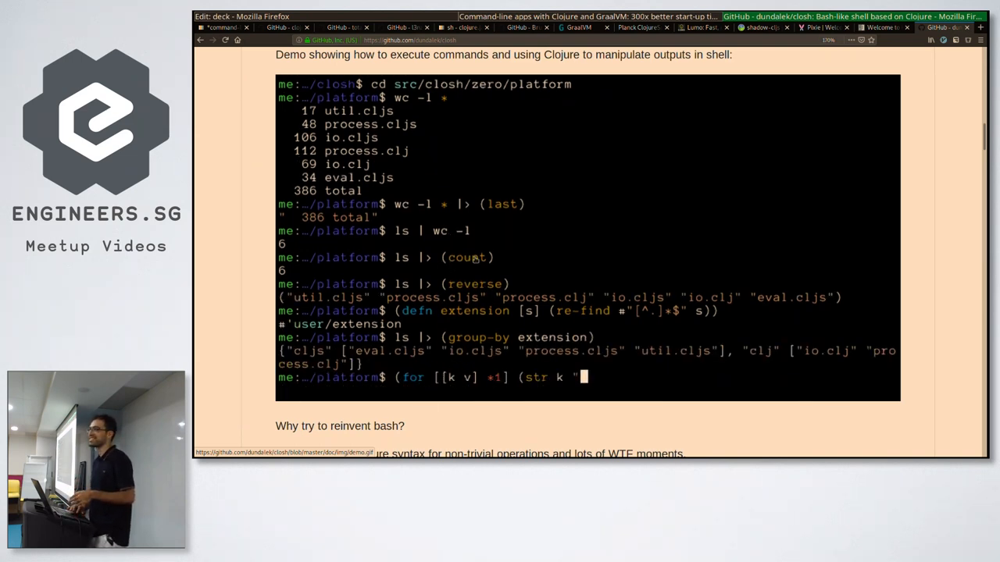
{"action": "type", "text": ": \" (coun"}
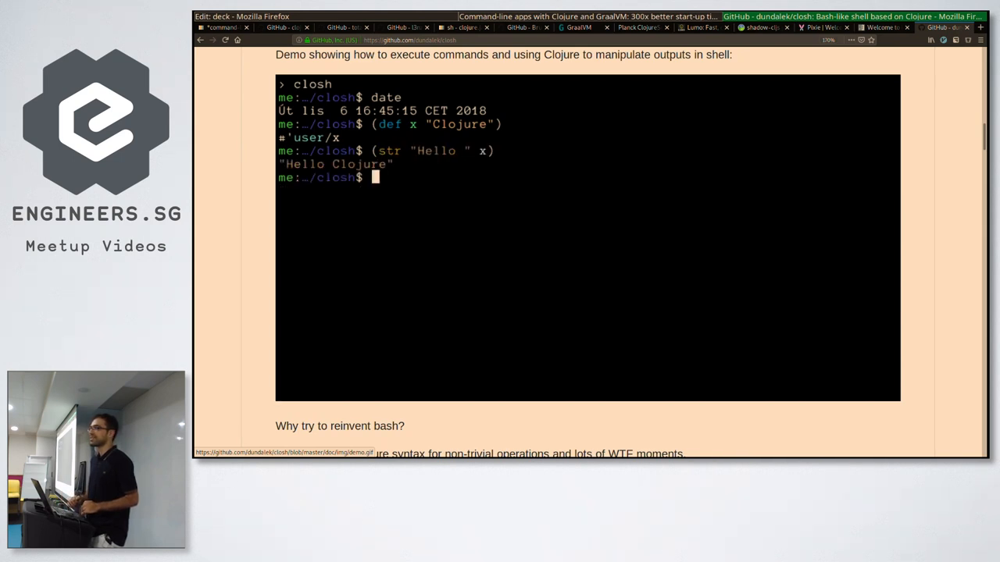
{"action": "type", "text": "echo (+ 3 4"}
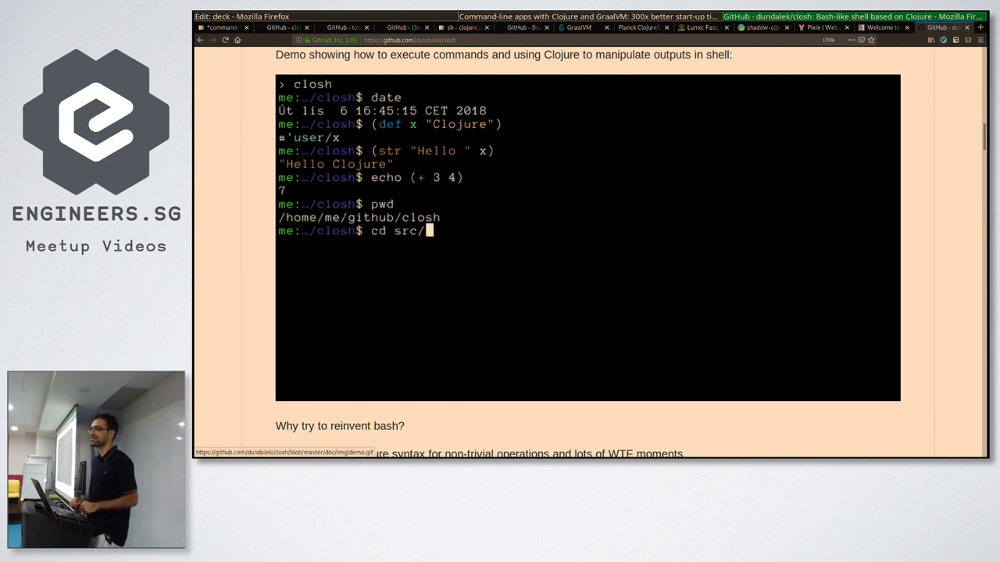
{"action": "type", "text": "closh/zero"}
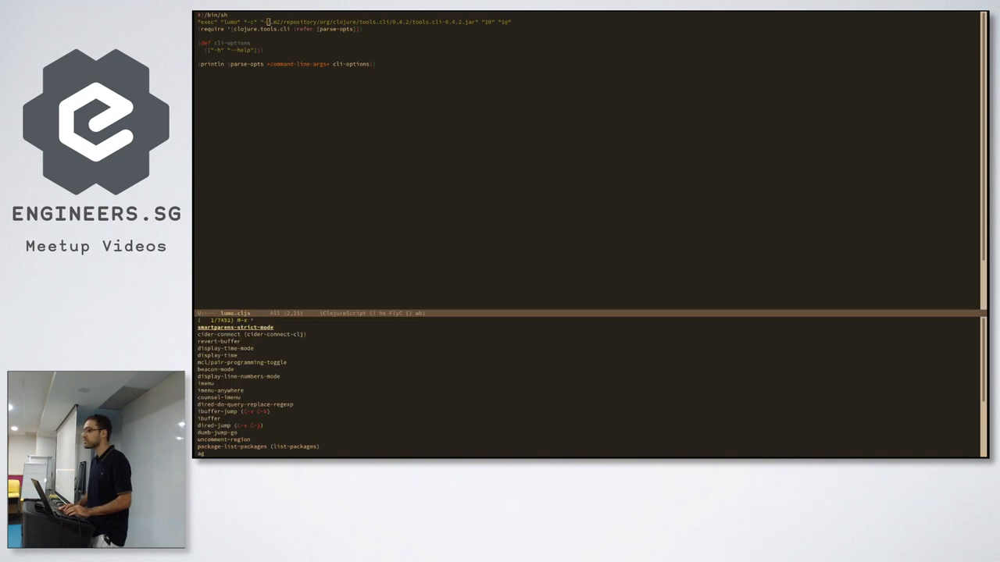
Bring up the lumo.cljs script with its -h/--help cli-options in Emacs.
{"action": "type", "text": "in"}
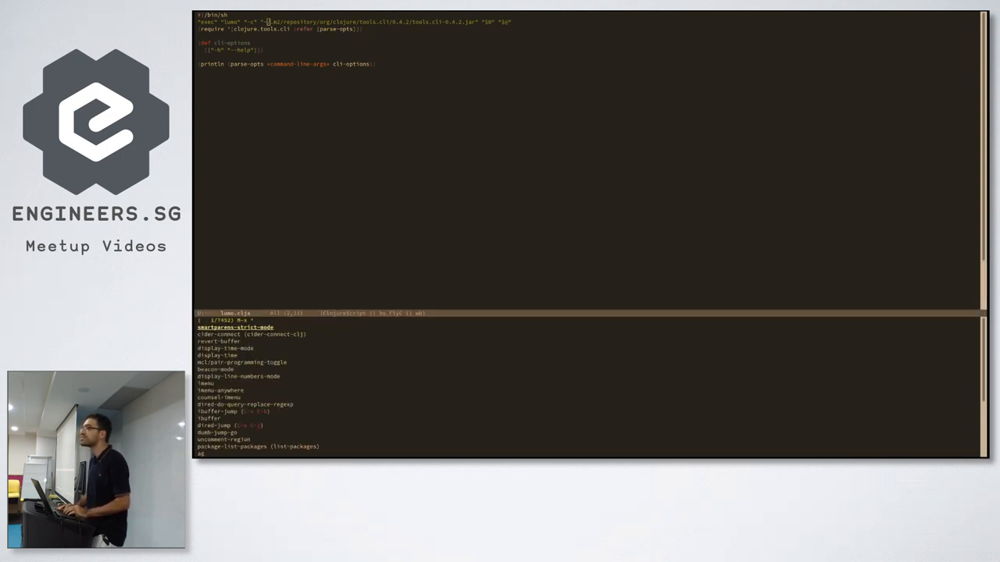
{"action": "type", "text": "face"}
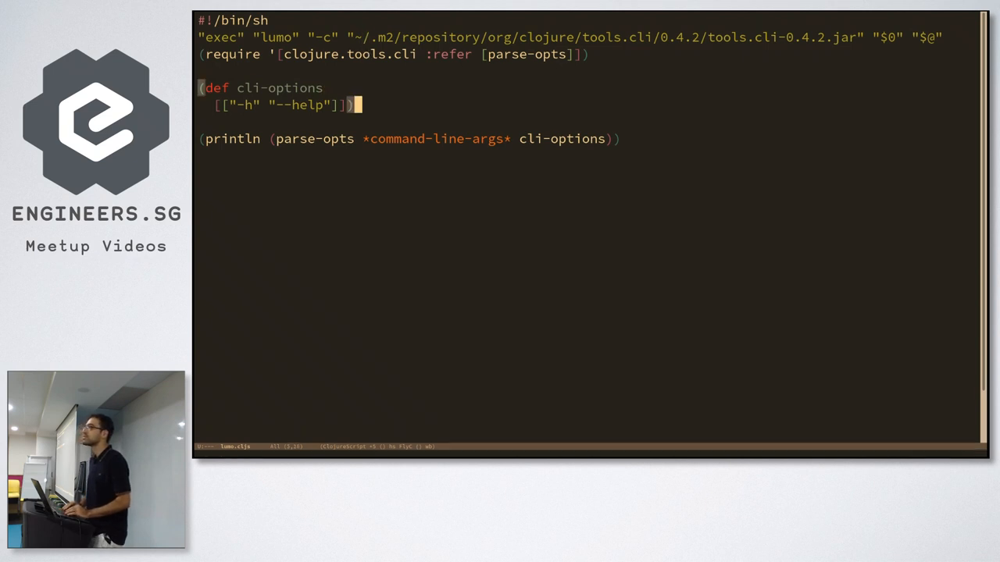
Jump to the top of lumo.cljs before moving to the terminal.
{"action": "key", "text": "ctrl+Home"}
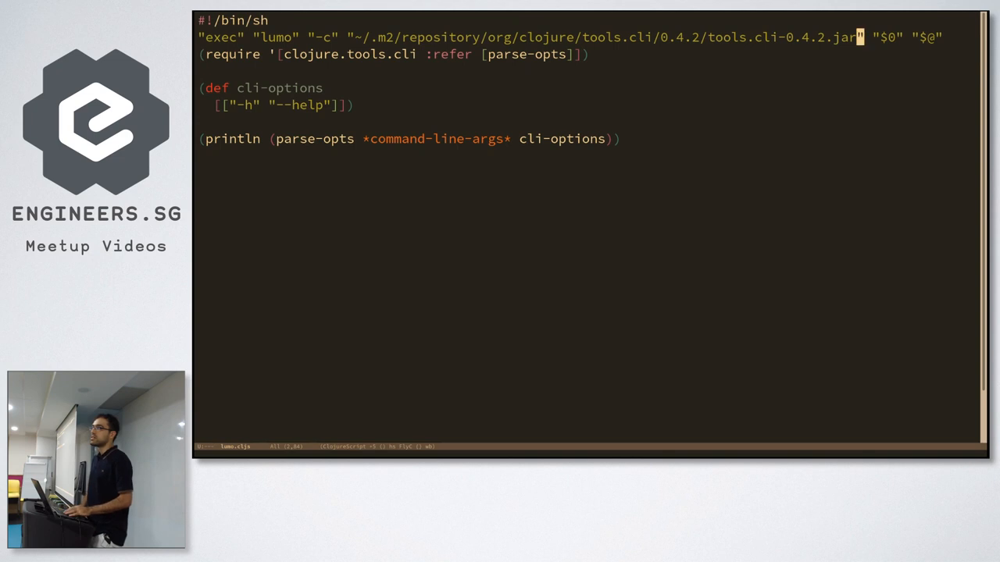
{"action": "mouse_move", "coordinate": [272, 87]}
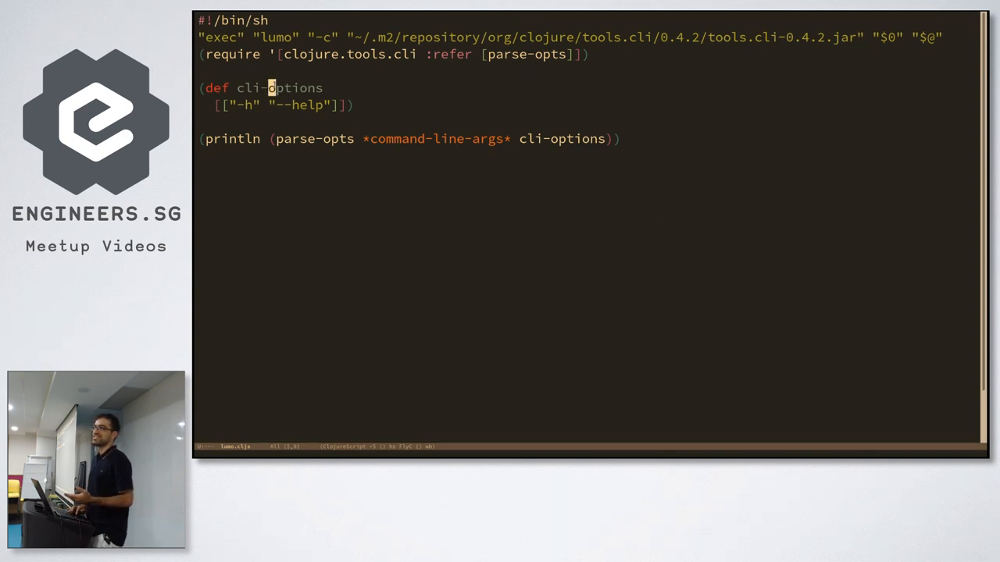
{"action": "mouse_move", "coordinate": [362, 297]}
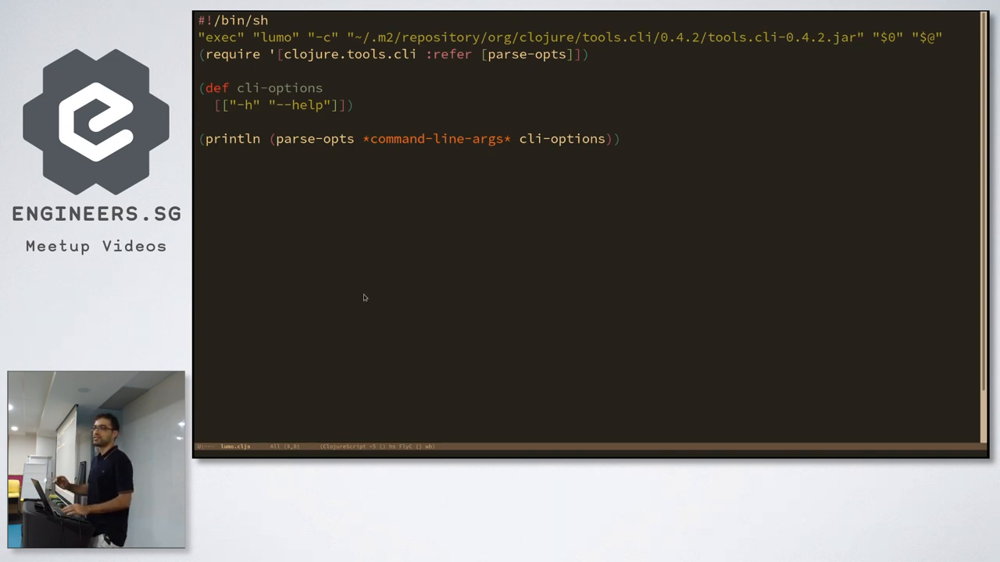
{"action": "mouse_move", "coordinate": [350, 239]}
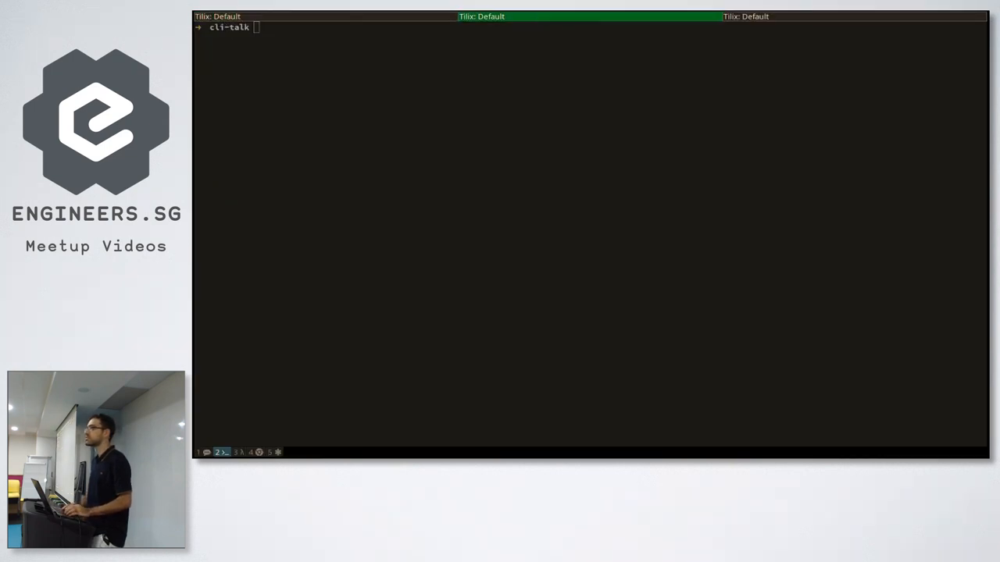
Clear the terminal and run ./lumo.cljs aaa bbb ccc to show the parsed arguments.
{"action": "type", "text": "clear"}
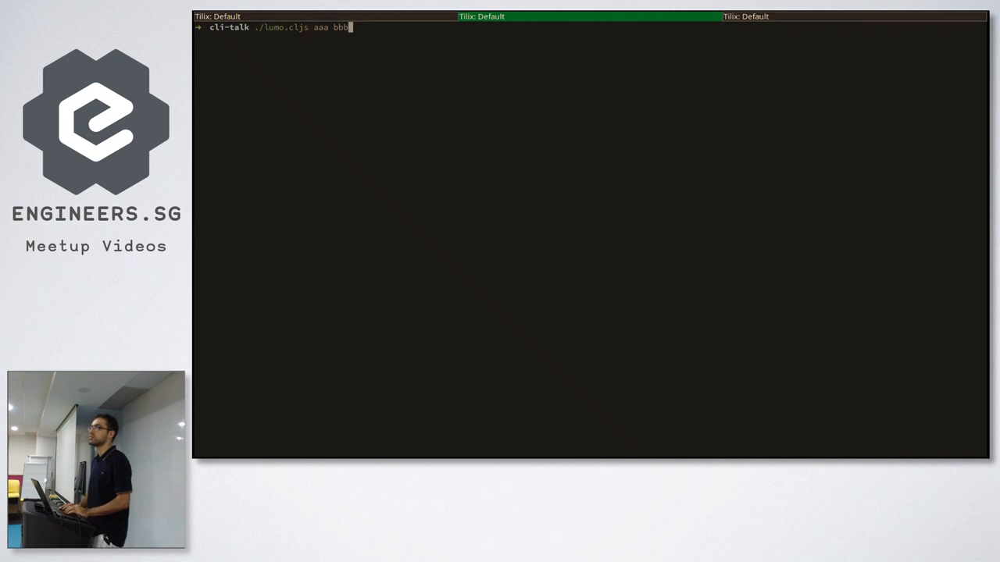
{"action": "type", "text": "ccc"}
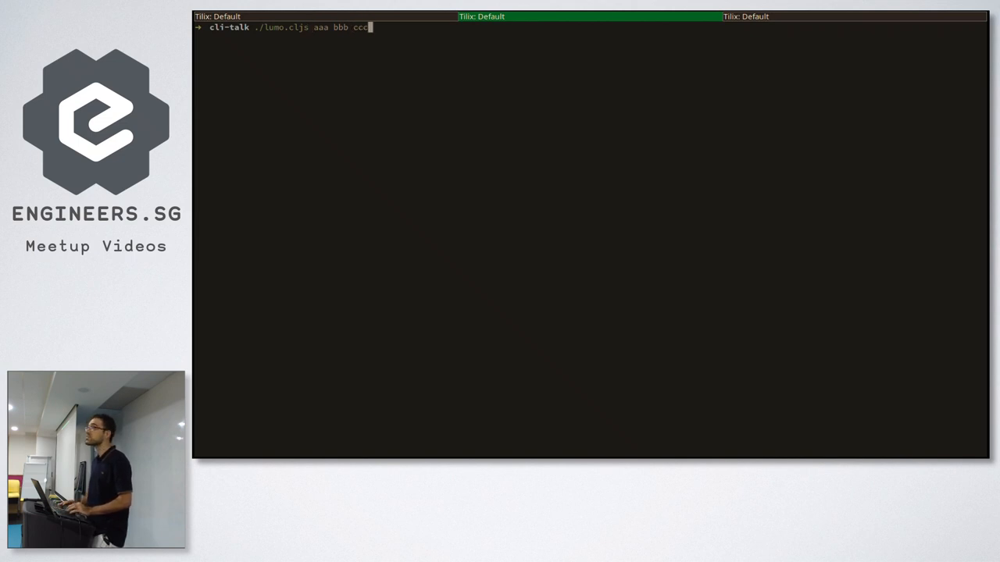
{"action": "key", "text": "Return"}
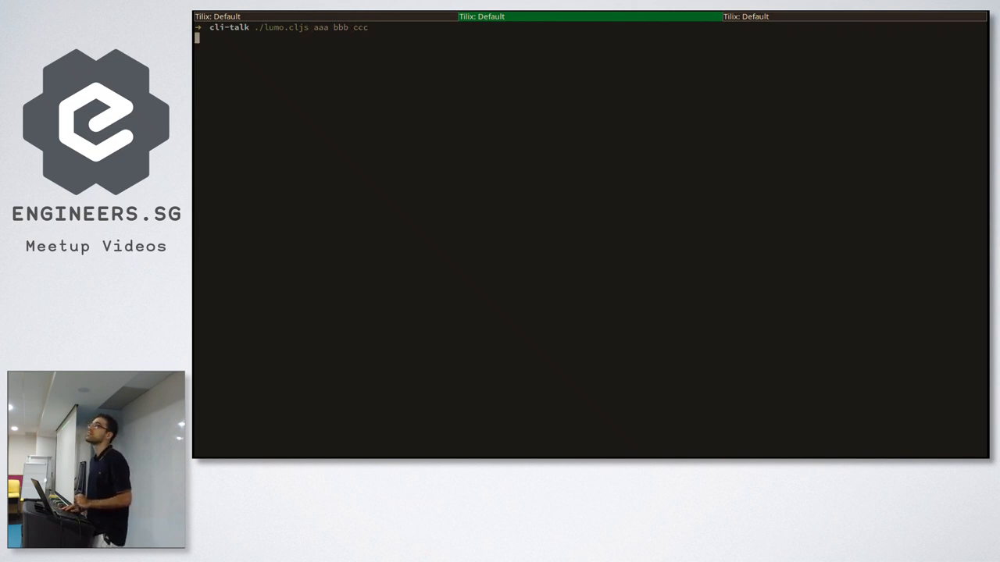
{"action": "key", "text": "Return"}
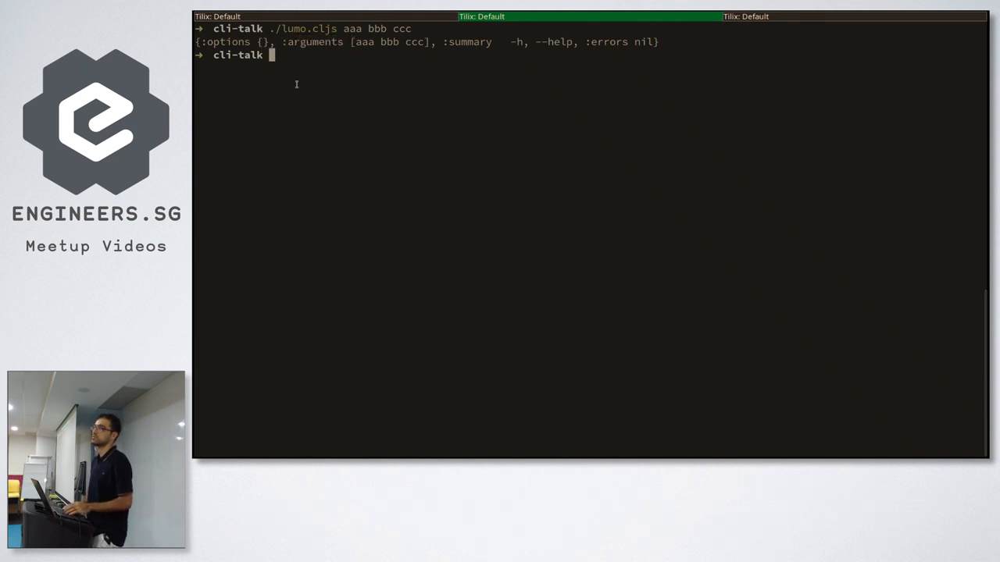
{"action": "type", "text": "./lumo.cljs aaa bbb ccc"}
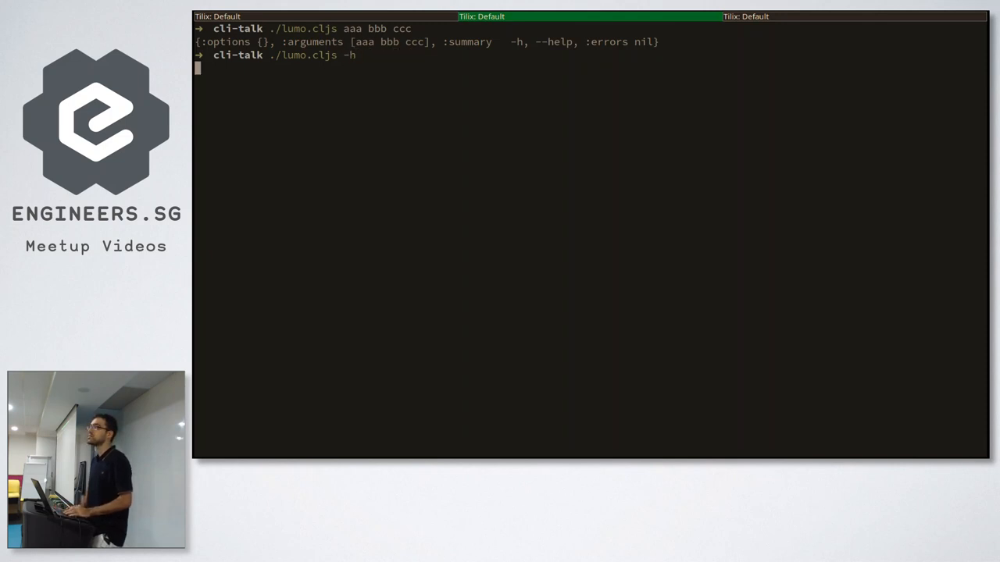
Run ./lumo.cljs -h to show the parsed help option.
{"action": "key", "text": "Return"}
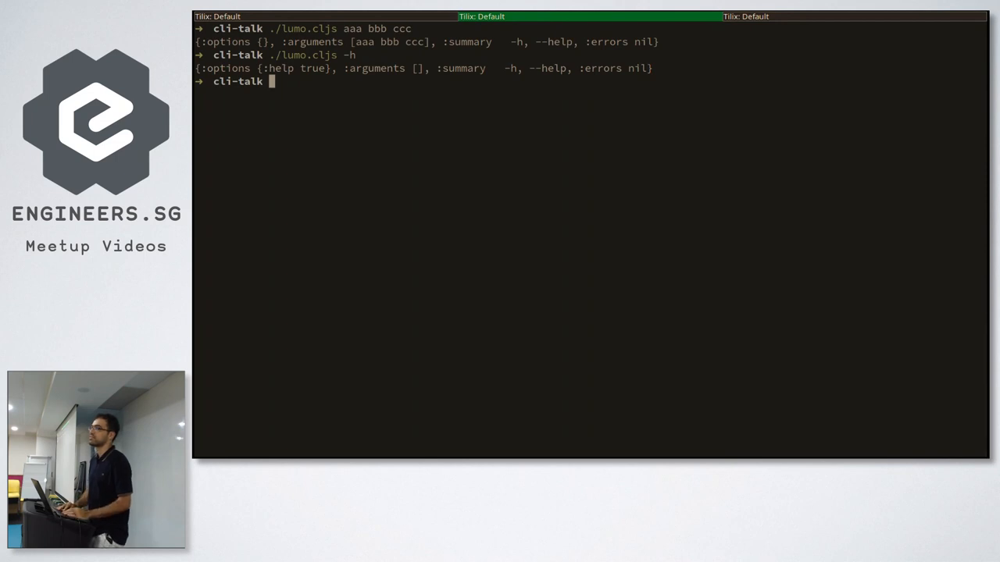
{"action": "mouse_move", "coordinate": [381, 97]}
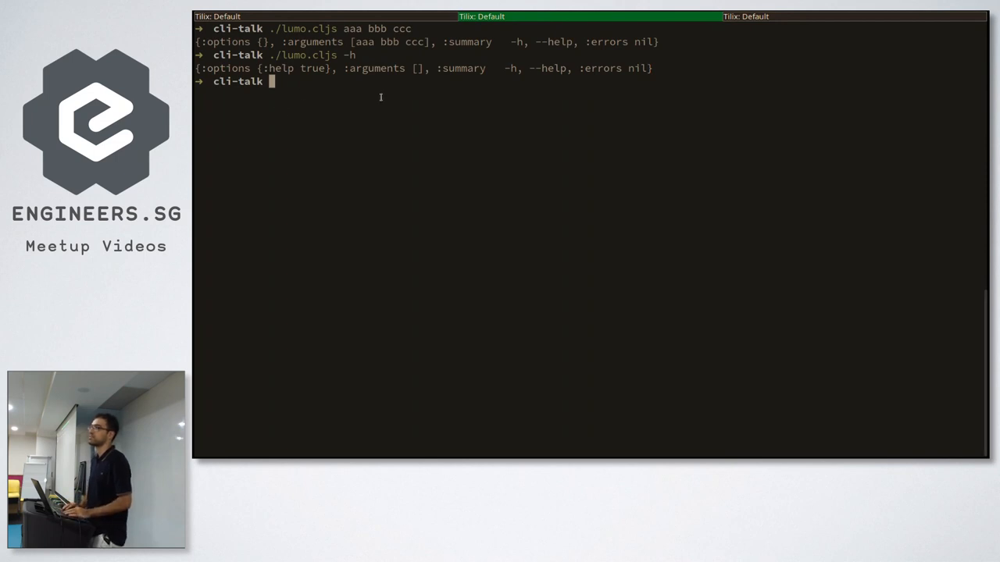
{"action": "type", "text": "./lumo.cljs -h"}
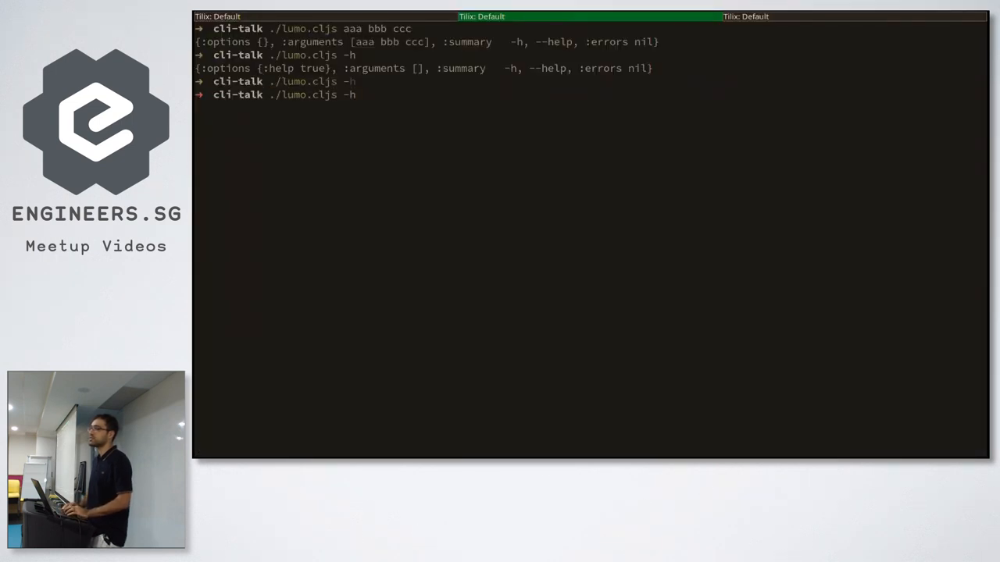
Time ./lumo.cljs -h, reporting about 1.97 s total.
{"action": "type", "text": "time"}
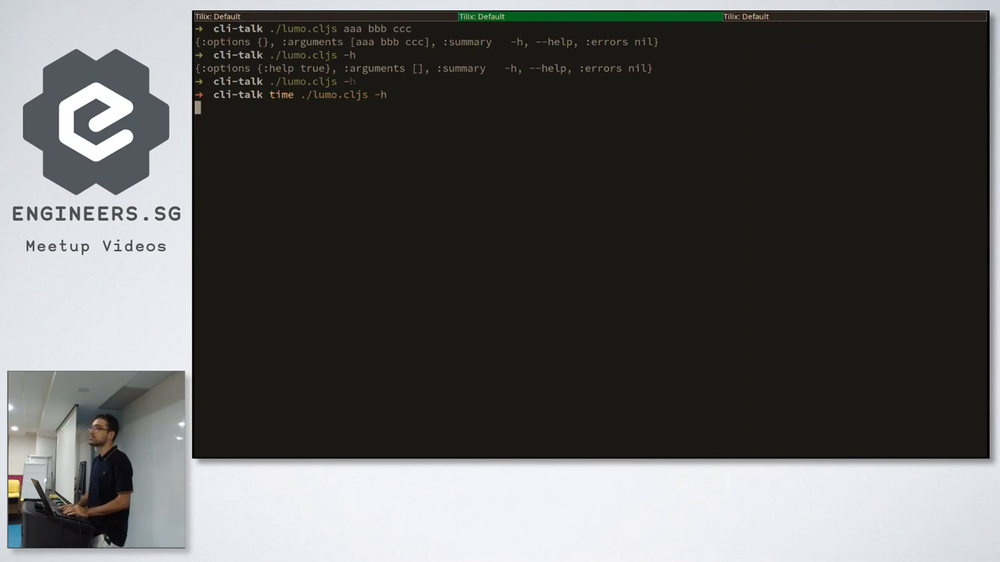
{"action": "key", "text": "Return"}
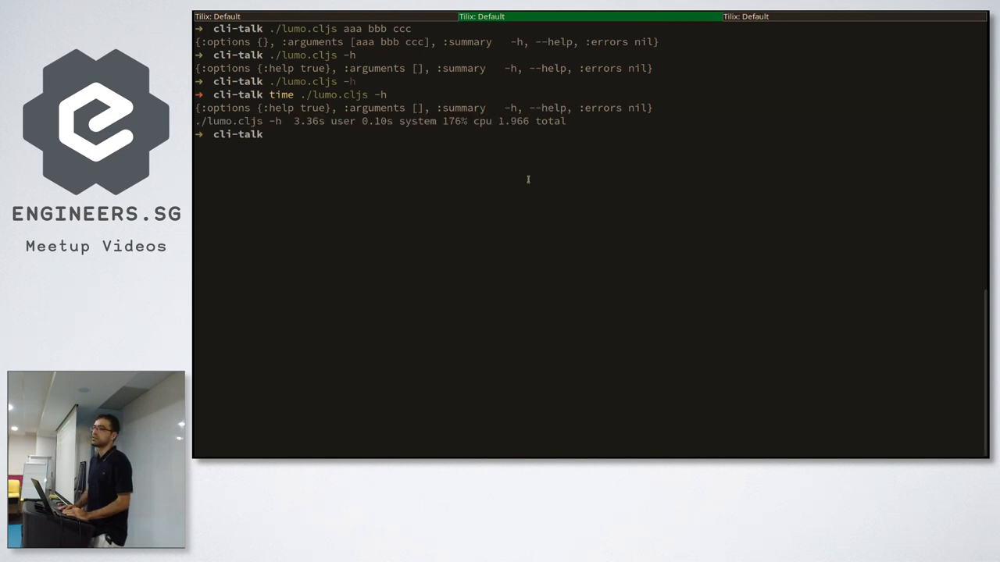
{"action": "key", "text": "Return"}
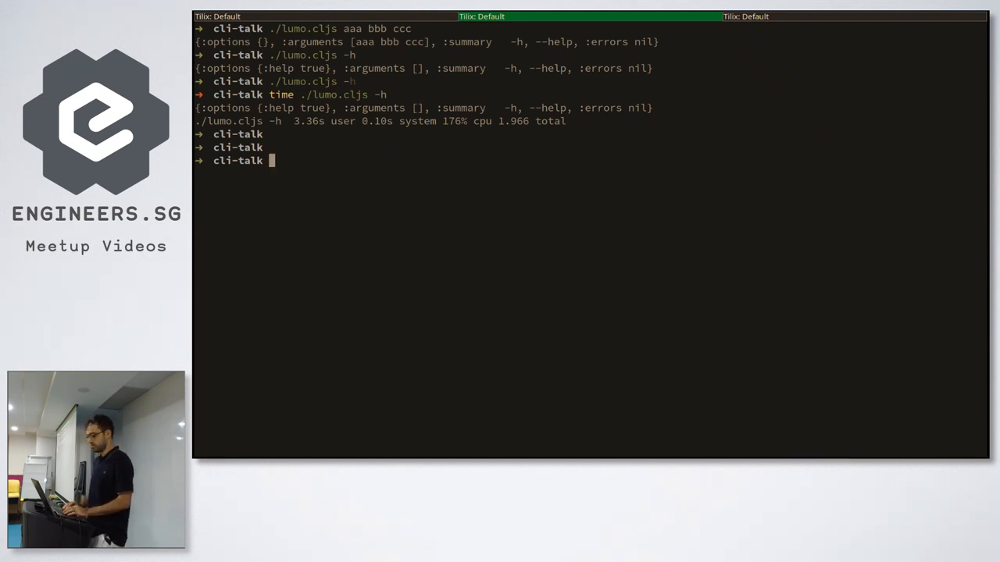
Start the ./clojure.clj version of the script.
{"action": "type", "text": "./clojure.clj"}
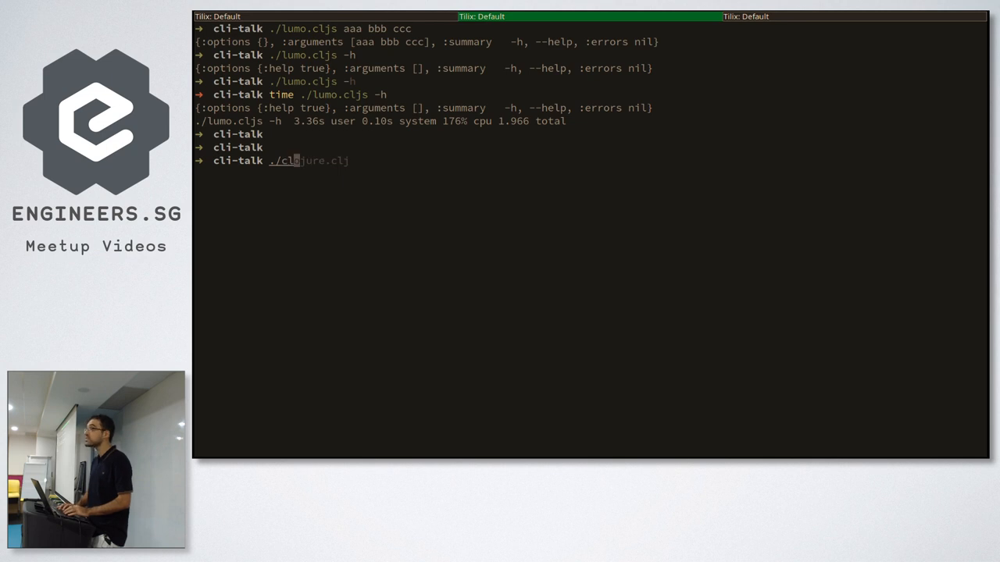
{"action": "key", "text": "Return"}
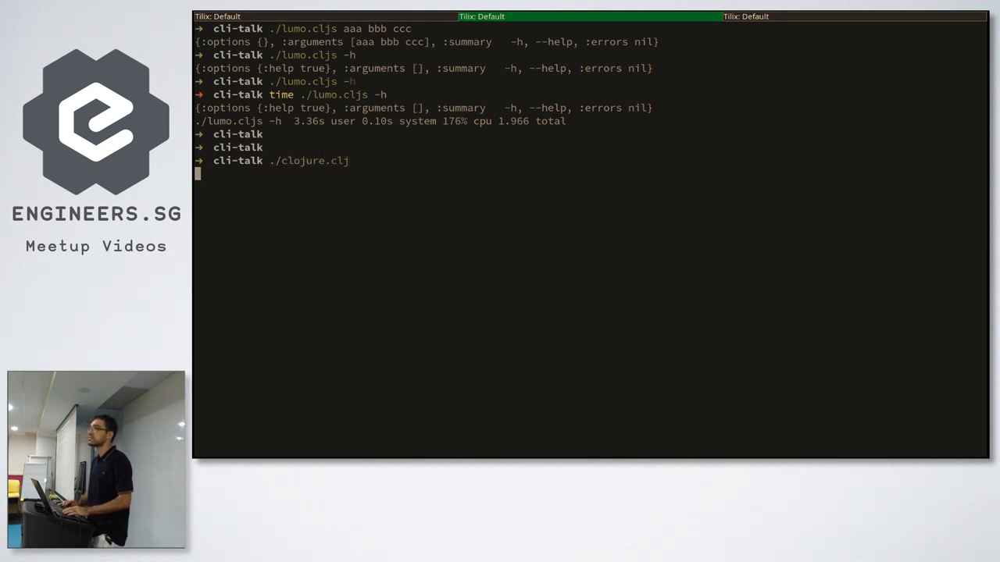
{"action": "key", "text": "Return"}
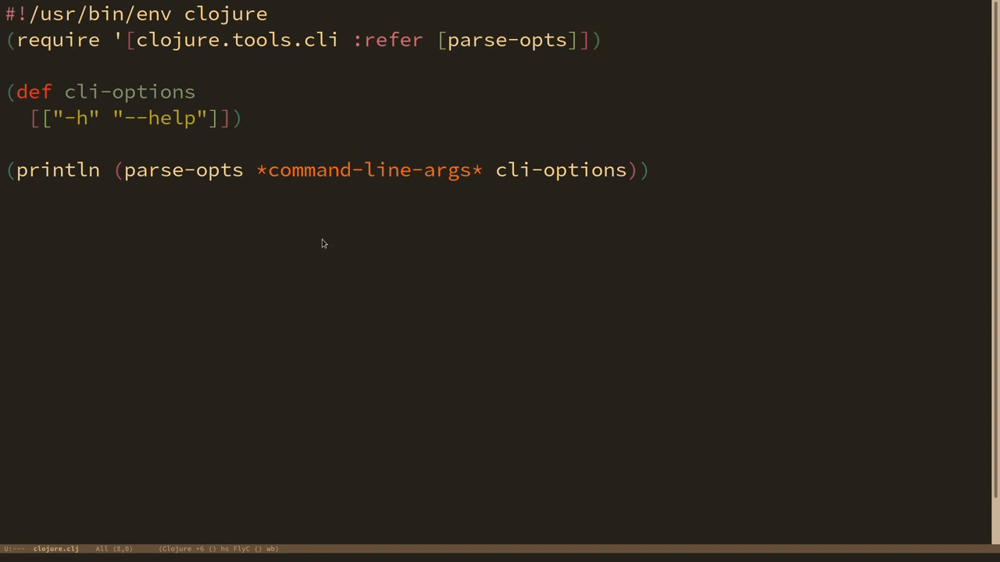
{"action": "mouse_move", "coordinate": [321, 243]}
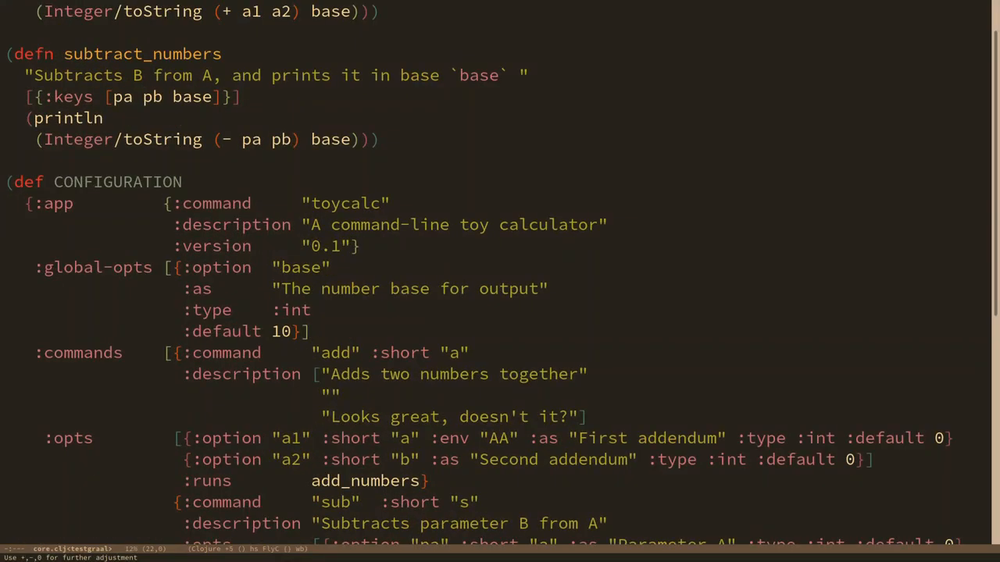
Recall the timed native-image build command for the testgraal jar via Ctrl+R history search.
{"action": "scroll", "scroll_direction": "up", "scroll_amount": 3}
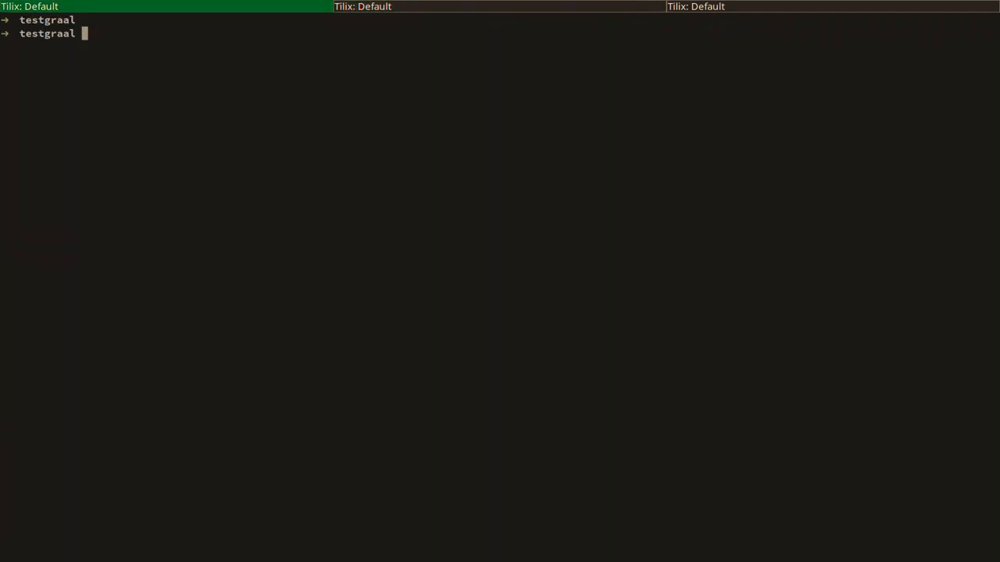
{"action": "key", "text": "Return"}
{"action": "type", "text": "testg"}
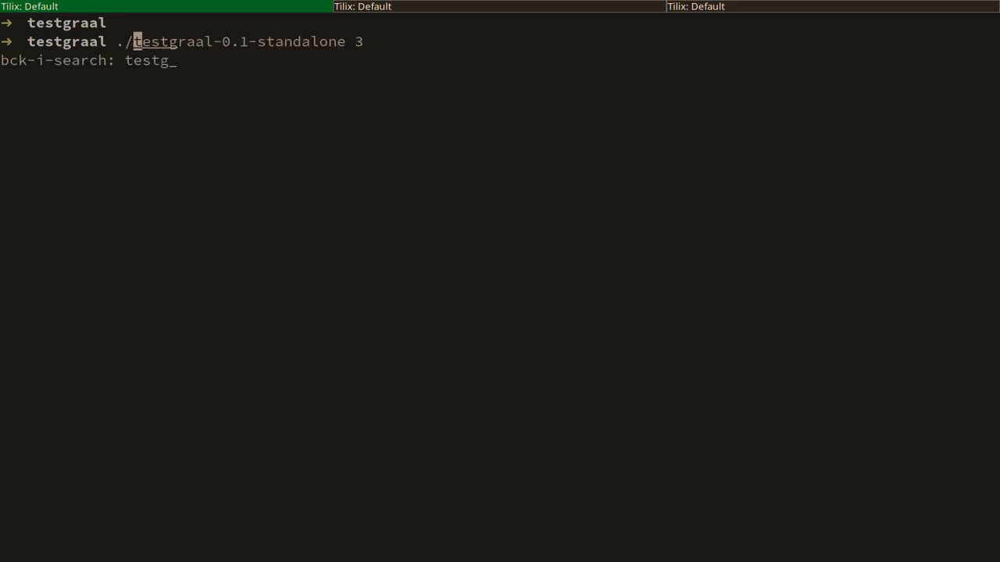
{"action": "key", "text": "Ctrl+r"}
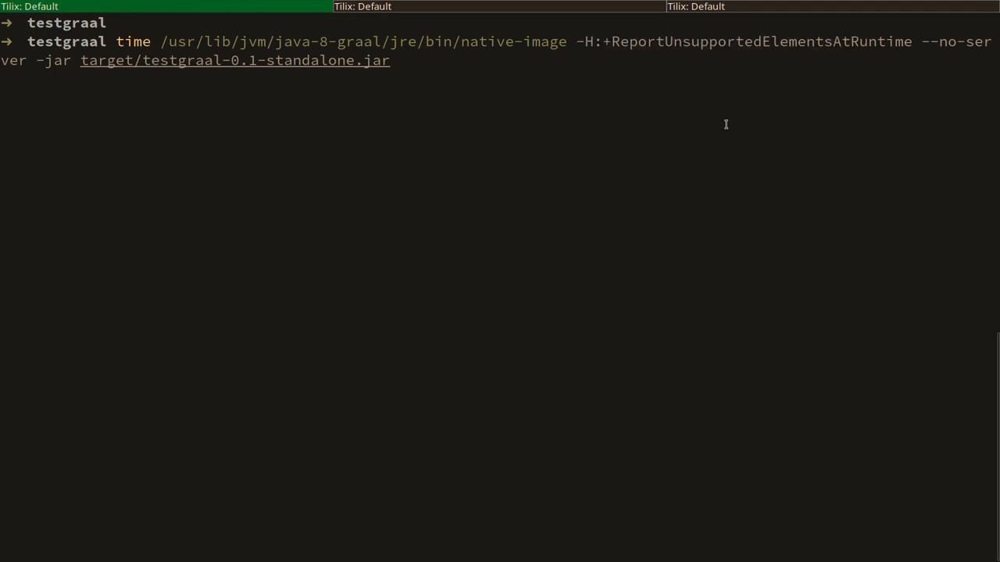
{"action": "mouse_move", "coordinate": [153, 60]}
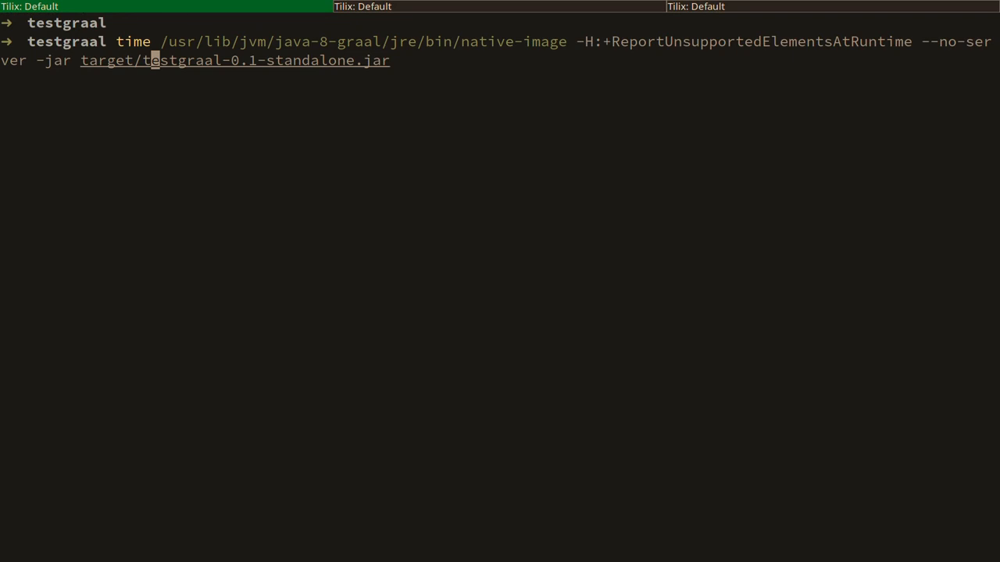
{"action": "mouse_move", "coordinate": [745, 69]}
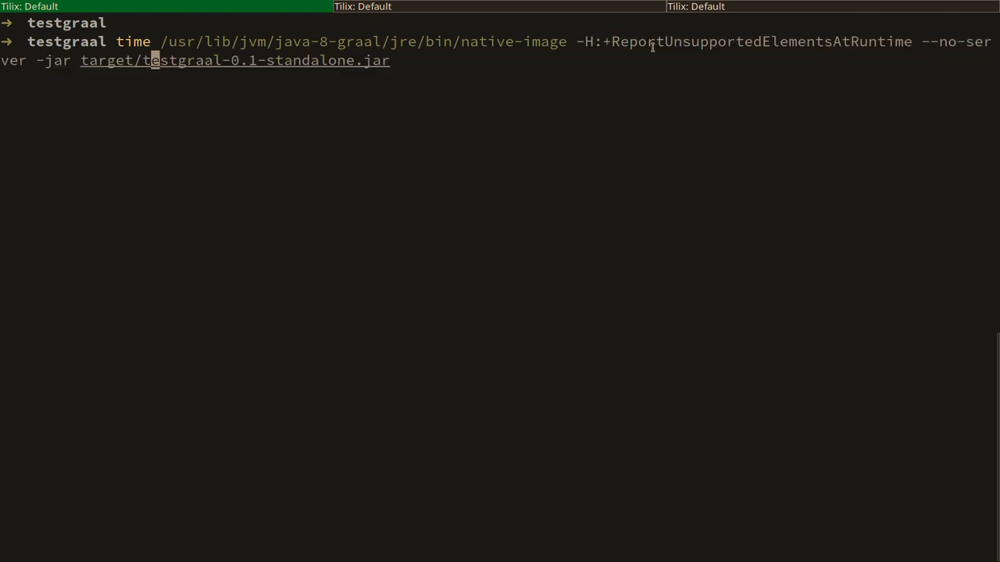
{"action": "mouse_move", "coordinate": [465, 69]}
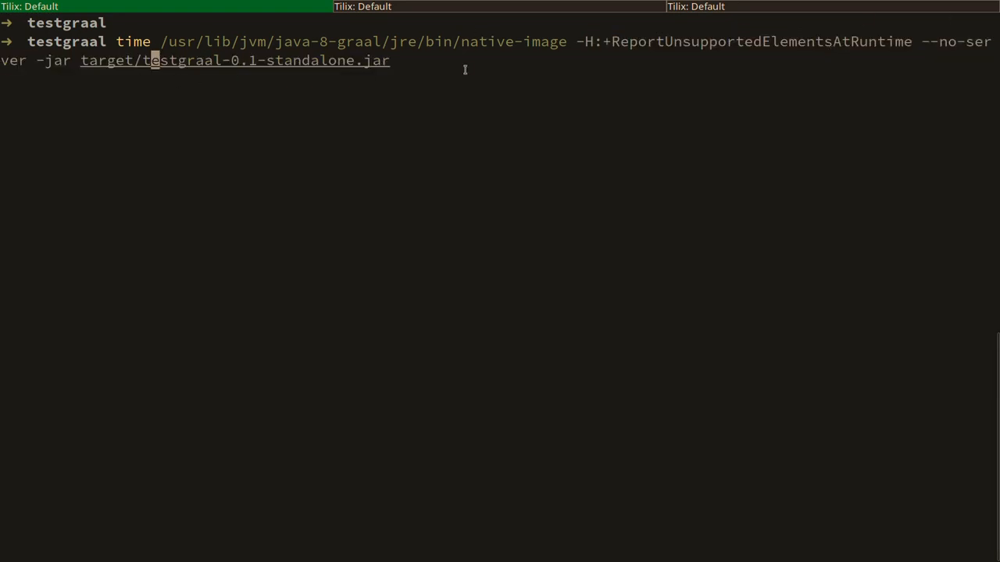
{"action": "key", "text": "Return"}
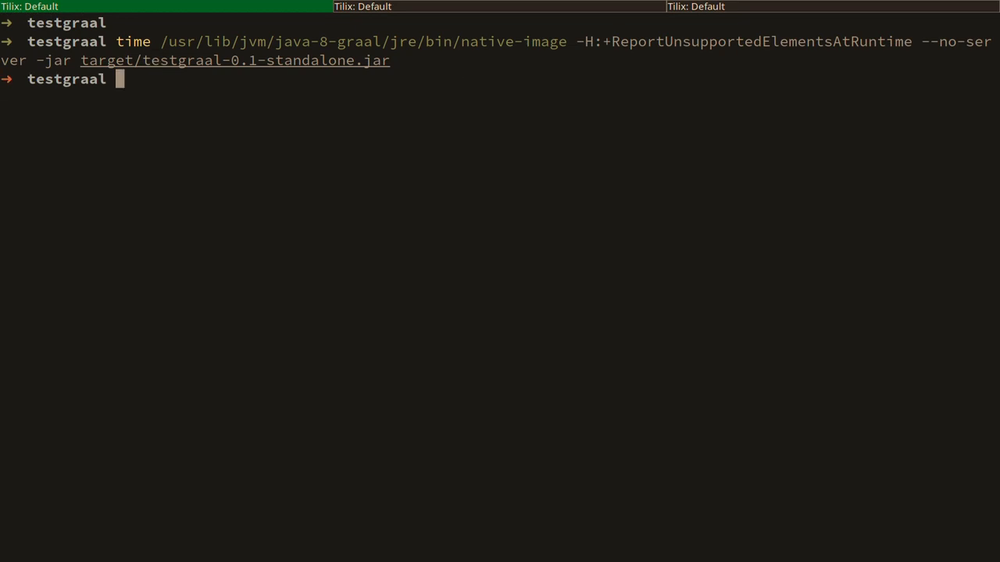
{"action": "type", "text": "te"}
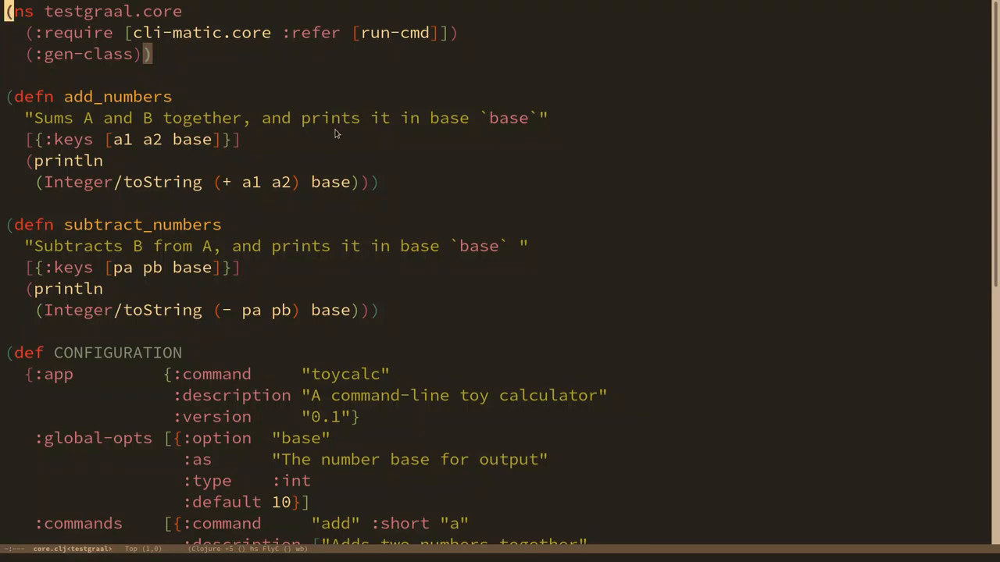
{"action": "mouse_move", "coordinate": [181, 113]}
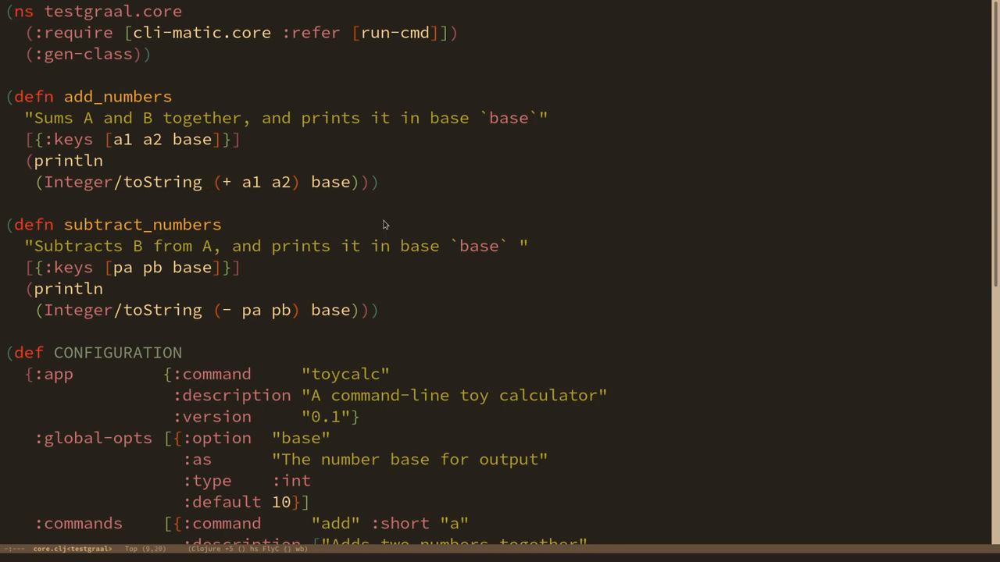
{"action": "scroll", "scroll_direction": "down", "scroll_amount": 3}
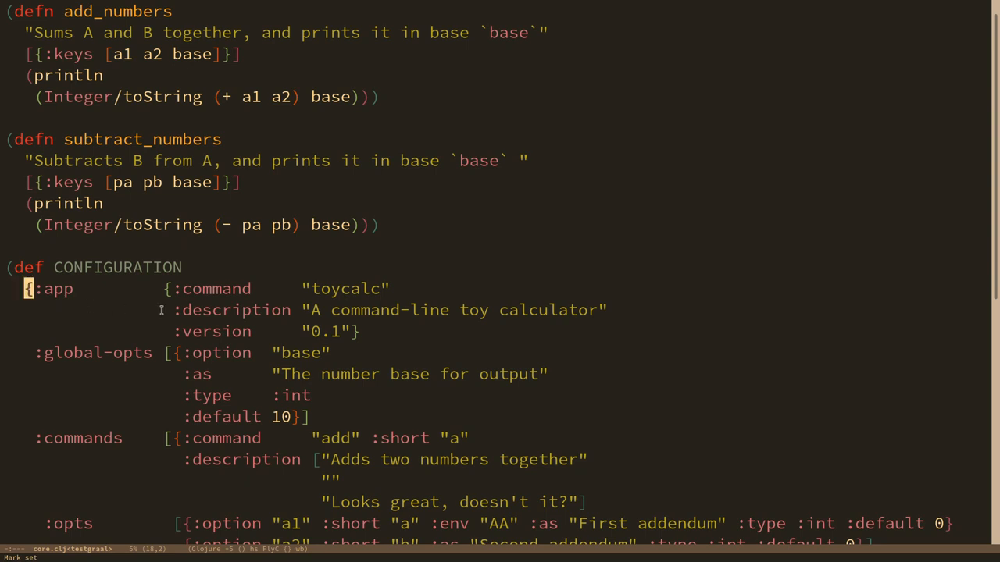
{"action": "mouse_move", "coordinate": [190, 415]}
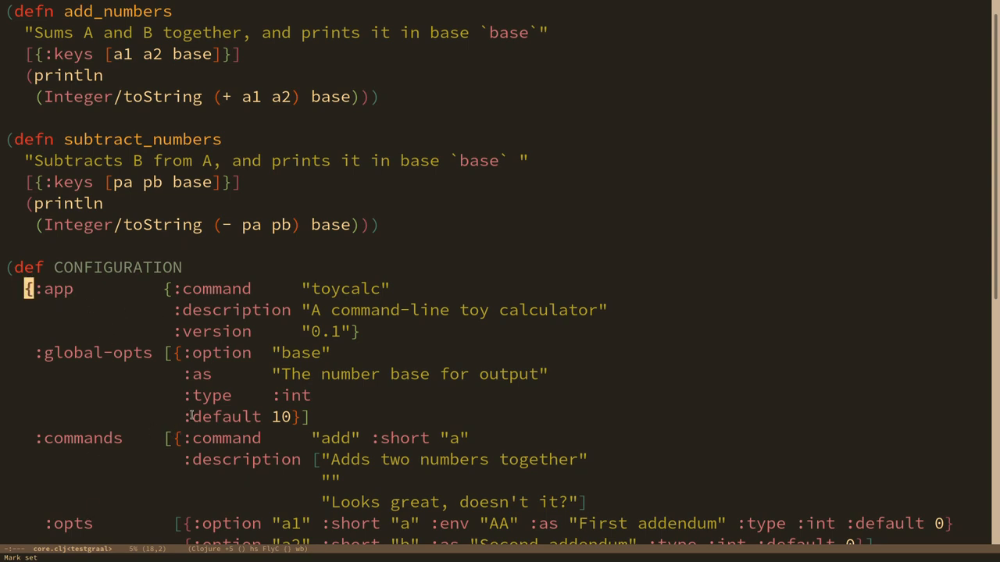
{"action": "scroll", "scroll_direction": "down", "scroll_amount": 3}
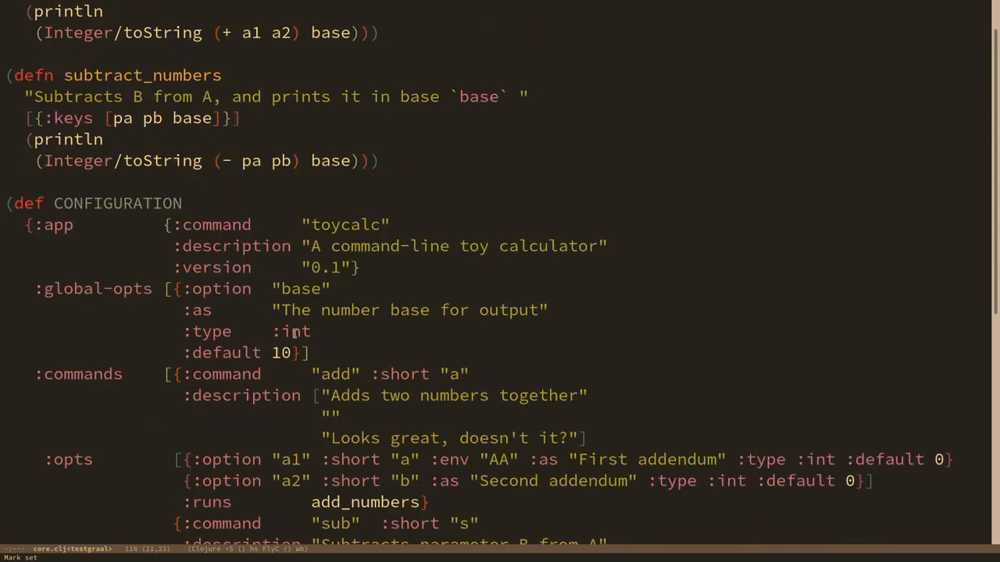
{"action": "scroll", "scroll_direction": "down", "scroll_amount": 3}
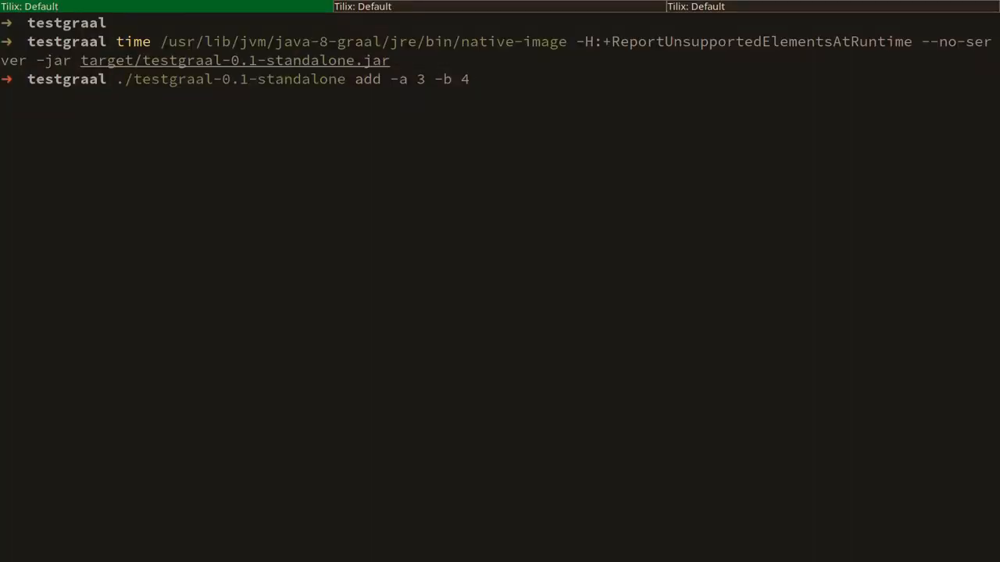
Run ./testgraal-0.1-standalone add -a 3 -b 4 getting 7, then time it at about 1.67 s.
{"action": "key", "text": "Return"}
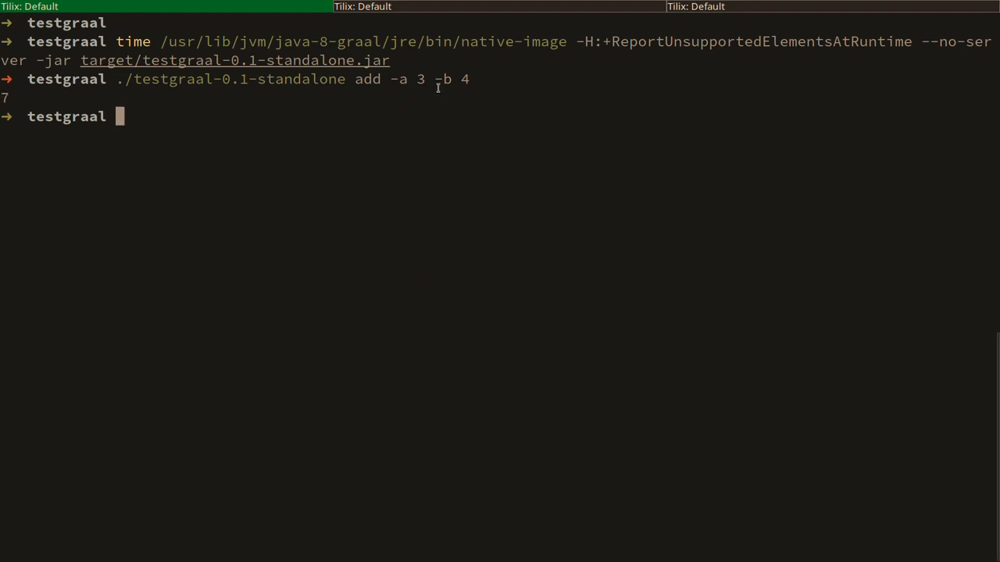
{"action": "mouse_move", "coordinate": [16, 96]}
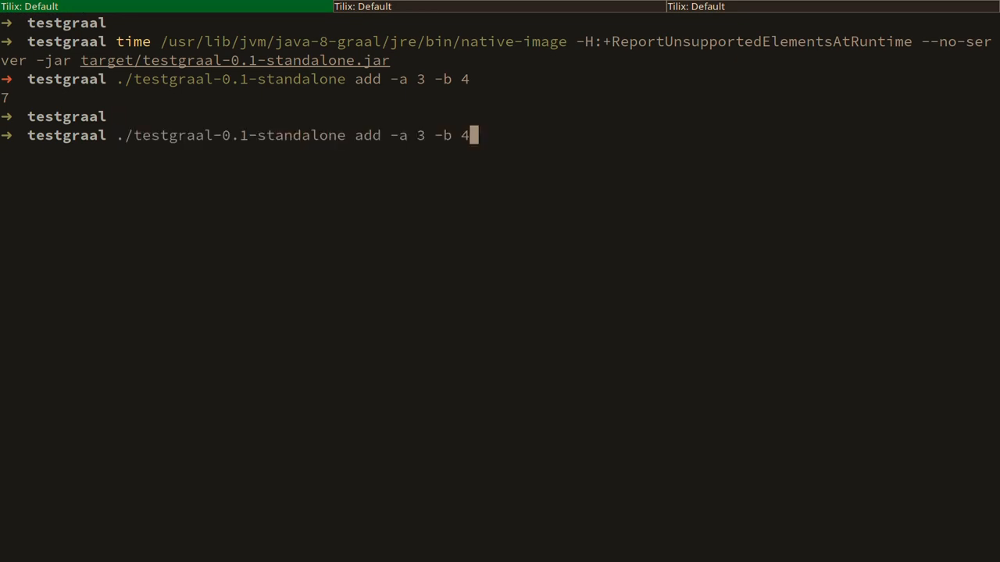
{"action": "type", "text": "time"}
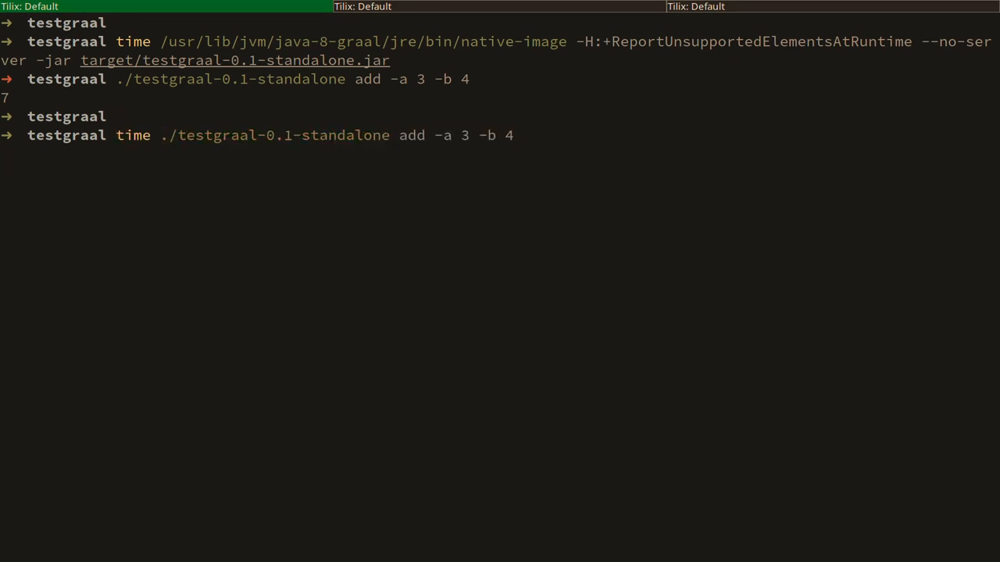
{"action": "key", "text": "Return"}
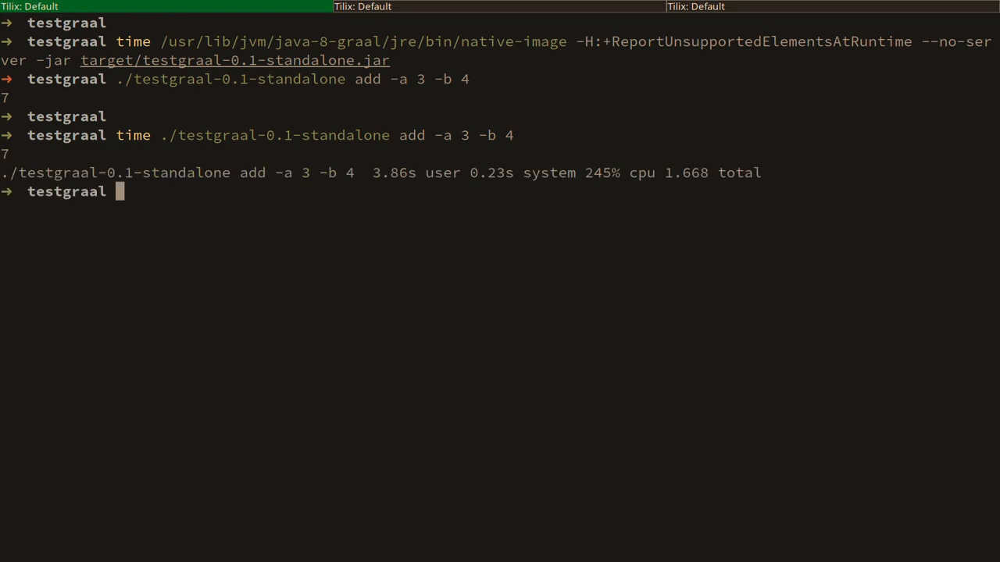
{"action": "double_click", "coordinate": [678, 172]}
{"action": "type", "text": "time"}
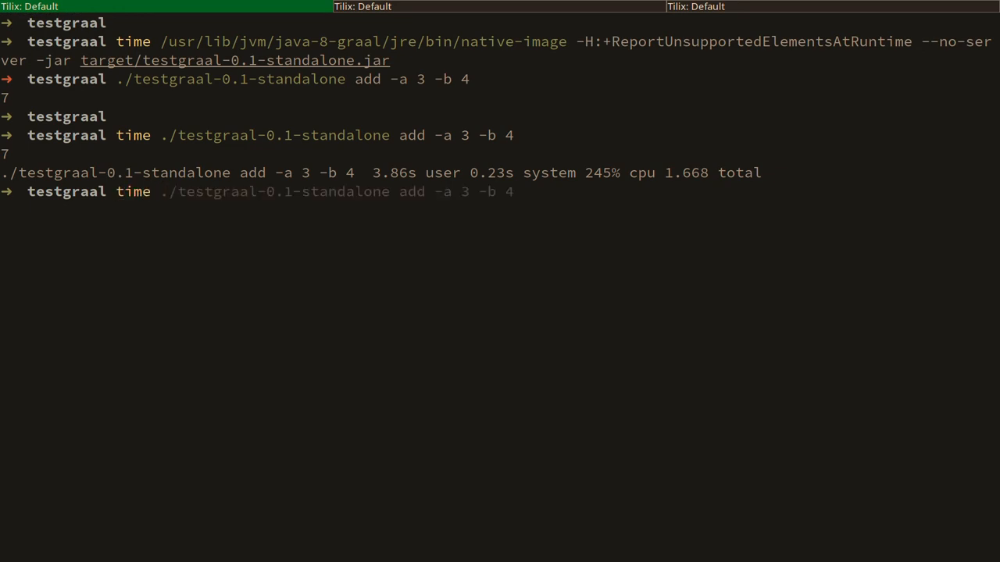
Time an ls listing of the testgraal native binary.
{"action": "type", "text": "ls tes"}
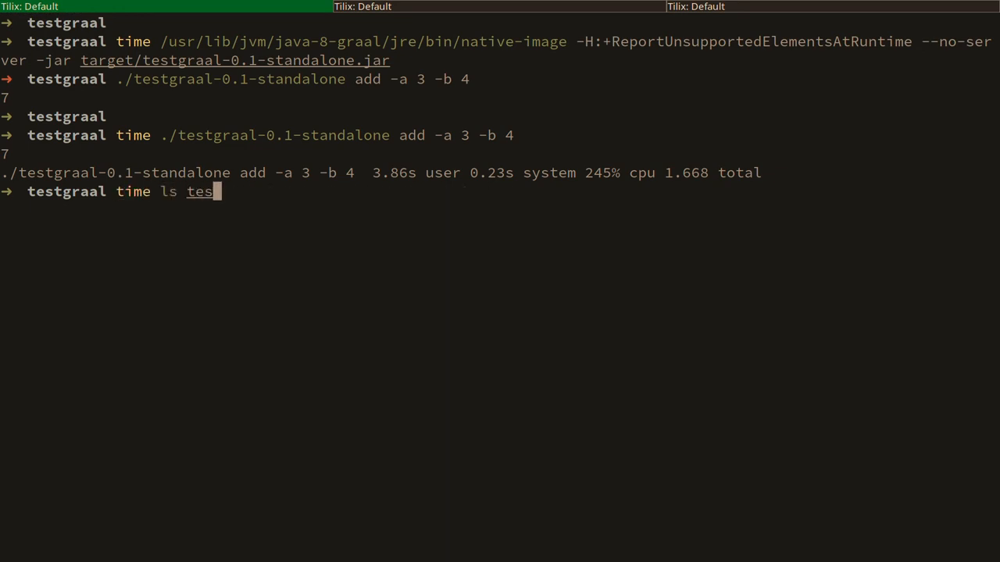
{"action": "key", "text": "Tab"}
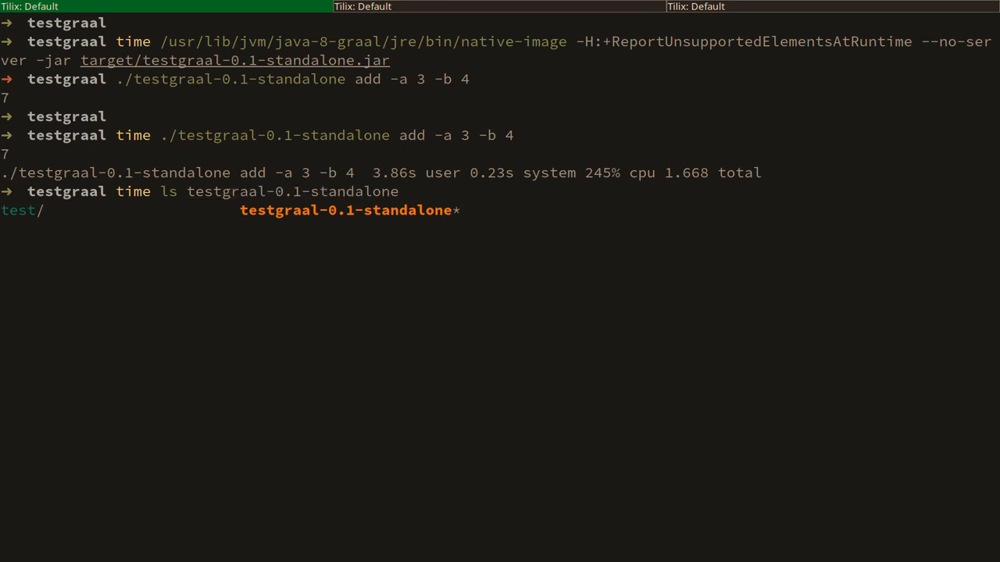
{"action": "key", "text": "Return"}
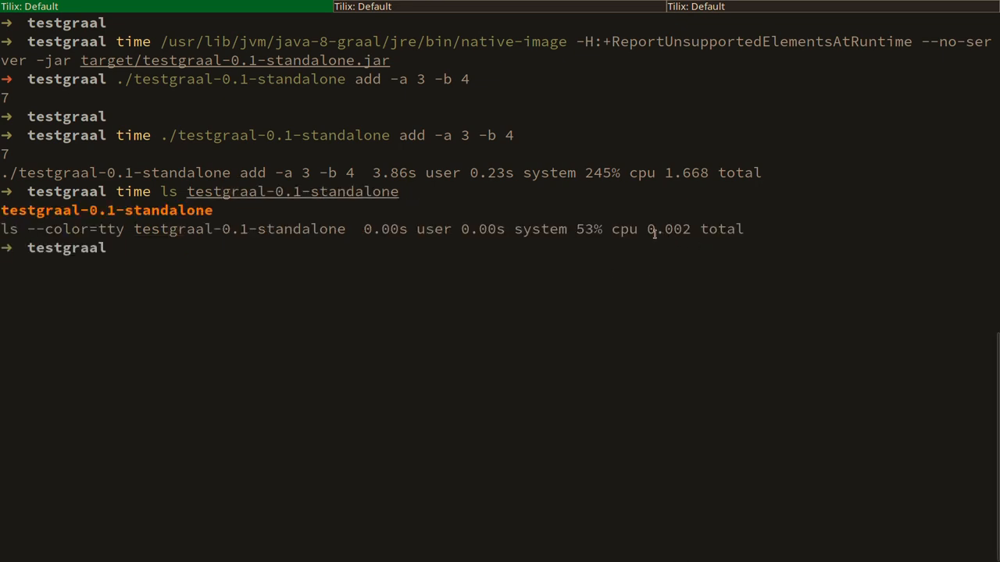
{"action": "mouse_move", "coordinate": [644, 351]}
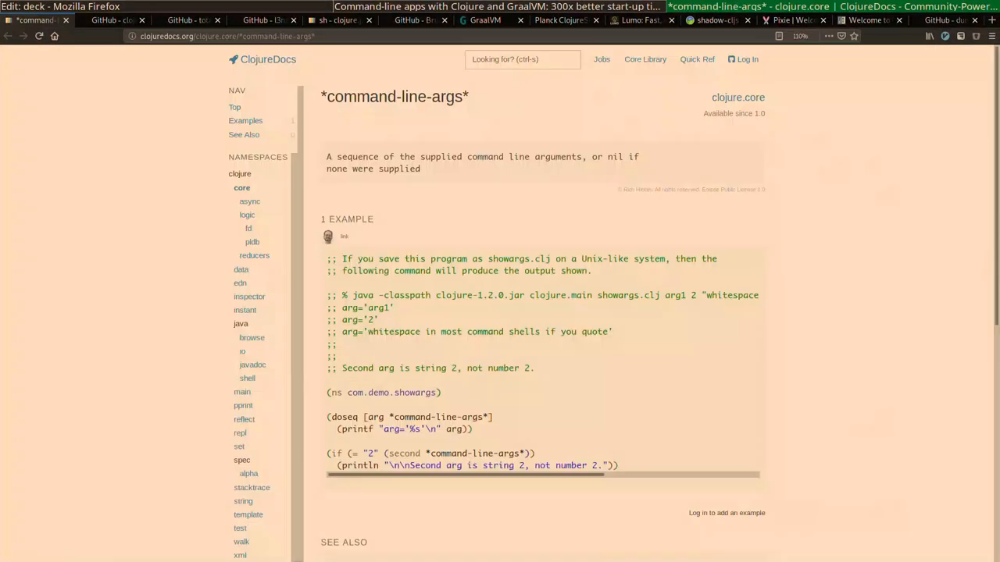
Switch to the Clojure and GraalVM blog post and scroll to its Results section.
{"action": "left_click", "coordinate": [632, 19]}
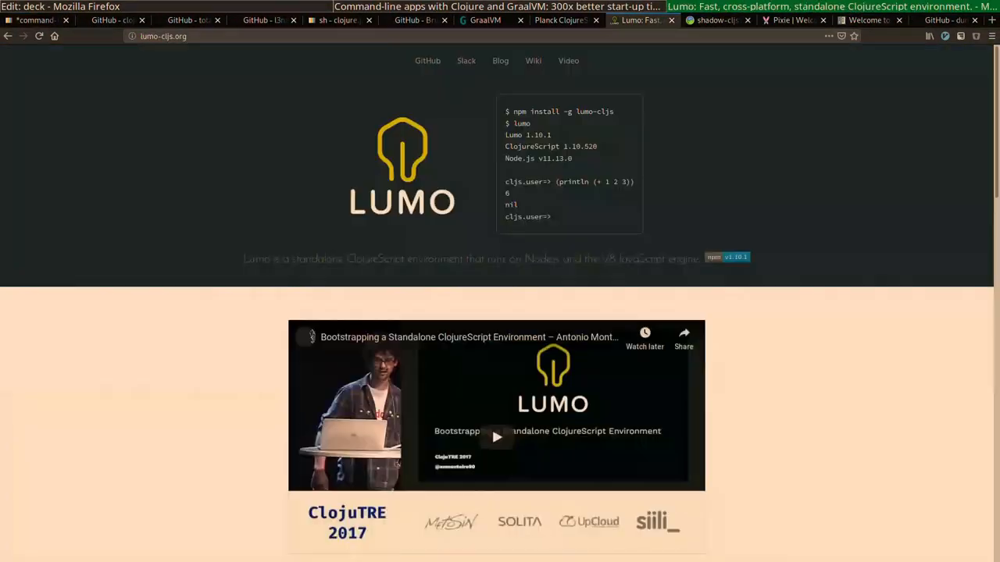
{"action": "left_click", "coordinate": [484, 18]}
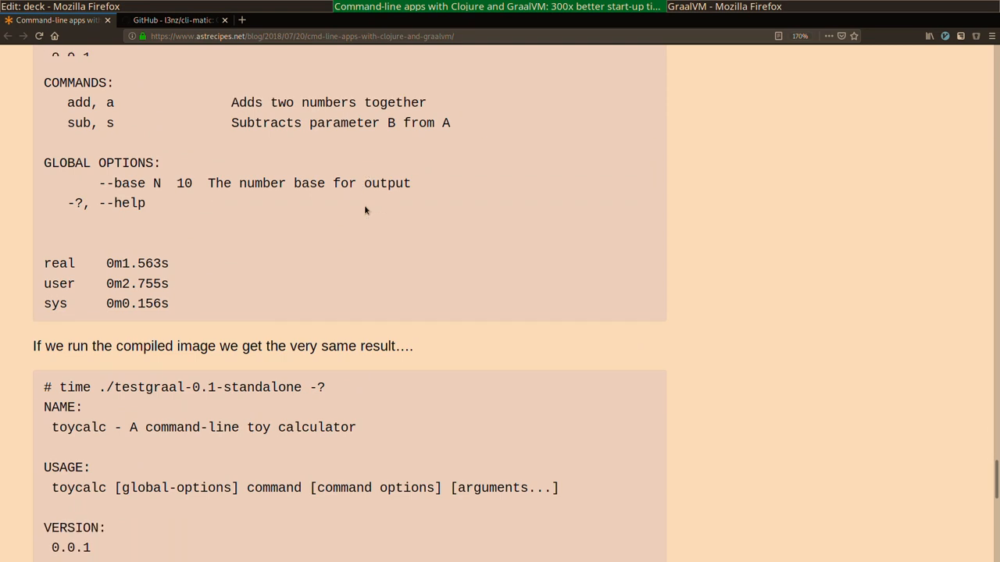
{"action": "scroll", "scroll_direction": "down", "scroll_amount": 3}
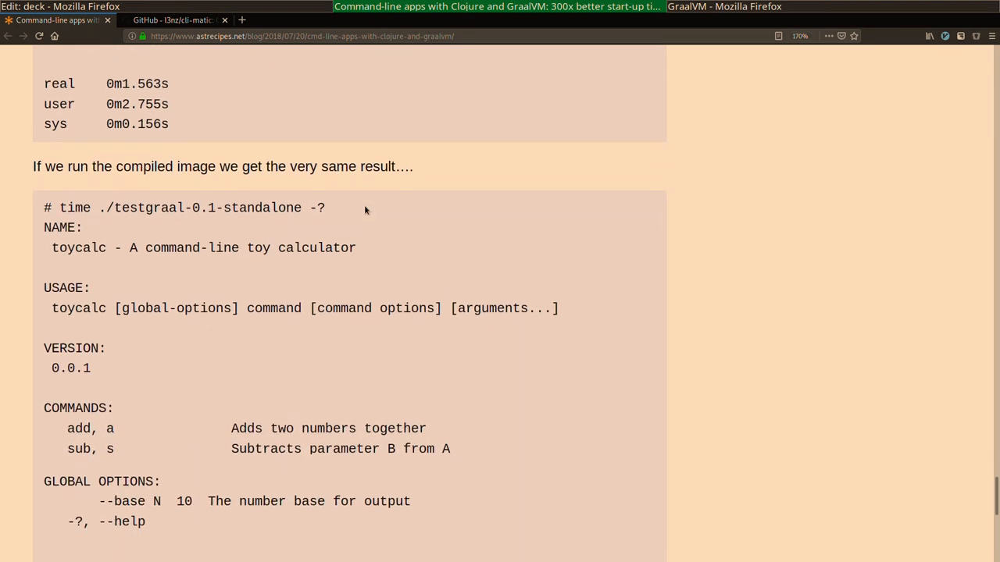
{"action": "scroll", "scroll_direction": "down", "scroll_amount": 3}
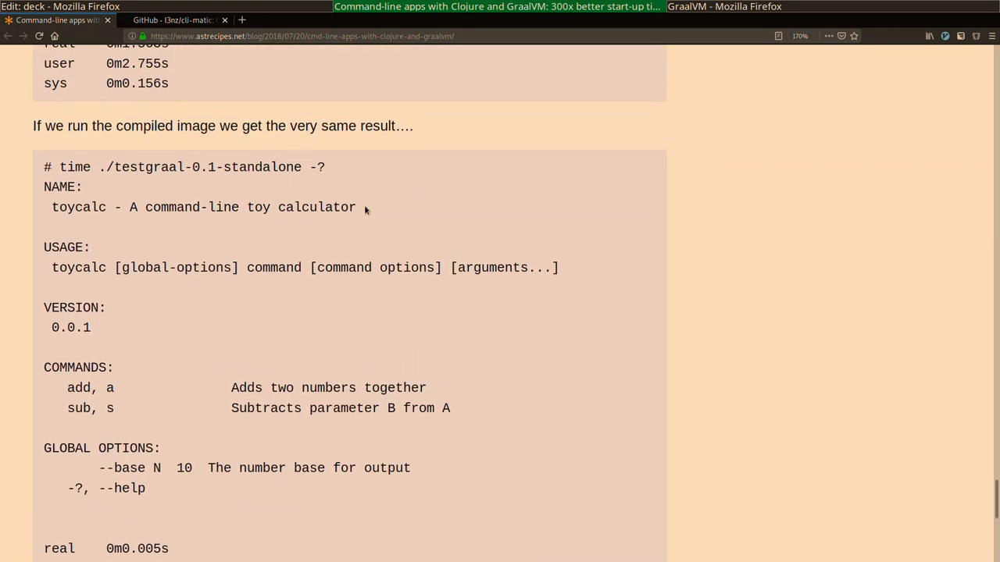
{"action": "scroll", "scroll_direction": "up", "scroll_amount": 3}
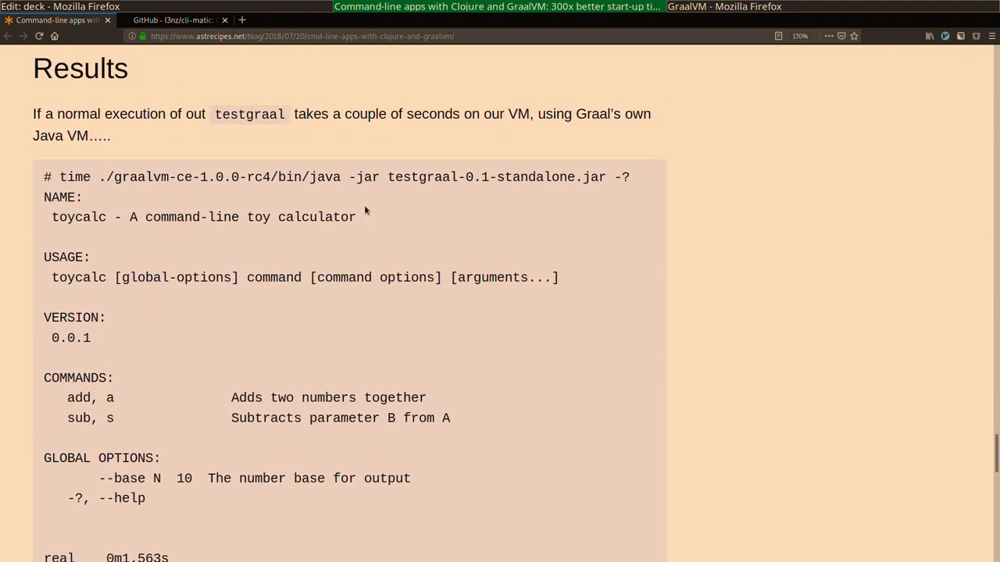
{"action": "mouse_move", "coordinate": [236, 116]}
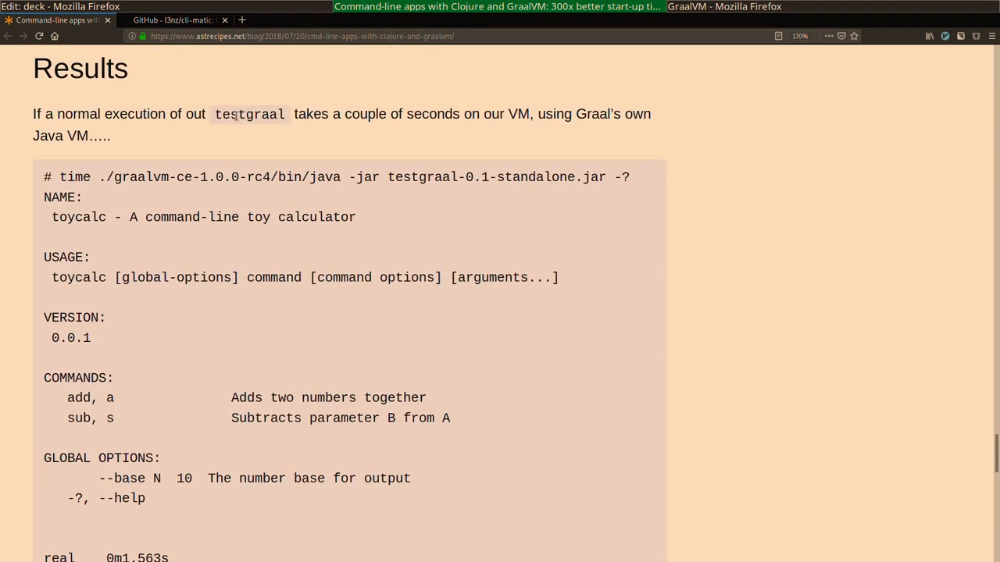
{"action": "scroll", "scroll_direction": "down", "scroll_amount": 3}
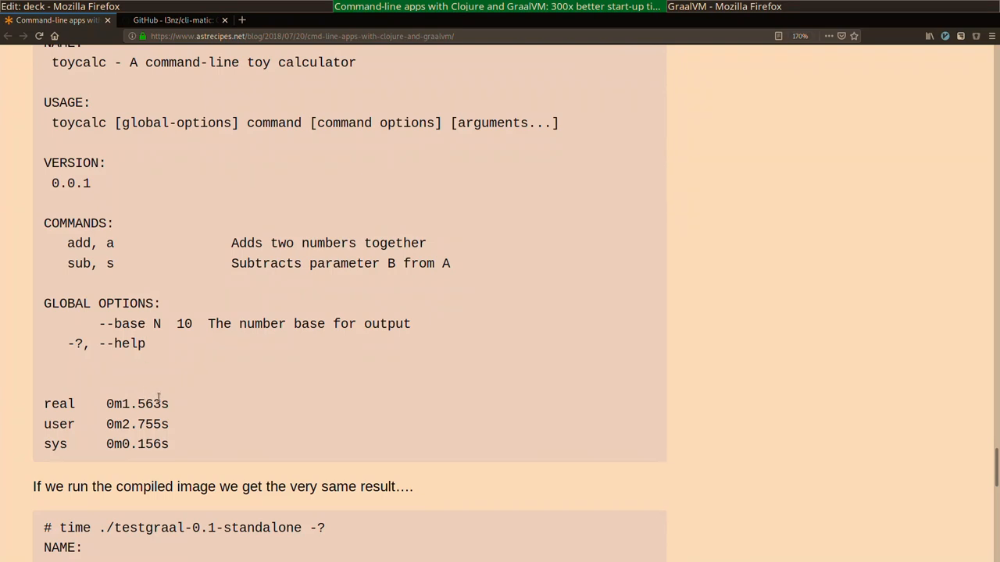
{"action": "scroll", "scroll_direction": "down", "scroll_amount": 3}
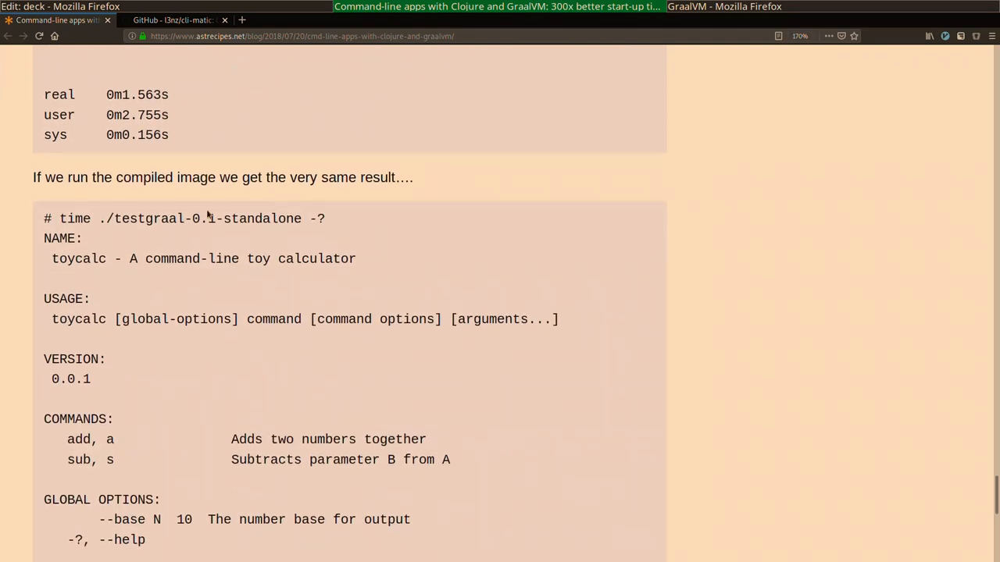
{"action": "scroll", "scroll_direction": "down", "scroll_amount": 3}
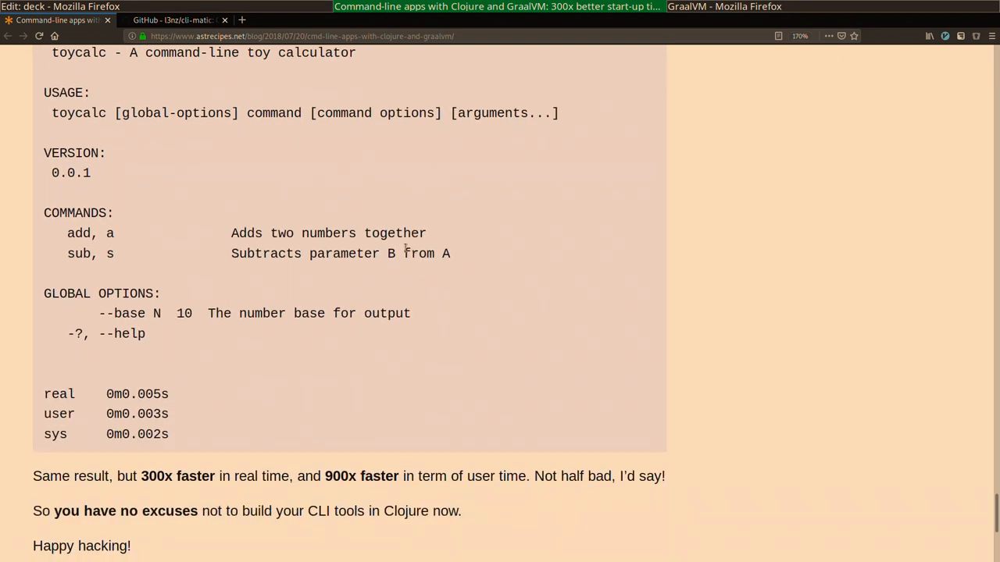
Highlight the native image's 0m0.005s real time result, then clear the highlight.
{"action": "double_click", "coordinate": [143, 393]}
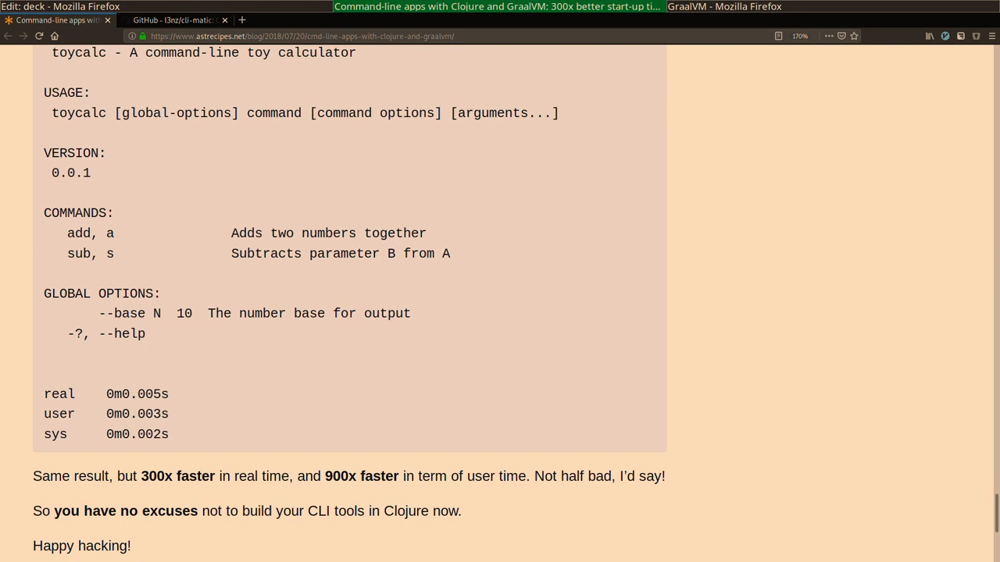
{"action": "mouse_move", "coordinate": [175, 400]}
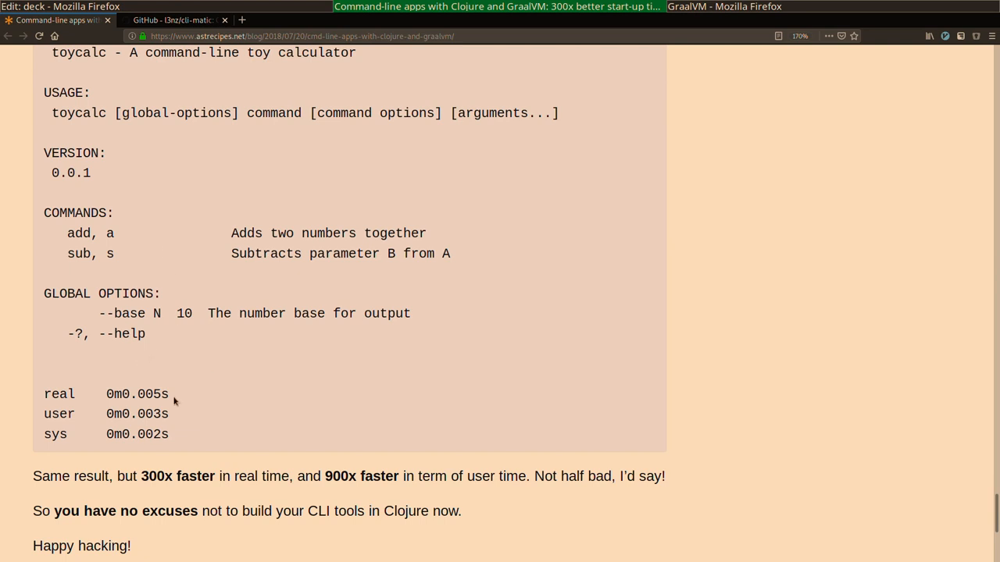
{"action": "double_click", "coordinate": [137, 394]}
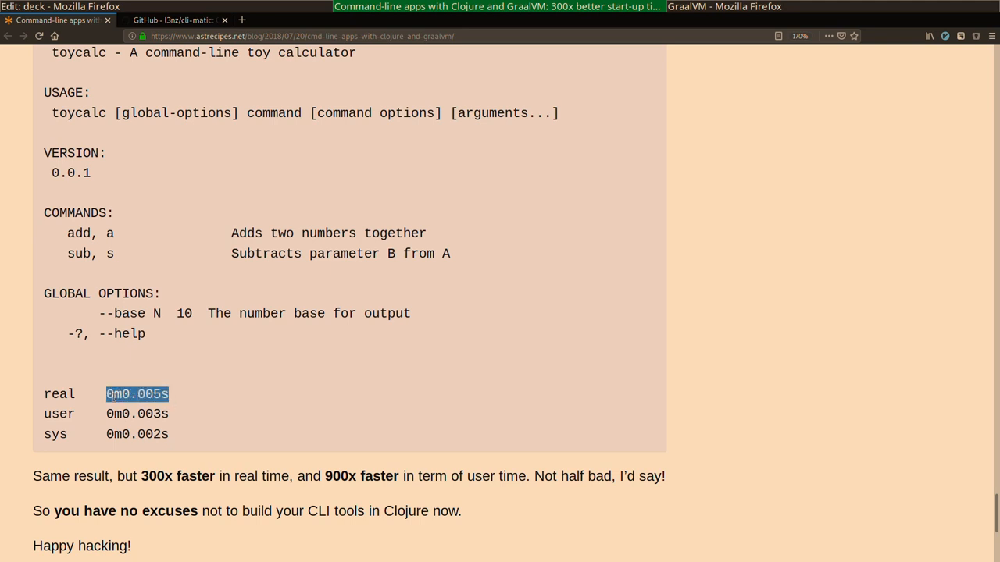
{"action": "left_click", "coordinate": [137, 393]}
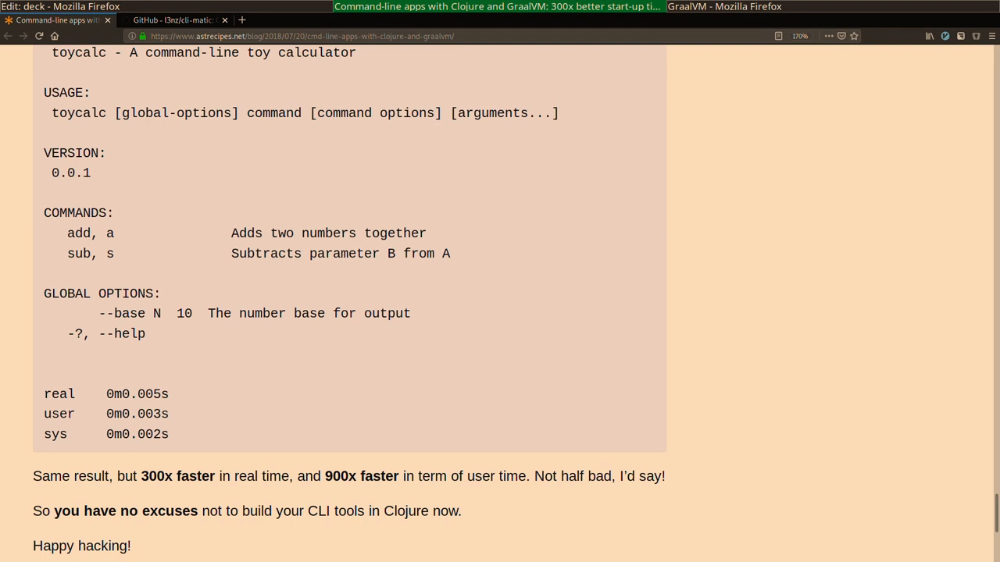
{"action": "scroll", "scroll_direction": "down", "scroll_amount": 3}
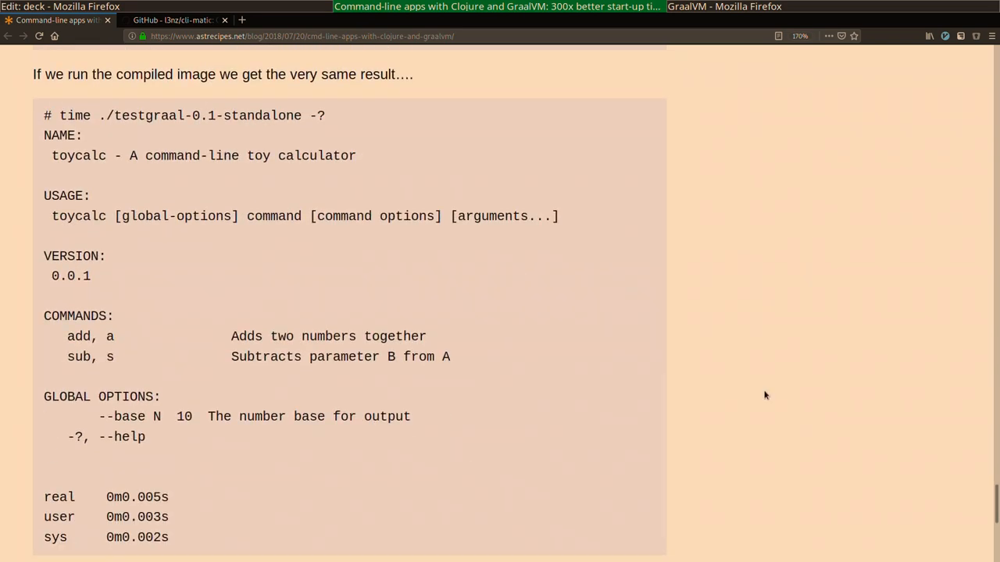
{"action": "scroll", "scroll_direction": "down", "scroll_amount": 3}
{"action": "type", "text": "zip"}
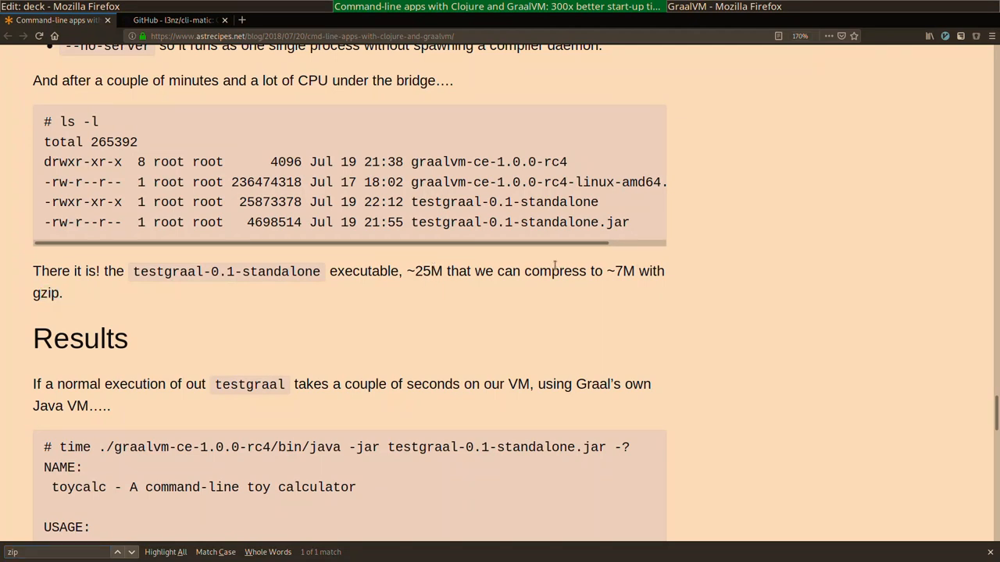
{"action": "mouse_move", "coordinate": [587, 336]}
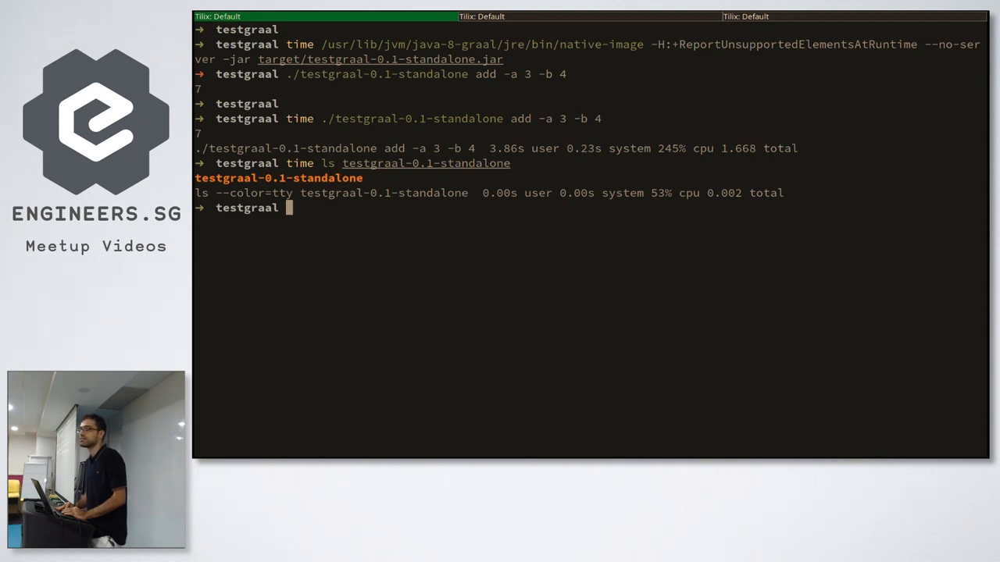
Prepare a timed ls of testgraal-0.1-standalone and look over the toycalc CONFIGURATION in Emacs.
{"action": "type", "text": "time ls testgraal-0.1-standalone"}
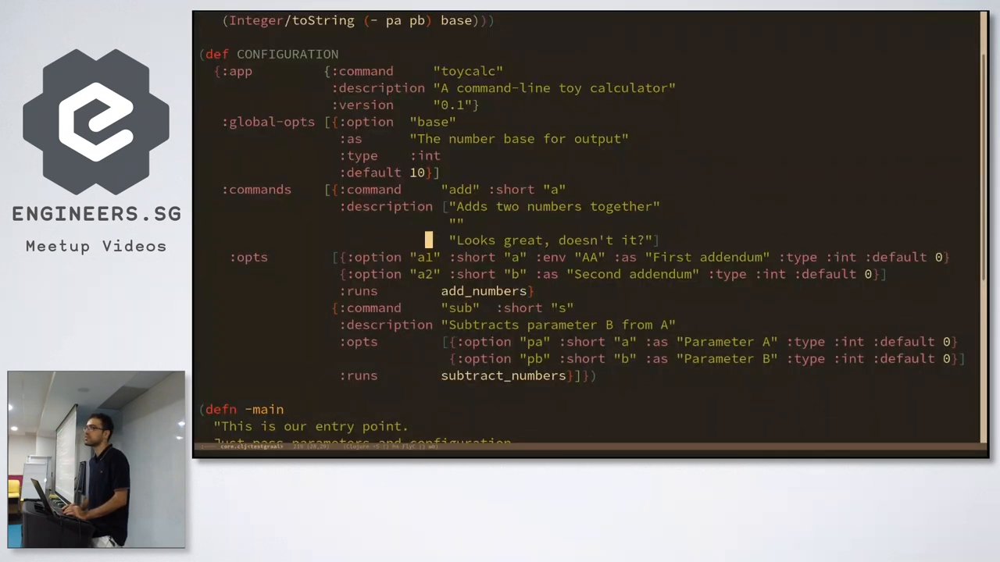
{"action": "scroll", "scroll_direction": "down", "scroll_amount": 3}
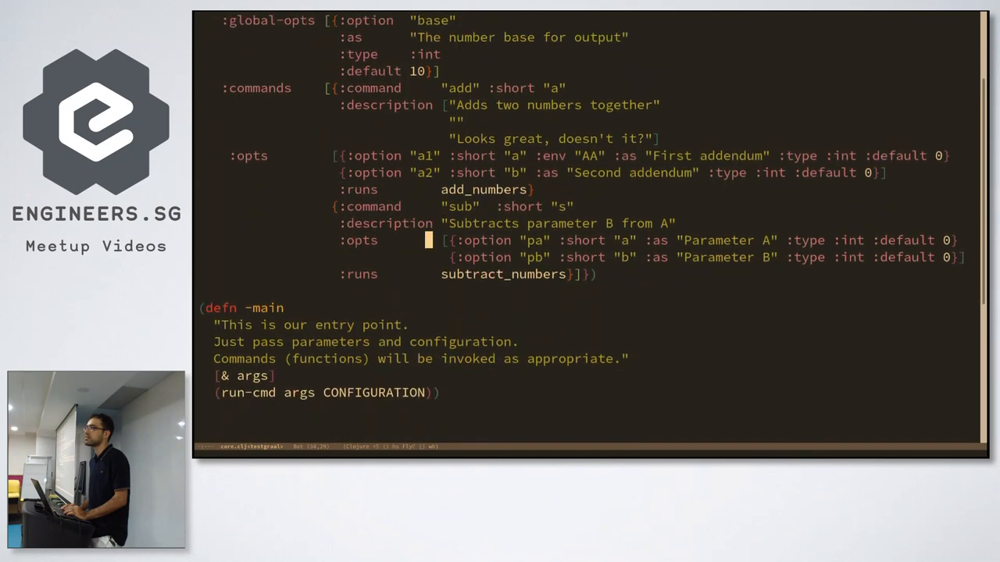
{"action": "scroll", "scroll_direction": "up", "scroll_amount": 3}
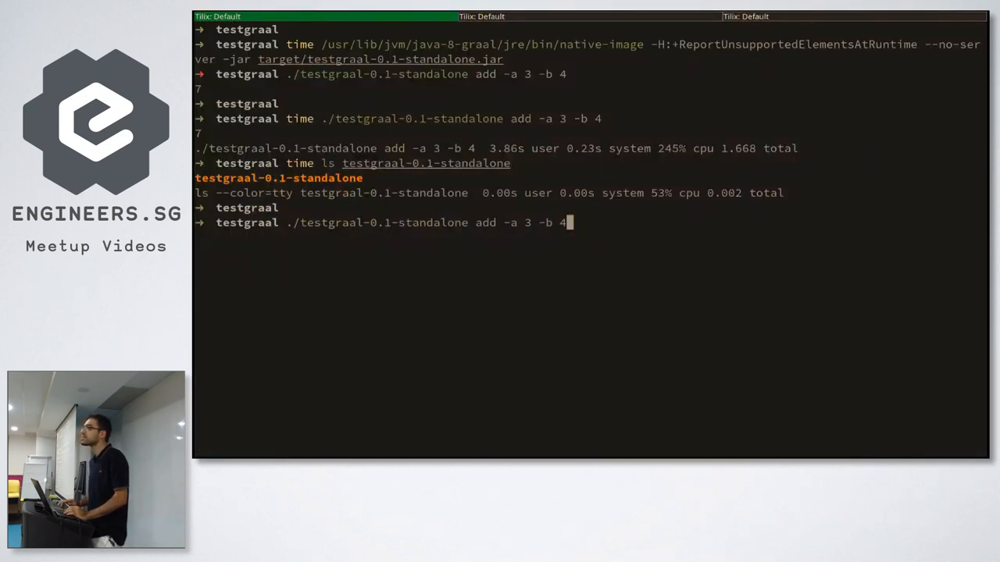
Run the standalone add of 3 and 4 (result 7), rerun the timed native-image build and abort it.
{"action": "key", "text": "Return"}
{"action": "type", "text": "t"}
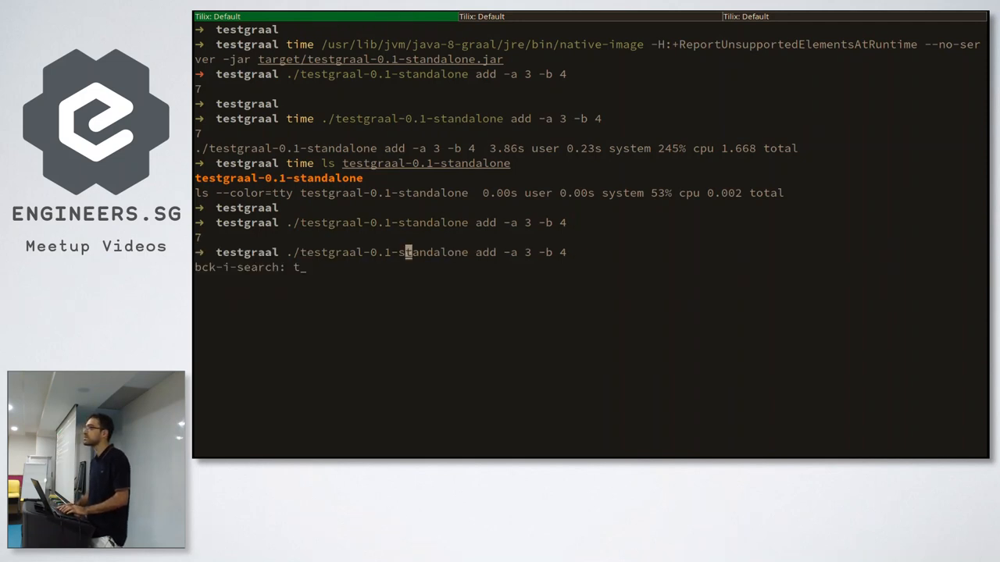
{"action": "type", "text": "ime"}
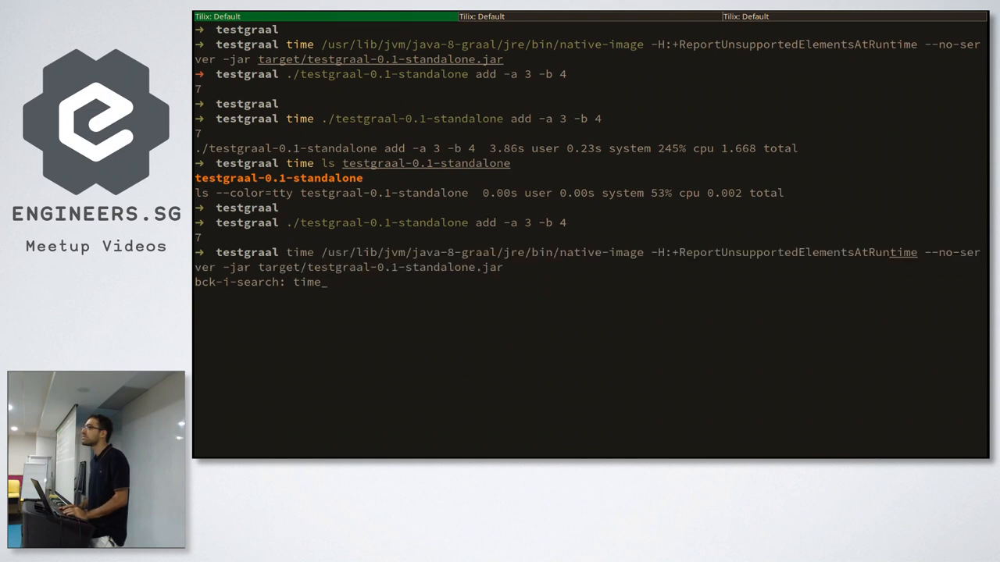
{"action": "key", "text": "Return"}
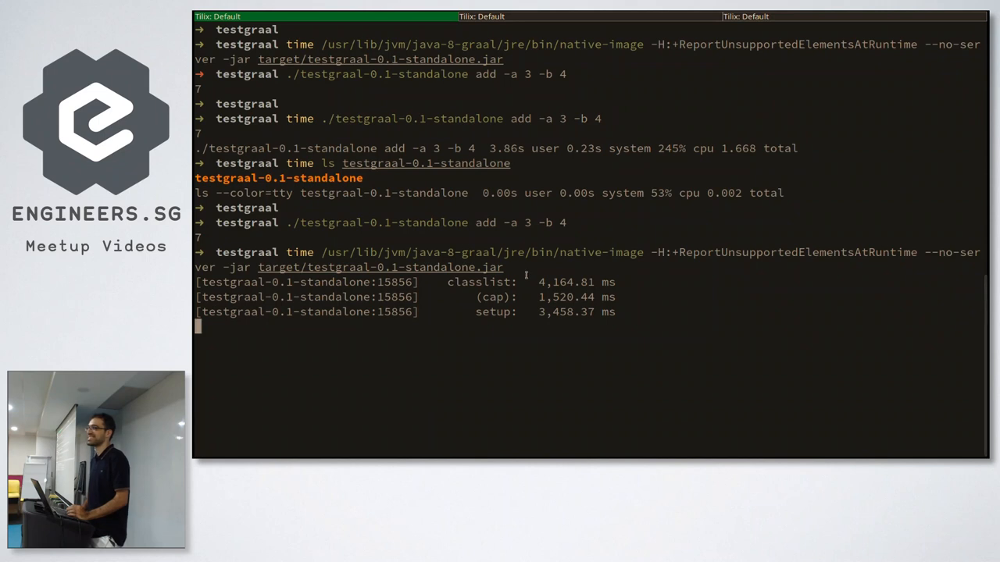
{"action": "mouse_move", "coordinate": [656, 311]}
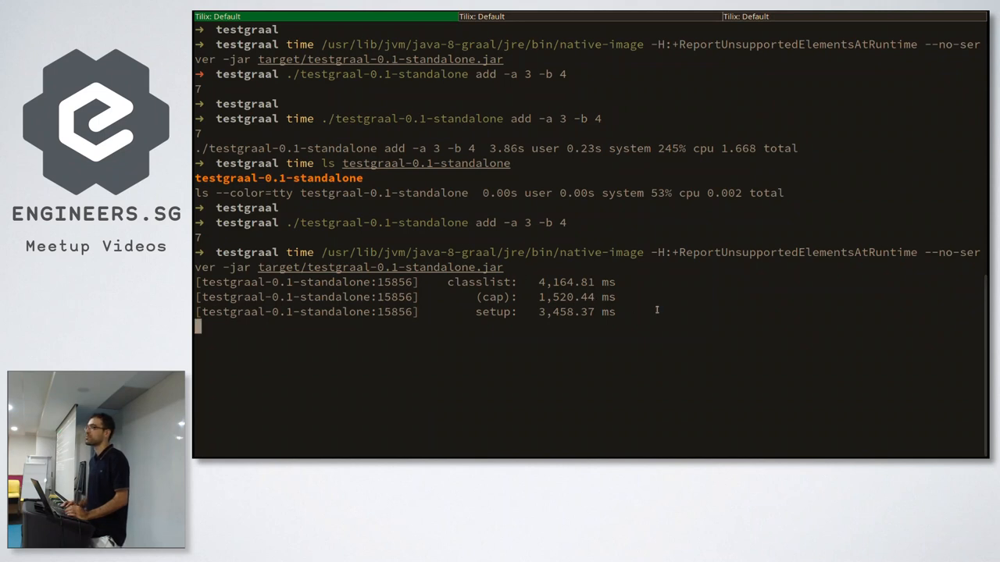
{"action": "mouse_move", "coordinate": [655, 309]}
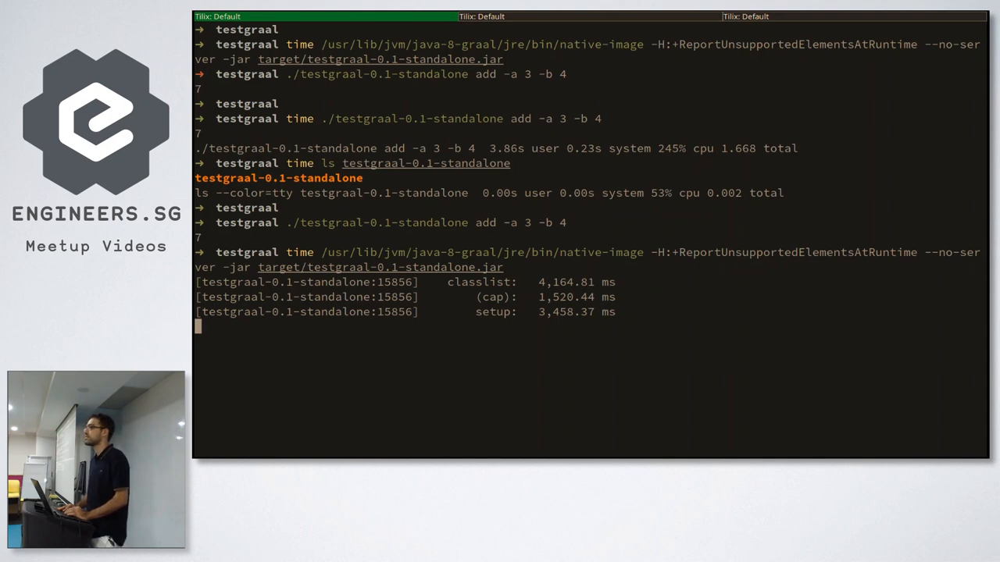
{"action": "key", "text": "ctrl+c"}
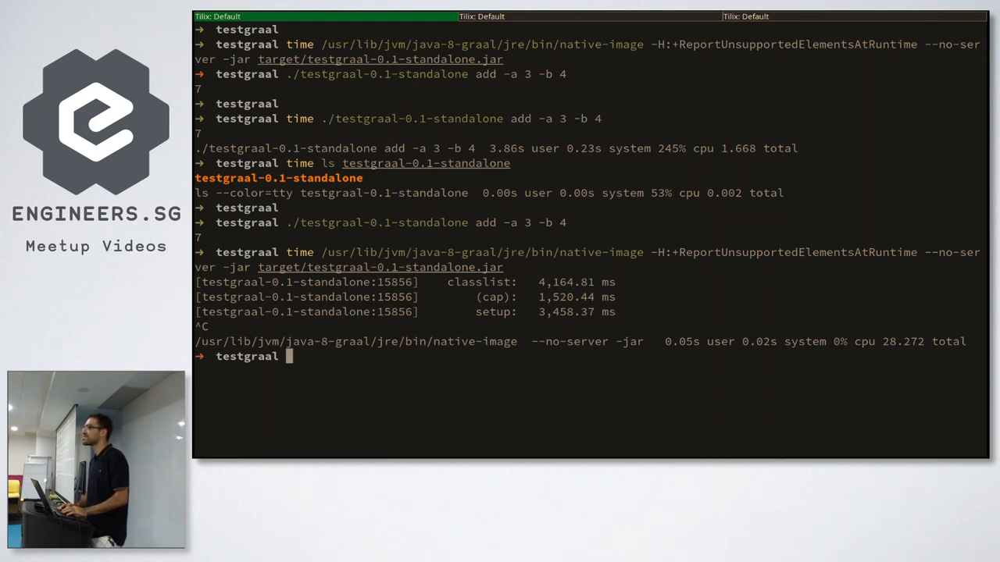
Recall the testgraal compile command and enter lein uberjar to rebuild the jar.
{"action": "type", "text": "gra"}
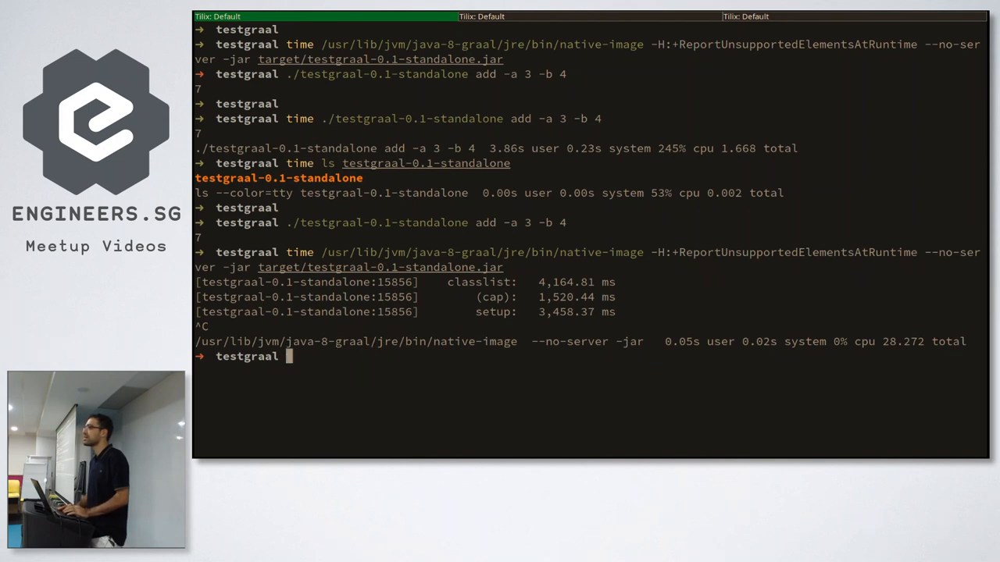
{"action": "type", "text": "lein uberjar"}
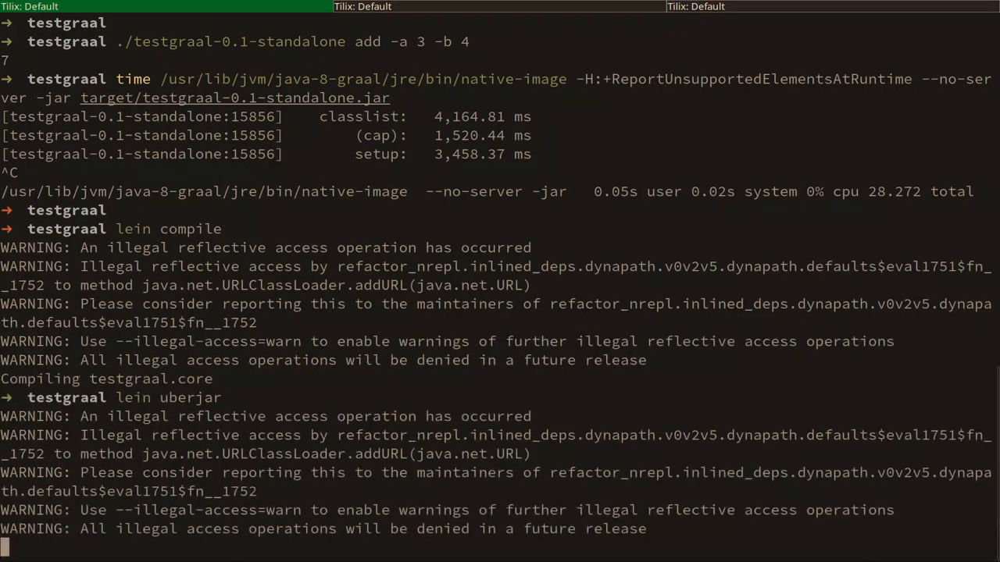
Run the testgraal native-image build to completion, yielding a fallback image needing a JDK.
{"action": "scroll", "scroll_direction": "down", "scroll_amount": 3}
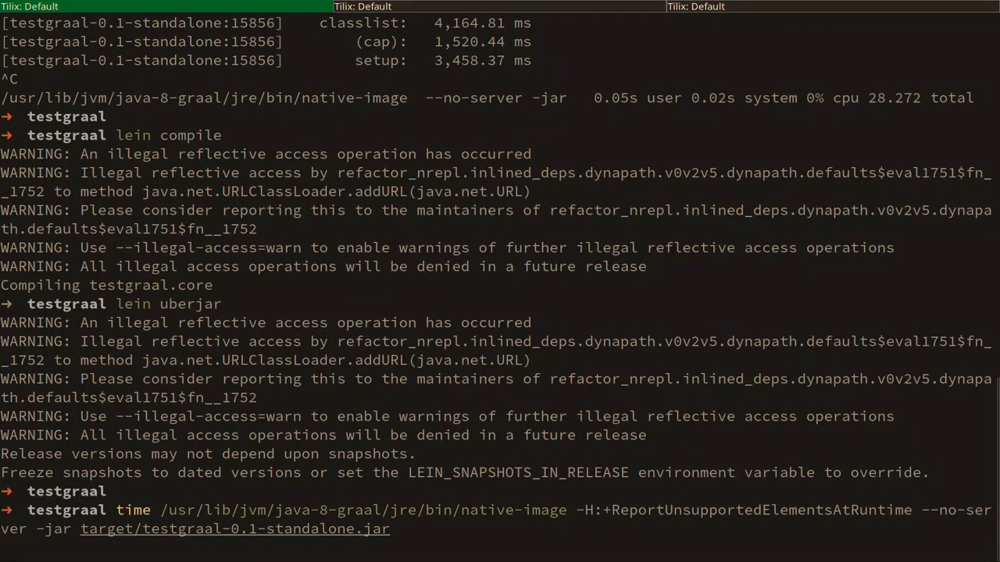
{"action": "key", "text": "Return"}
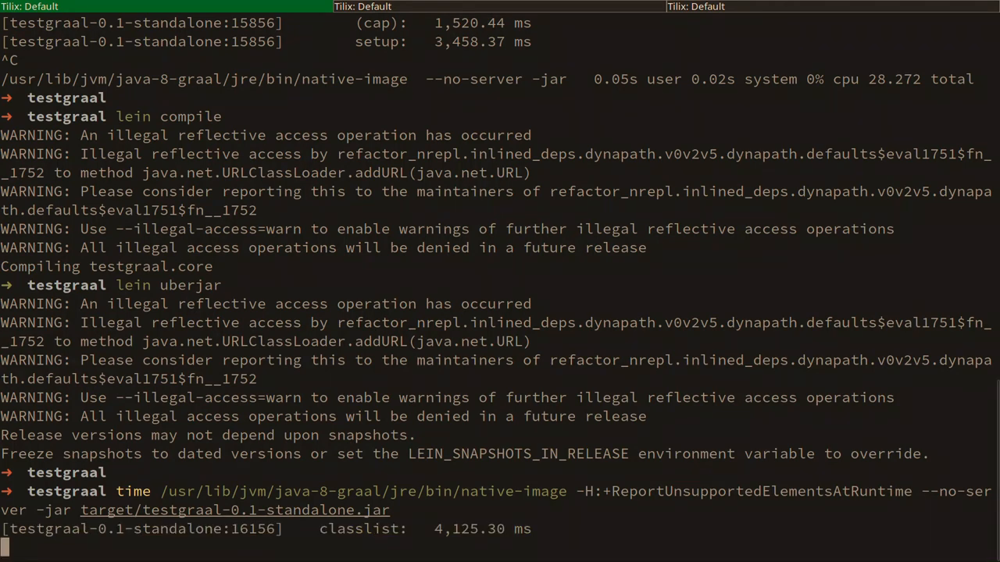
{"action": "scroll", "scroll_direction": "down", "scroll_amount": 3}
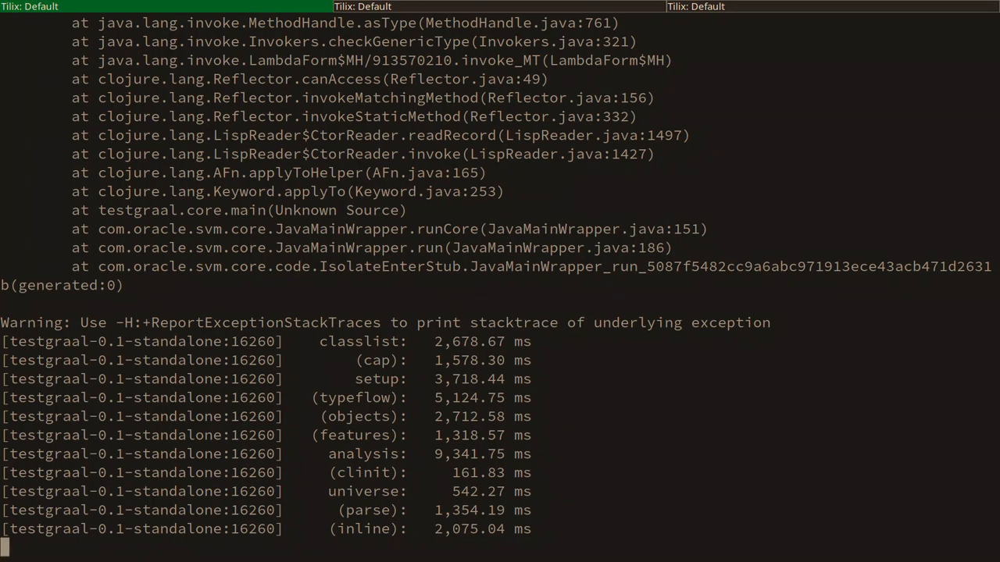
{"action": "scroll", "scroll_direction": "down", "scroll_amount": 3}
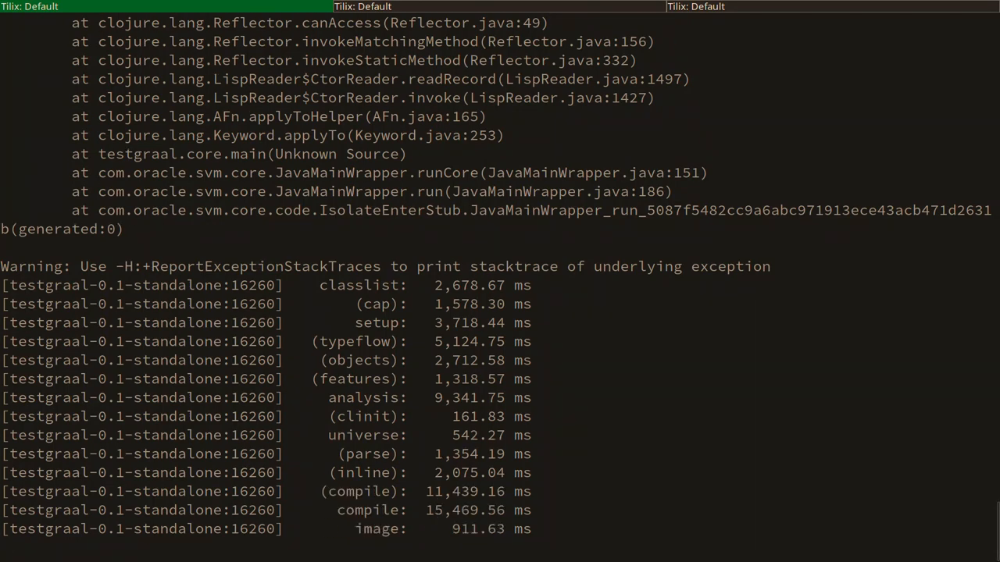
{"action": "scroll", "scroll_direction": "down", "scroll_amount": 3}
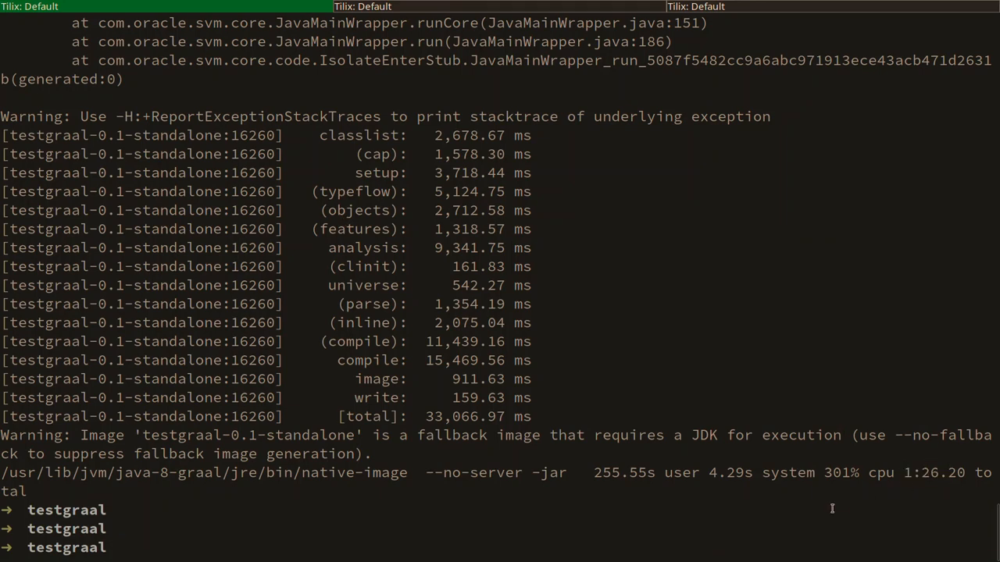
Enter ./testgraal-0.1-standalone add -a 3 -b 4, then view testgraal.core's add_numbers and subtract_numbers in Emacs.
{"action": "type", "text": "./testgraal-0.1-standalone add -a 3 -b 4"}
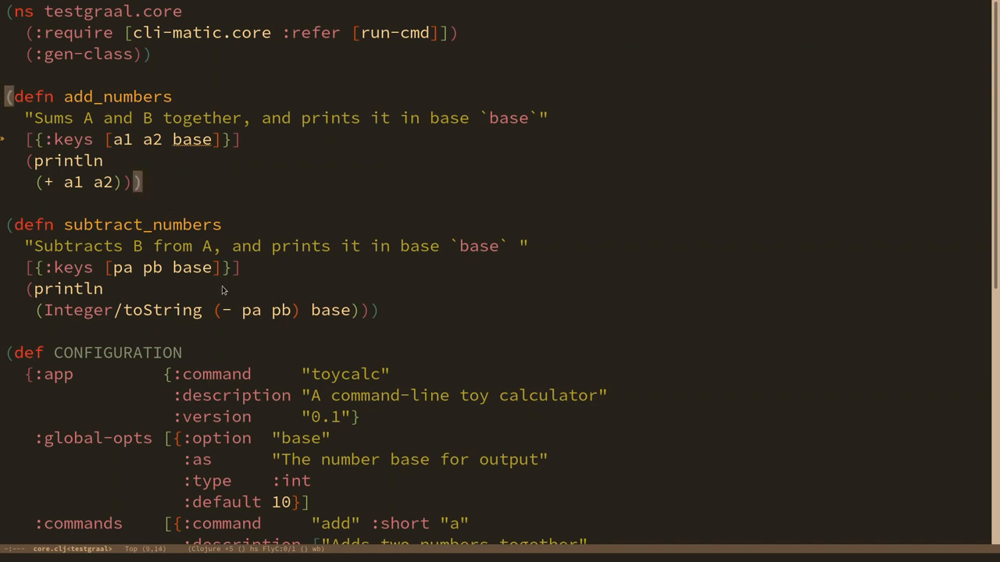
{"action": "mouse_move", "coordinate": [169, 203]}
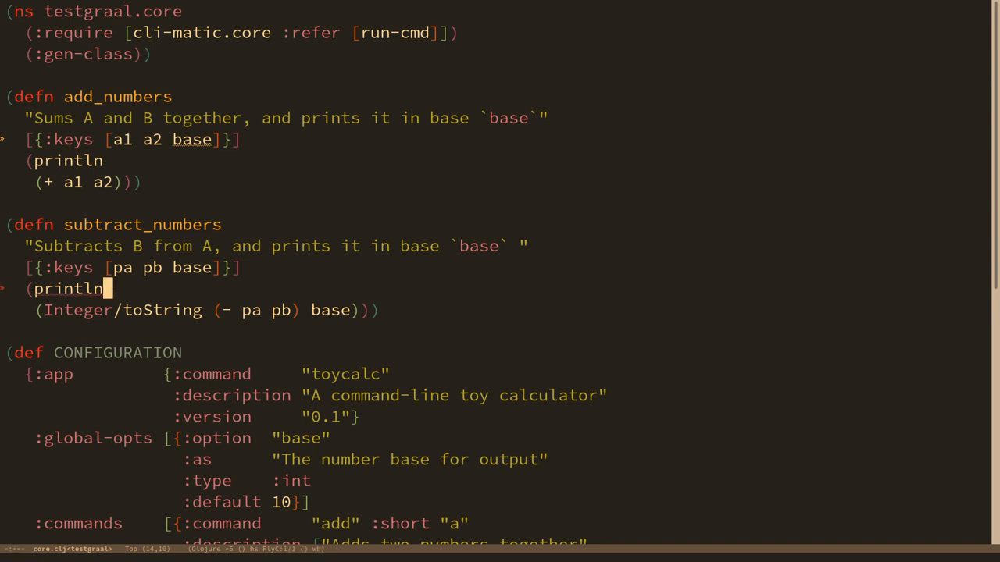
{"action": "scroll", "scroll_direction": "down", "scroll_amount": 3}
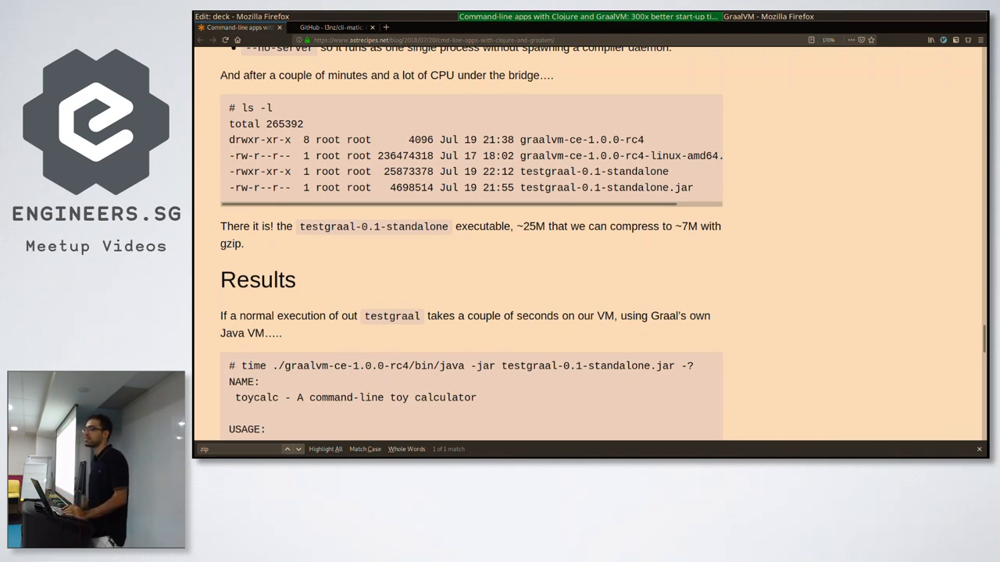
Switch to the Closh GitHub project page in Firefox.
{"action": "left_click", "coordinate": [234, 28]}
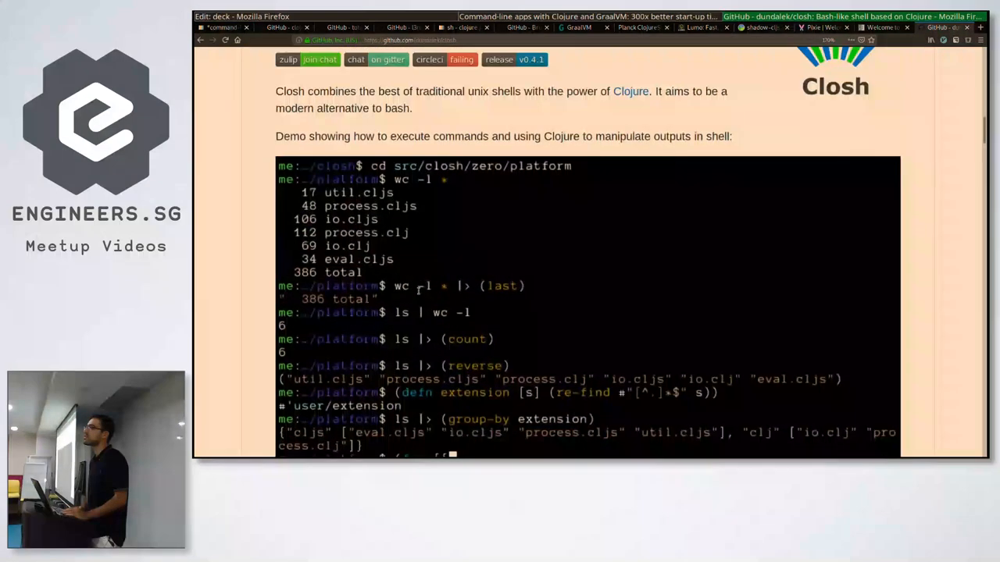
Return to the slides.com deck at the 'Real-world application: dundalek/closh' slide.
{"action": "left_click", "coordinate": [234, 26]}
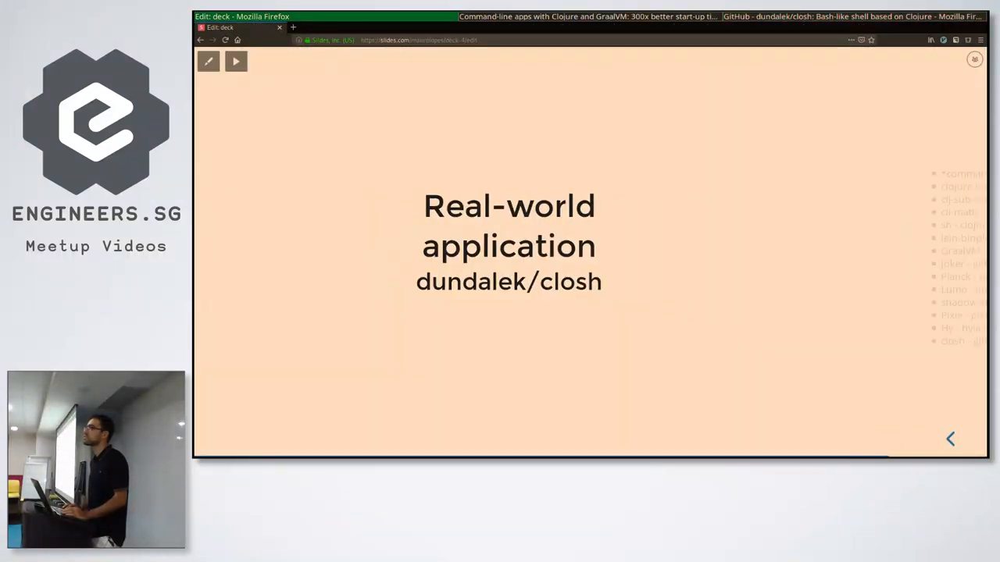